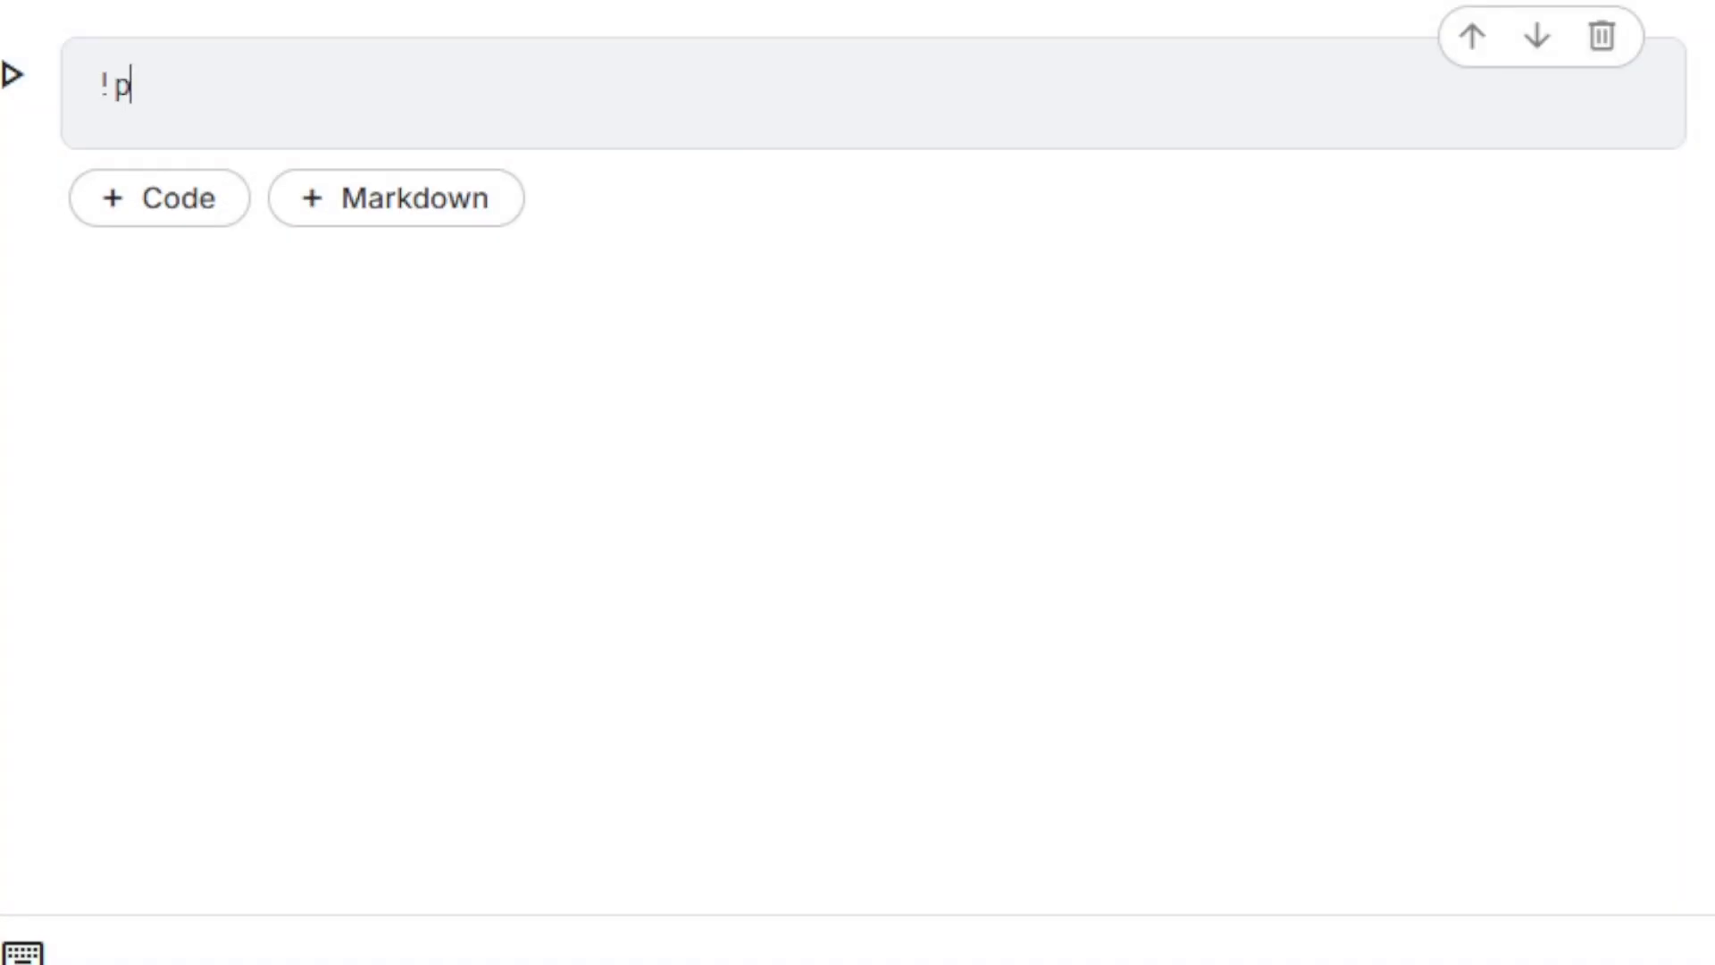
- Install pymupdf4llm quietly, then install langchain-community in a second cell and run it
text(ip install --q)
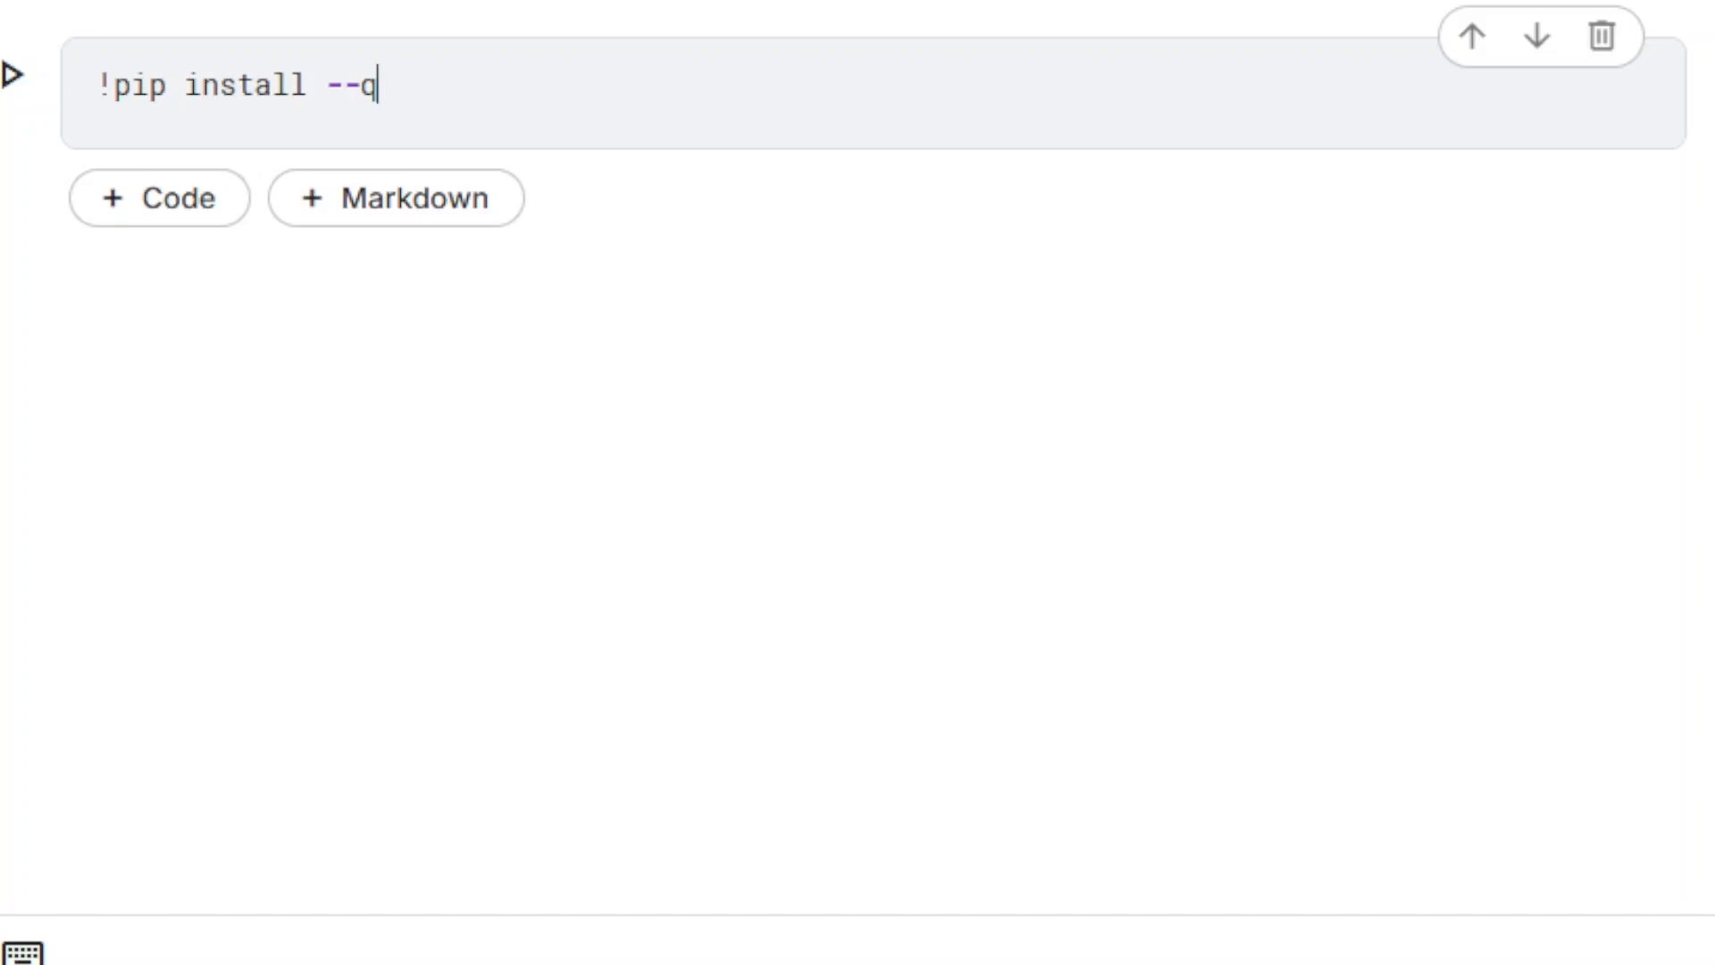
text(uiet pymupdf4llm)
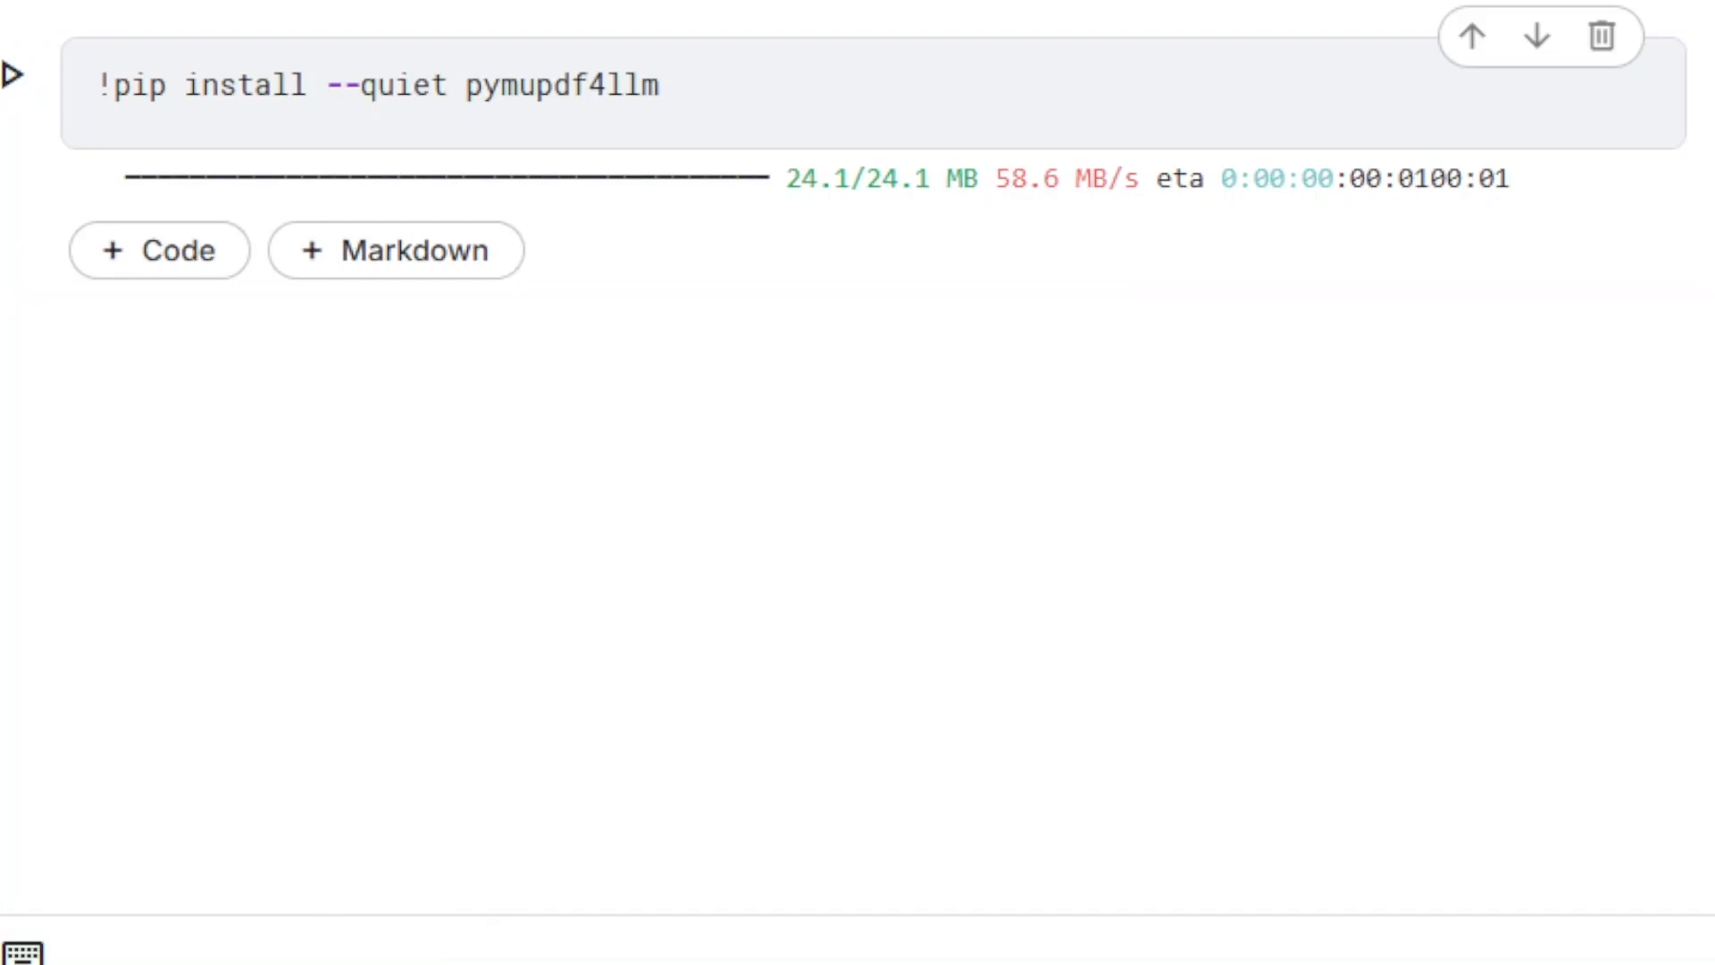
click(157, 250)
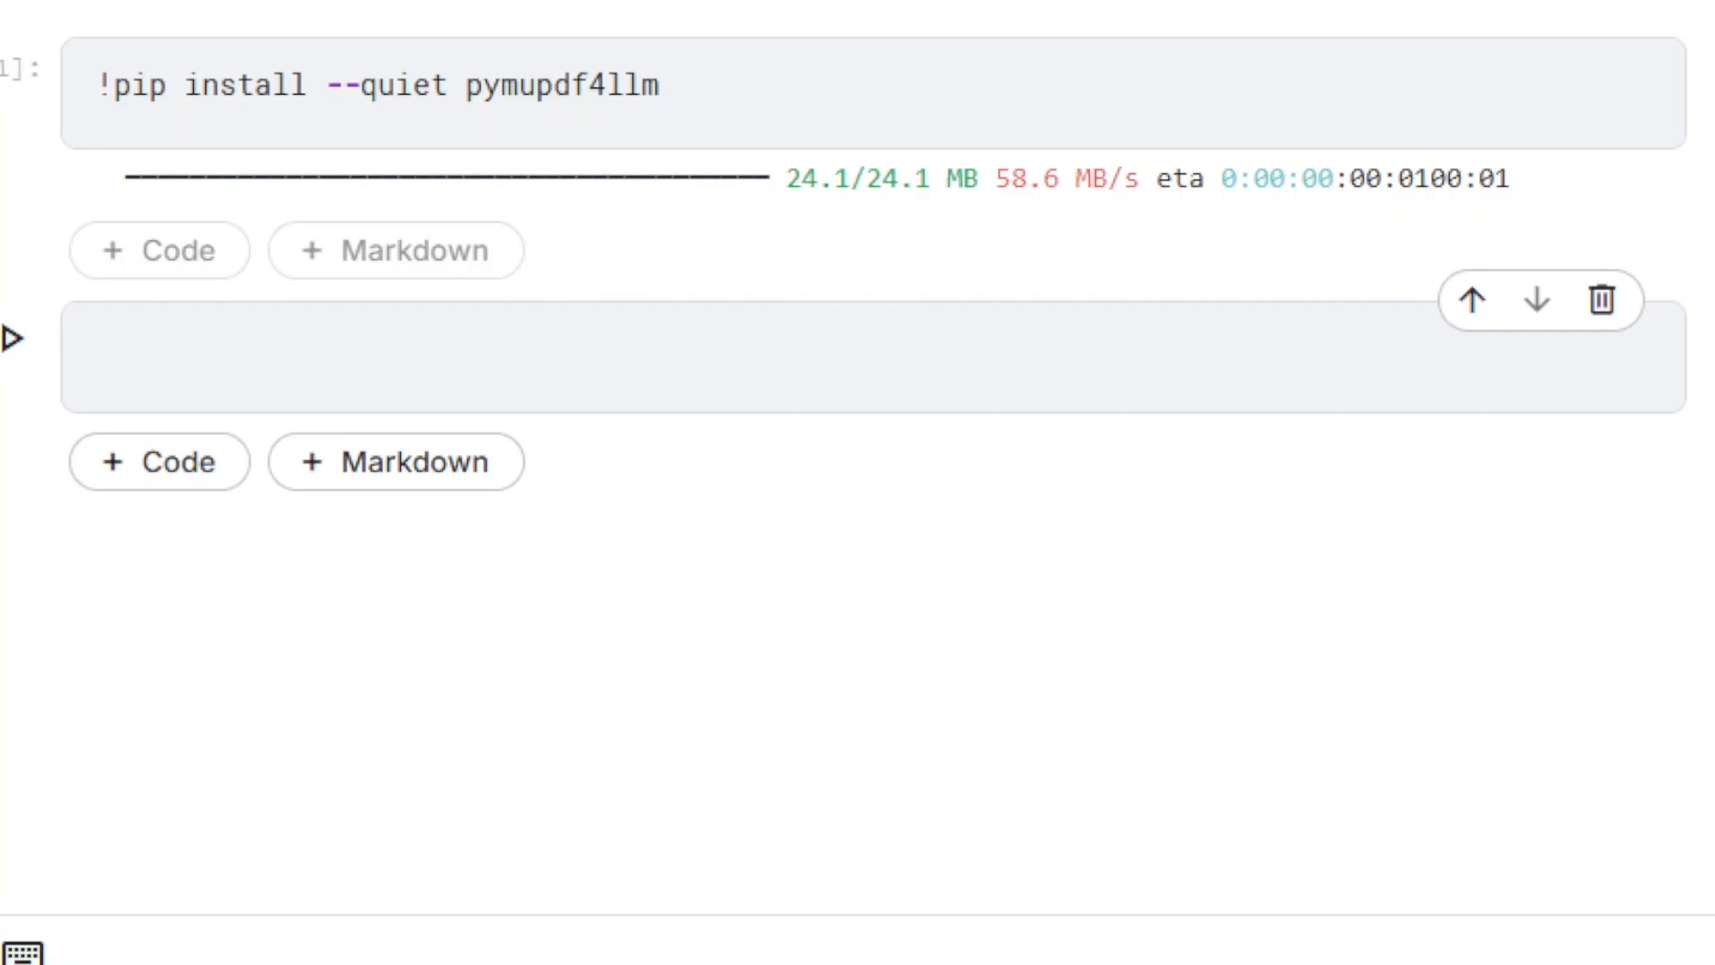
text(pip install -U --quiet langchain-community)
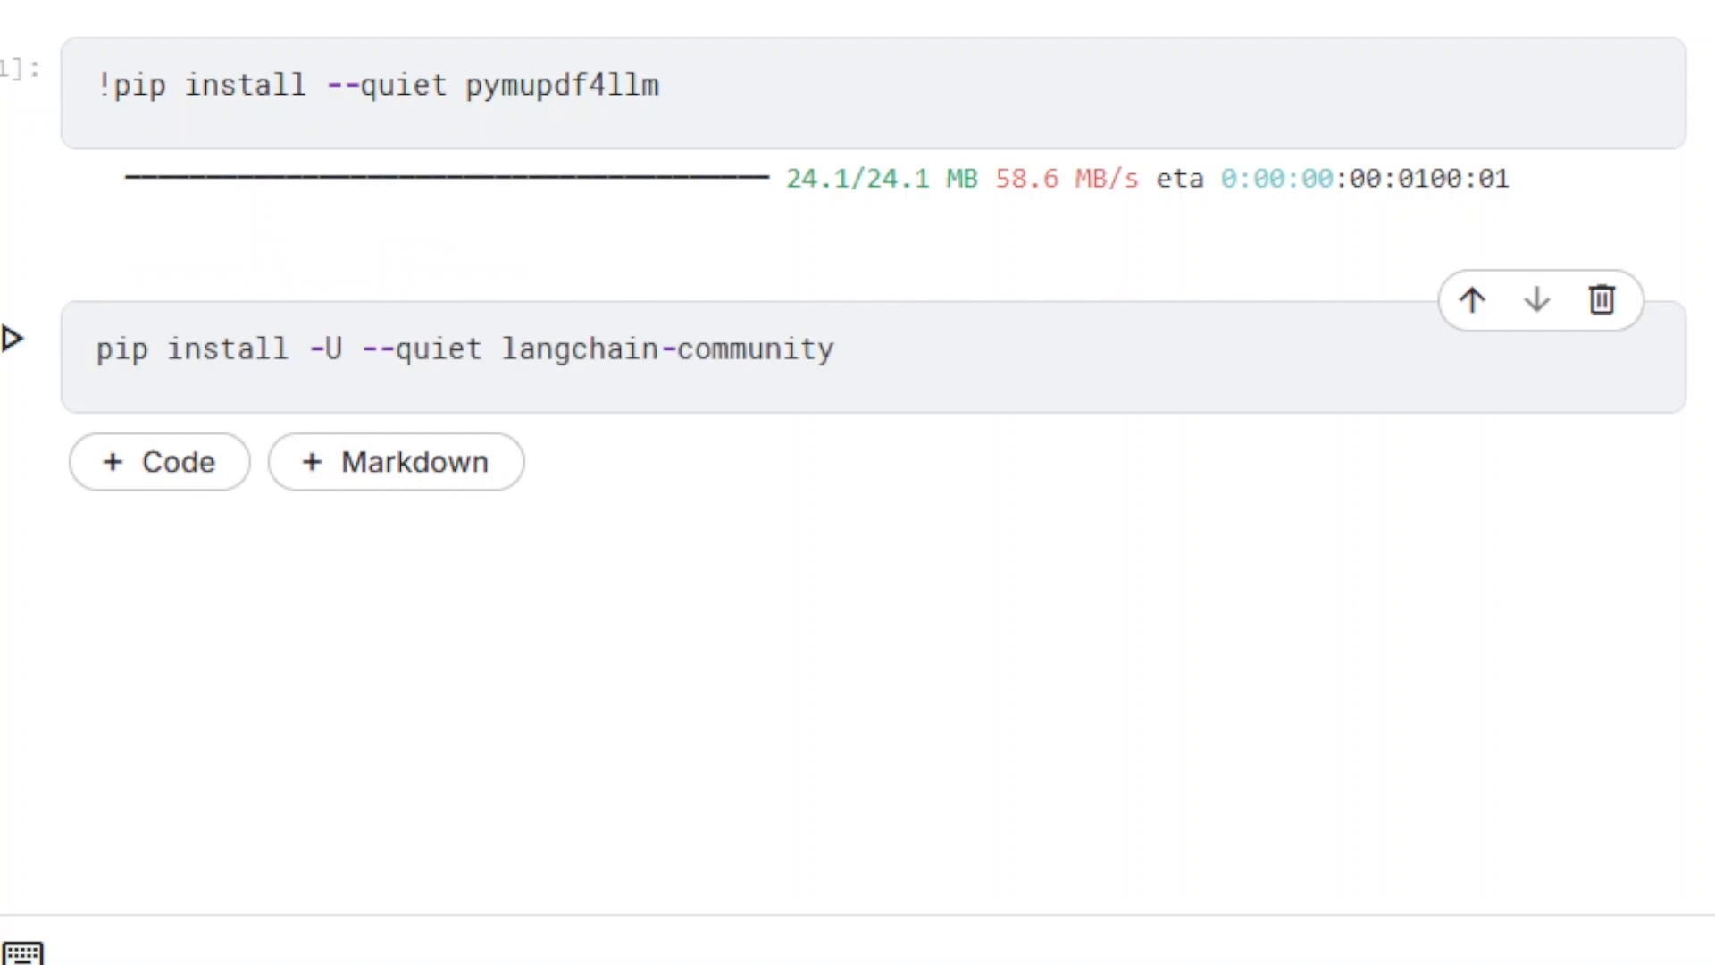
click(14, 338)
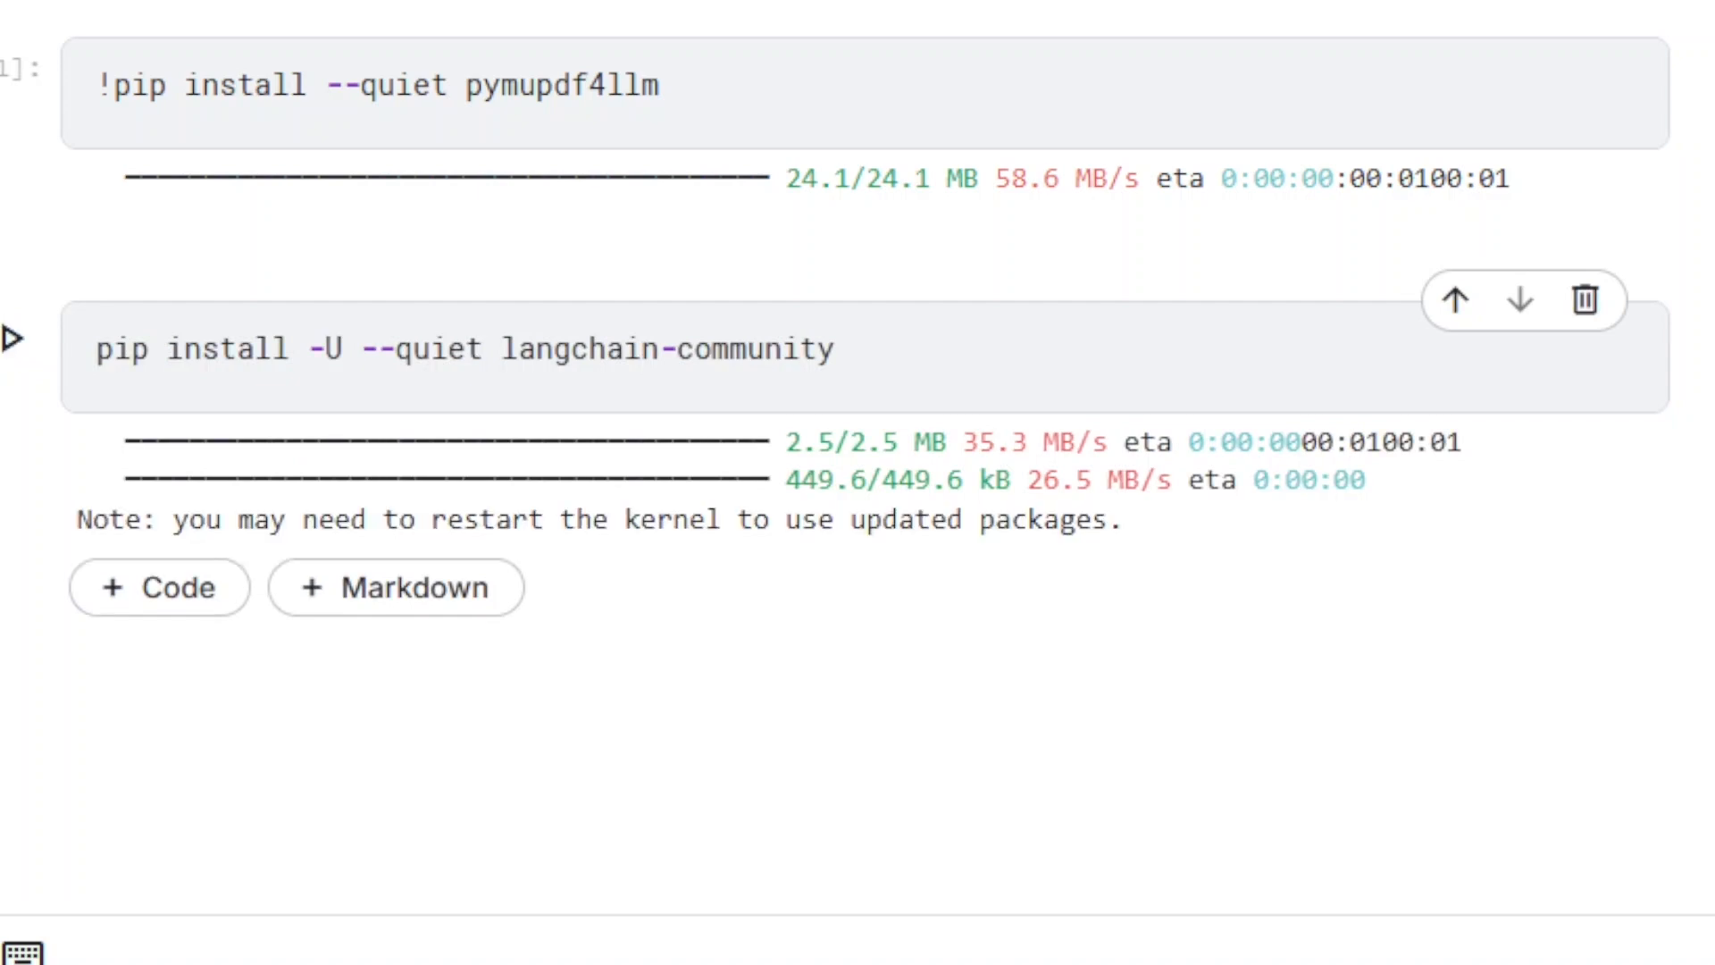
- Install langchain, faiss-cpu, sentence-transformers and requests in a third cell
click(158, 586)
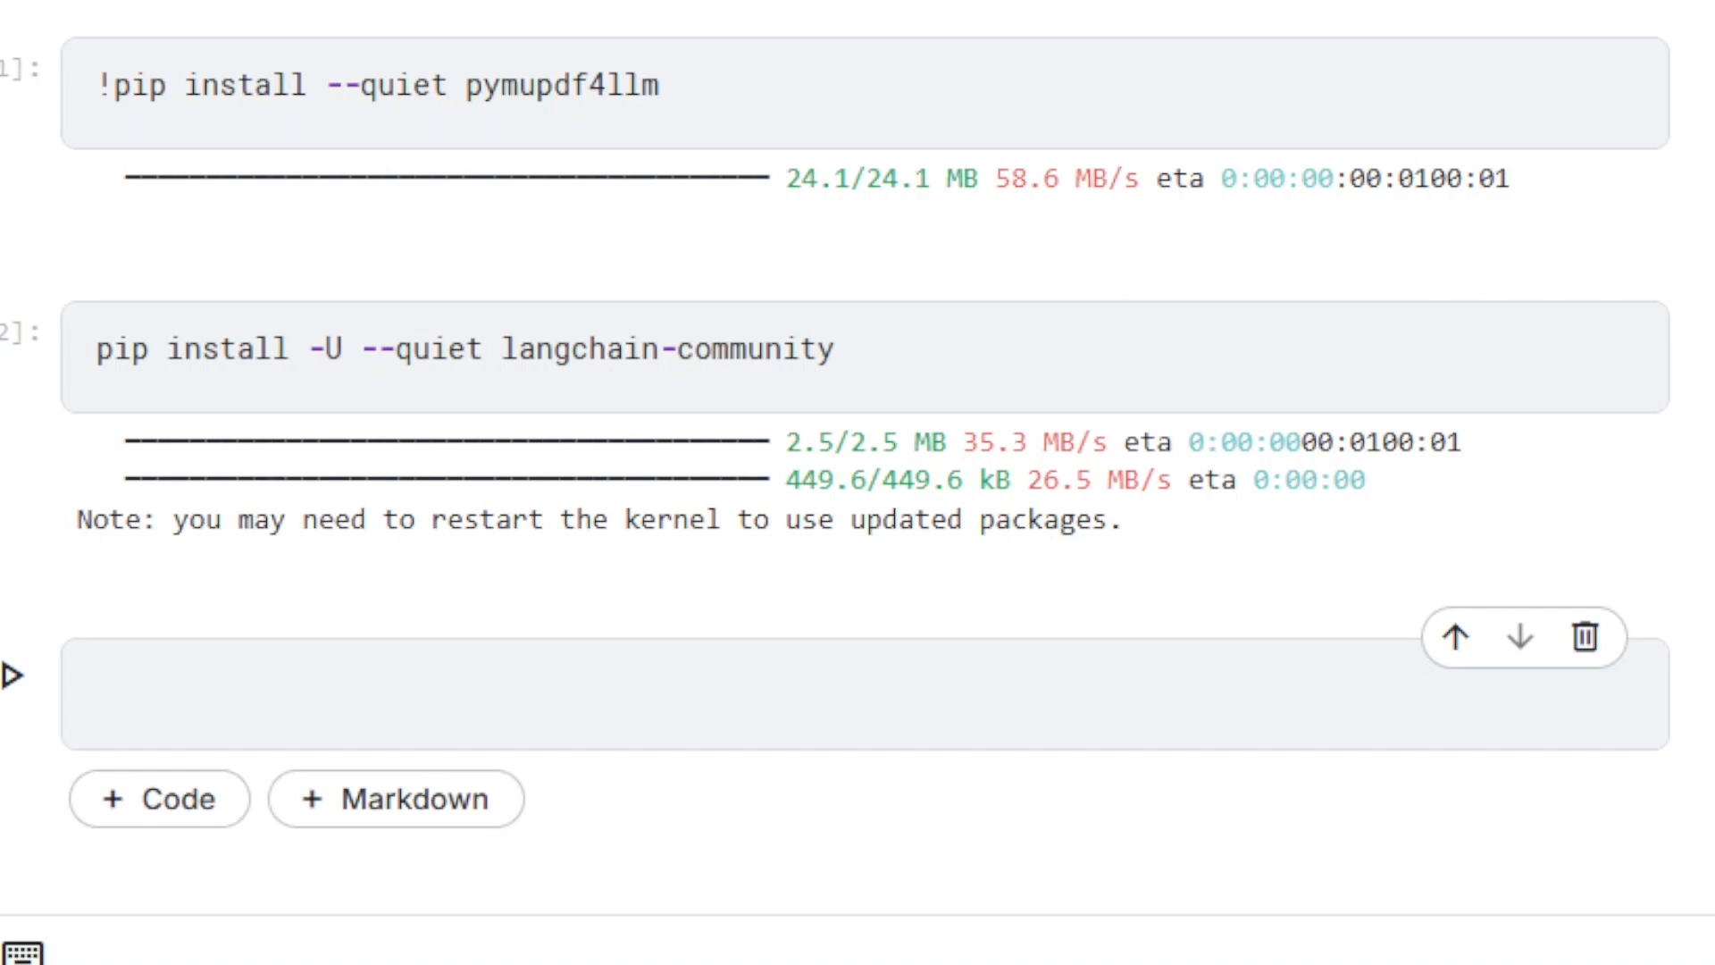
text(!pip install --quiet langchain faiss-cpu sentence-transformers requests)
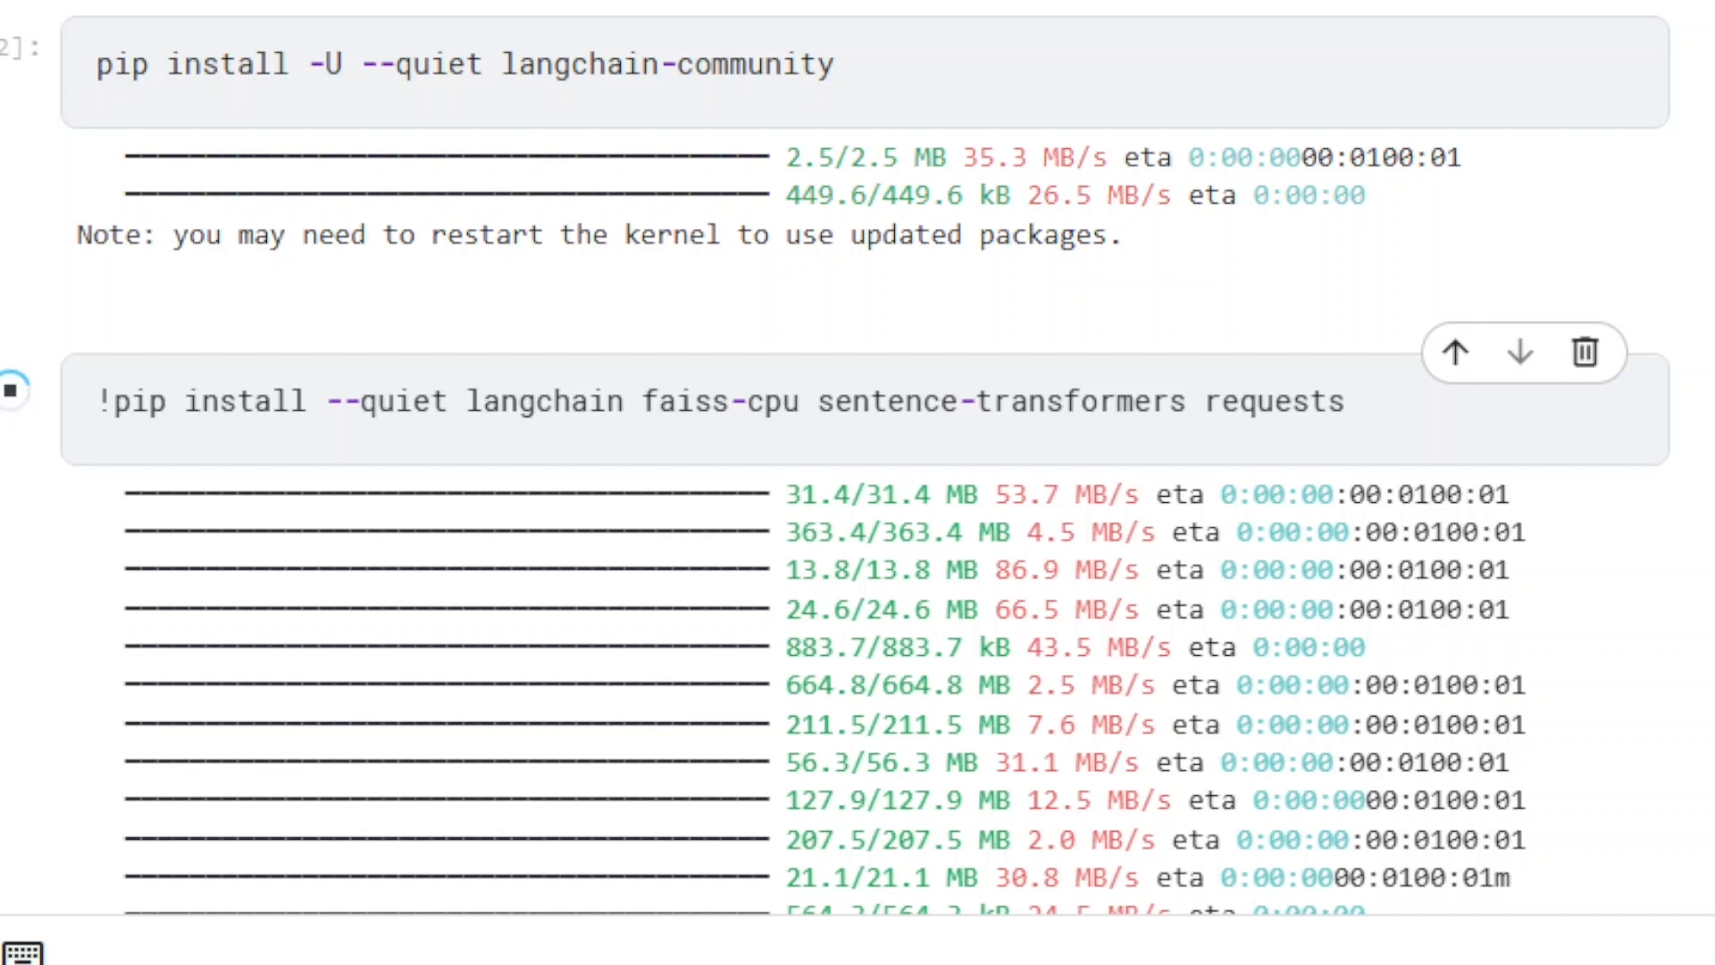
scroll(down, 3)
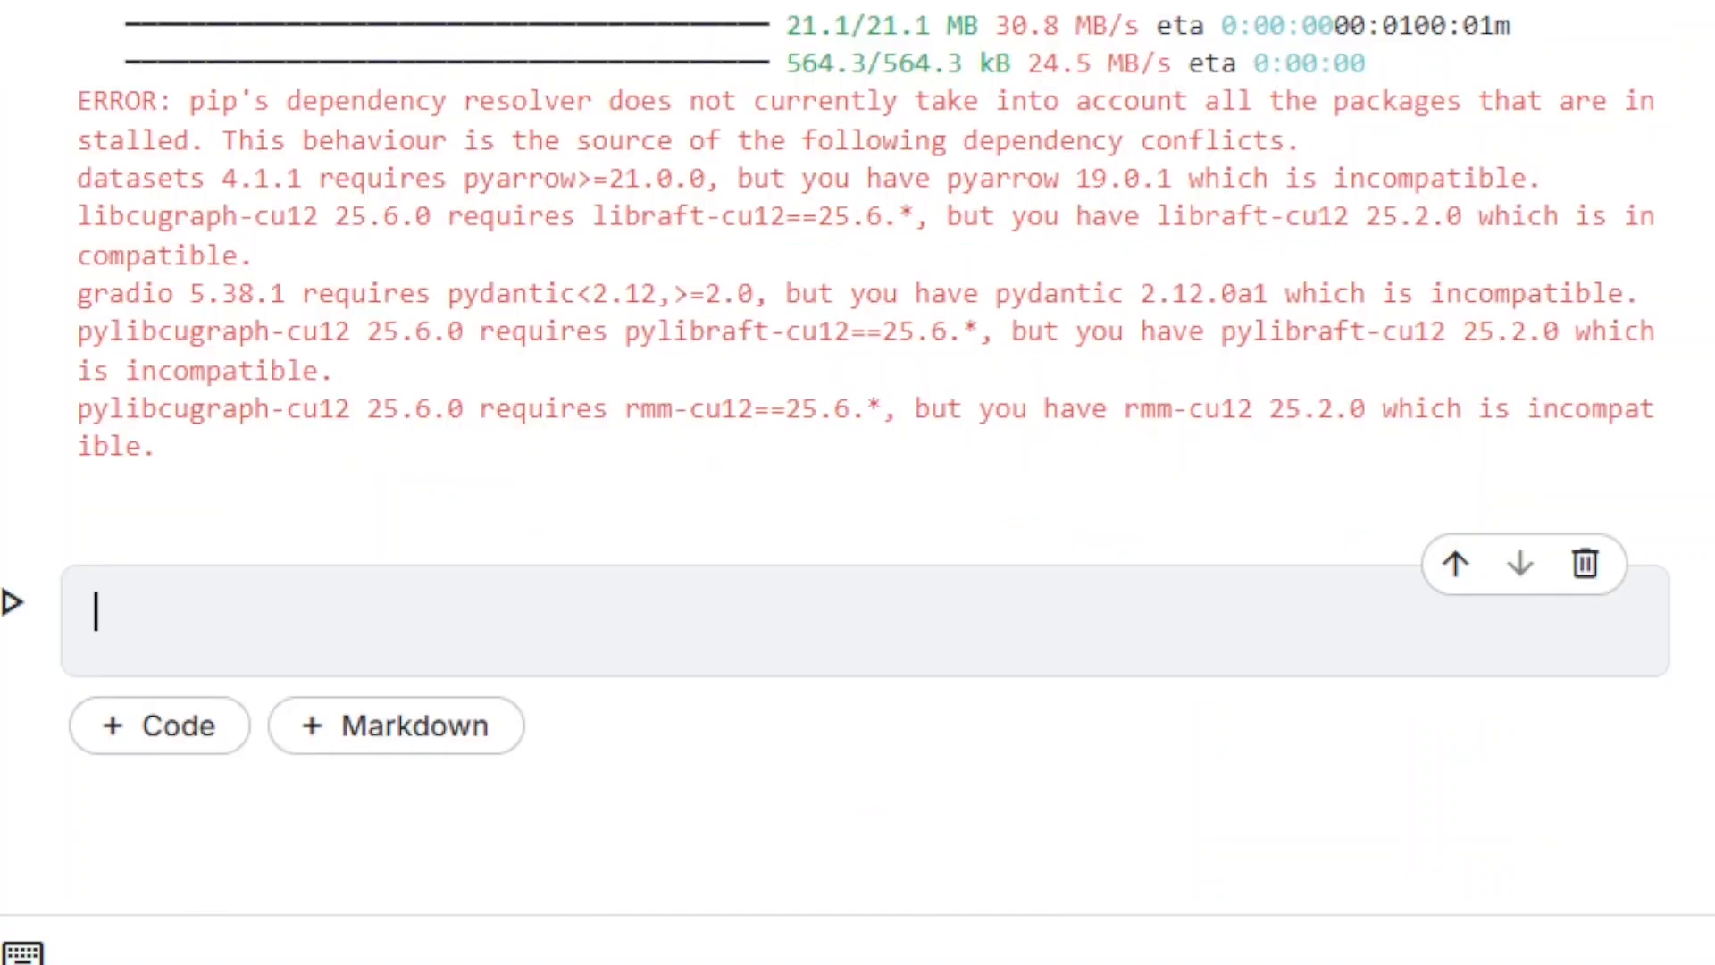
- Install llama-index with --no-cache-dir --quiet and run the cell
text(!pip install llama-index --no-cache-dir --quiet)
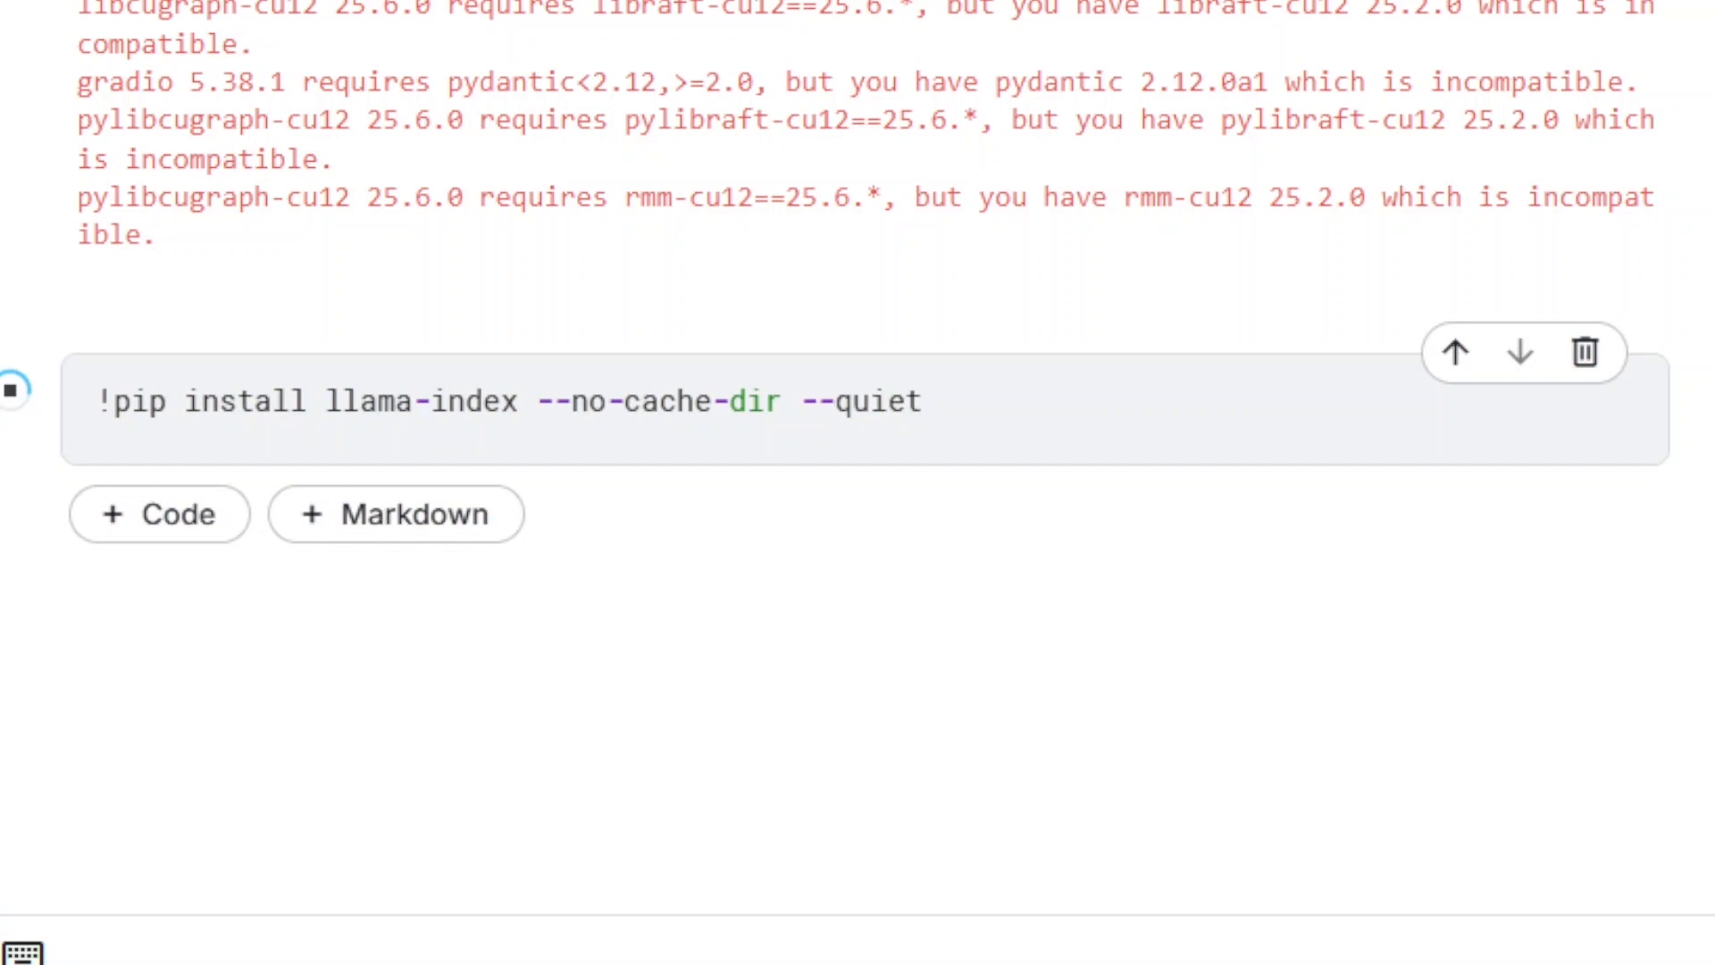
click(16, 391)
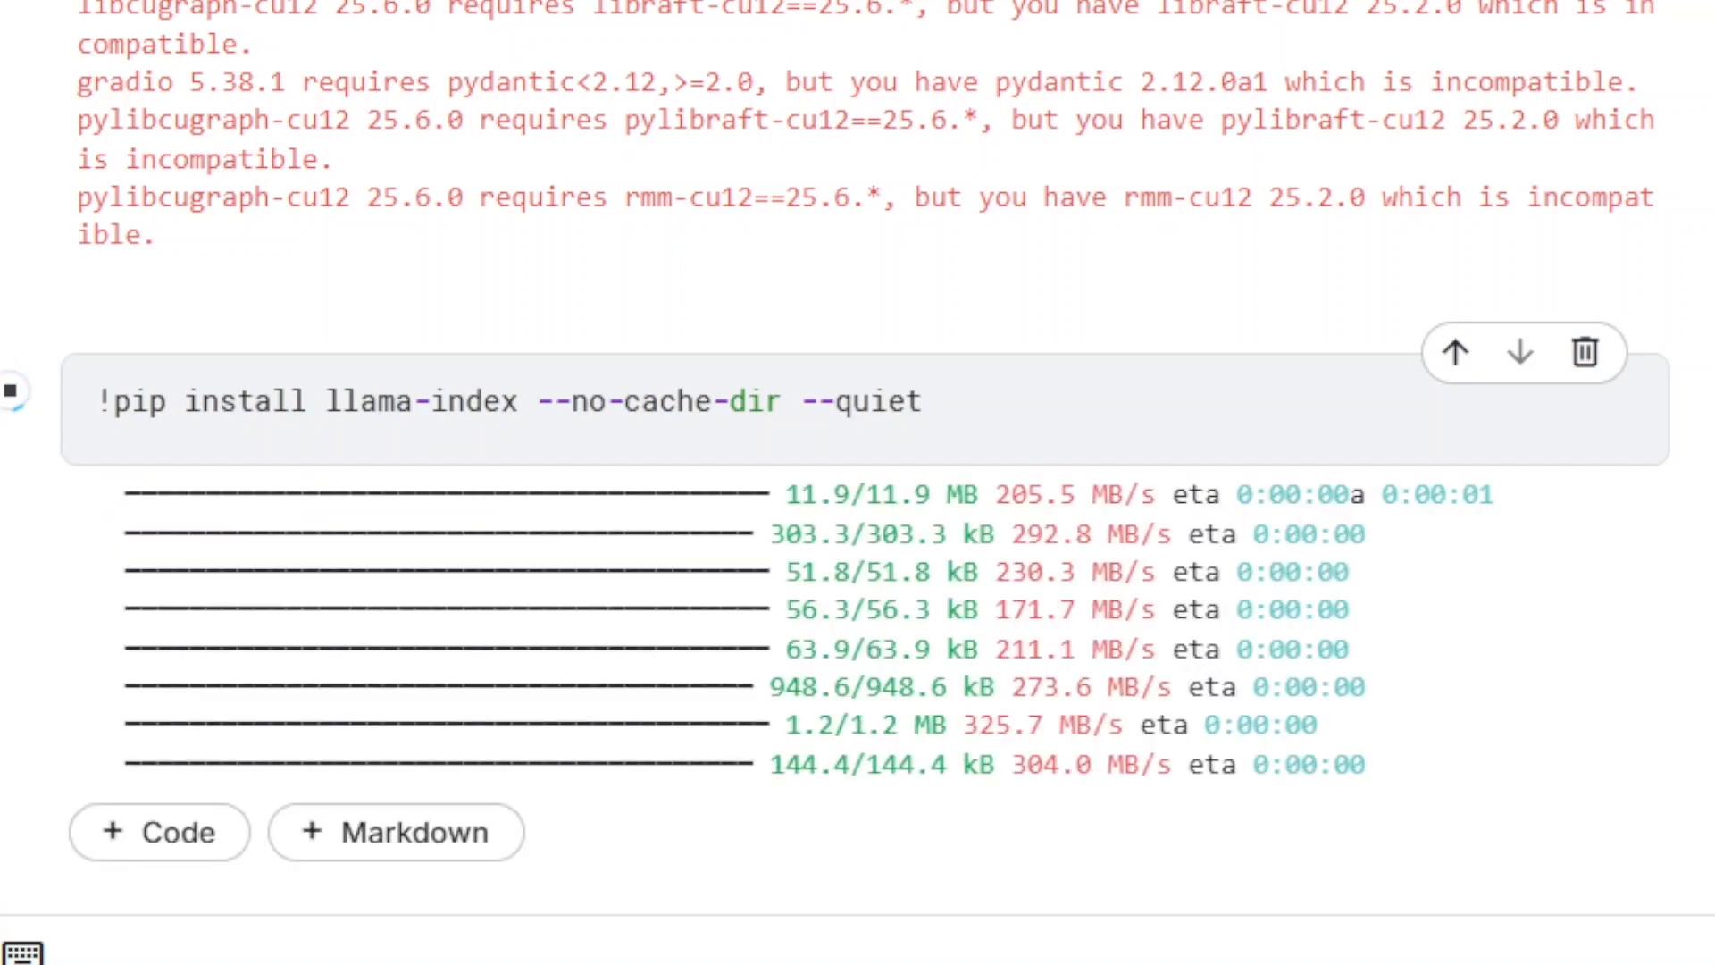
scroll(up, 3)
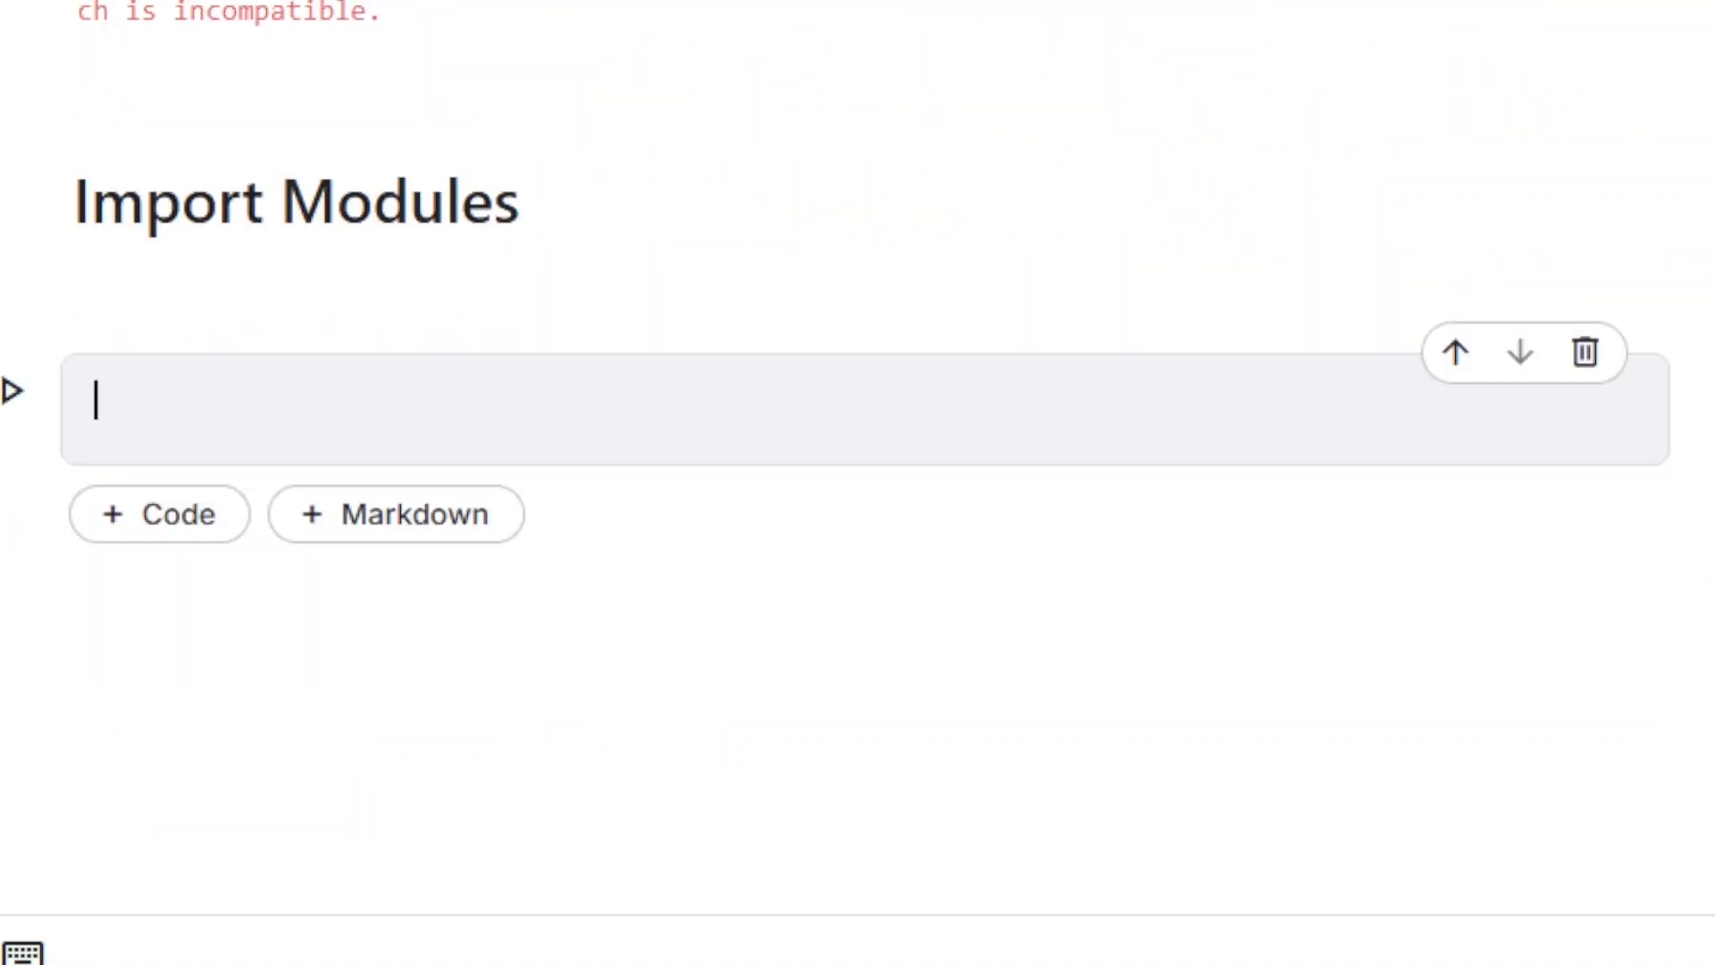
- Import os, RecursiveCharacterTextSplitter from langchain.text_splitter and FAISS from langchain.vectorstores
text(import os)
text(import pymupdf4llm)
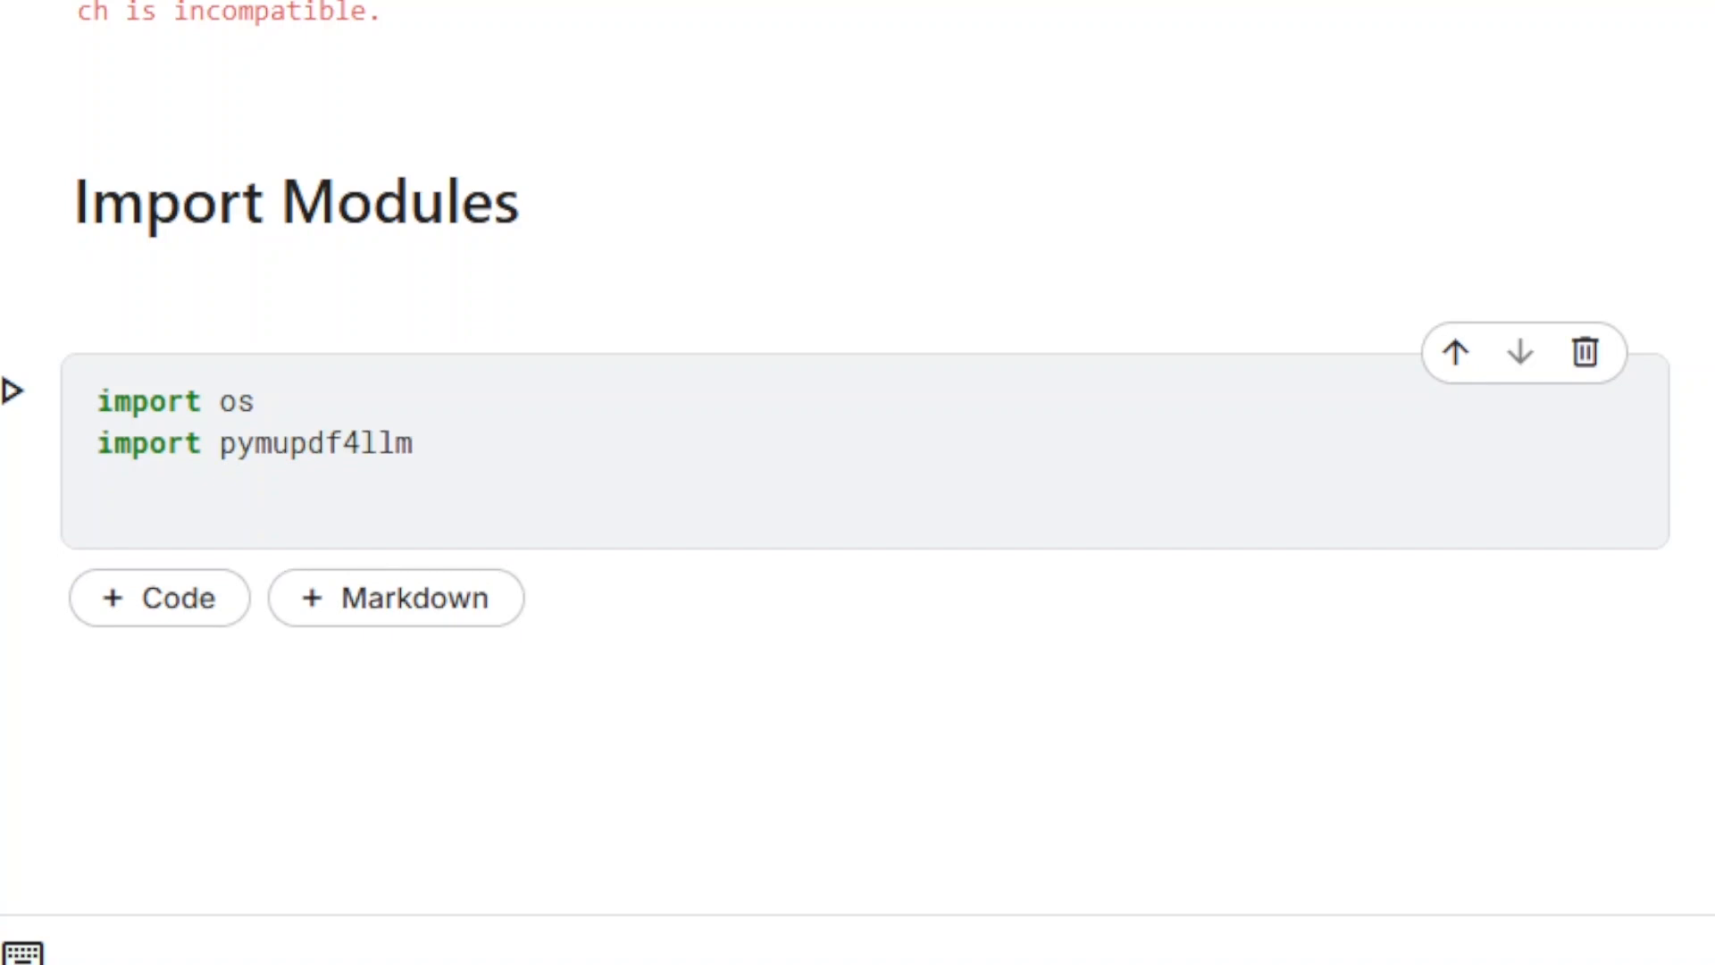
text(from langchain.text_splitter)
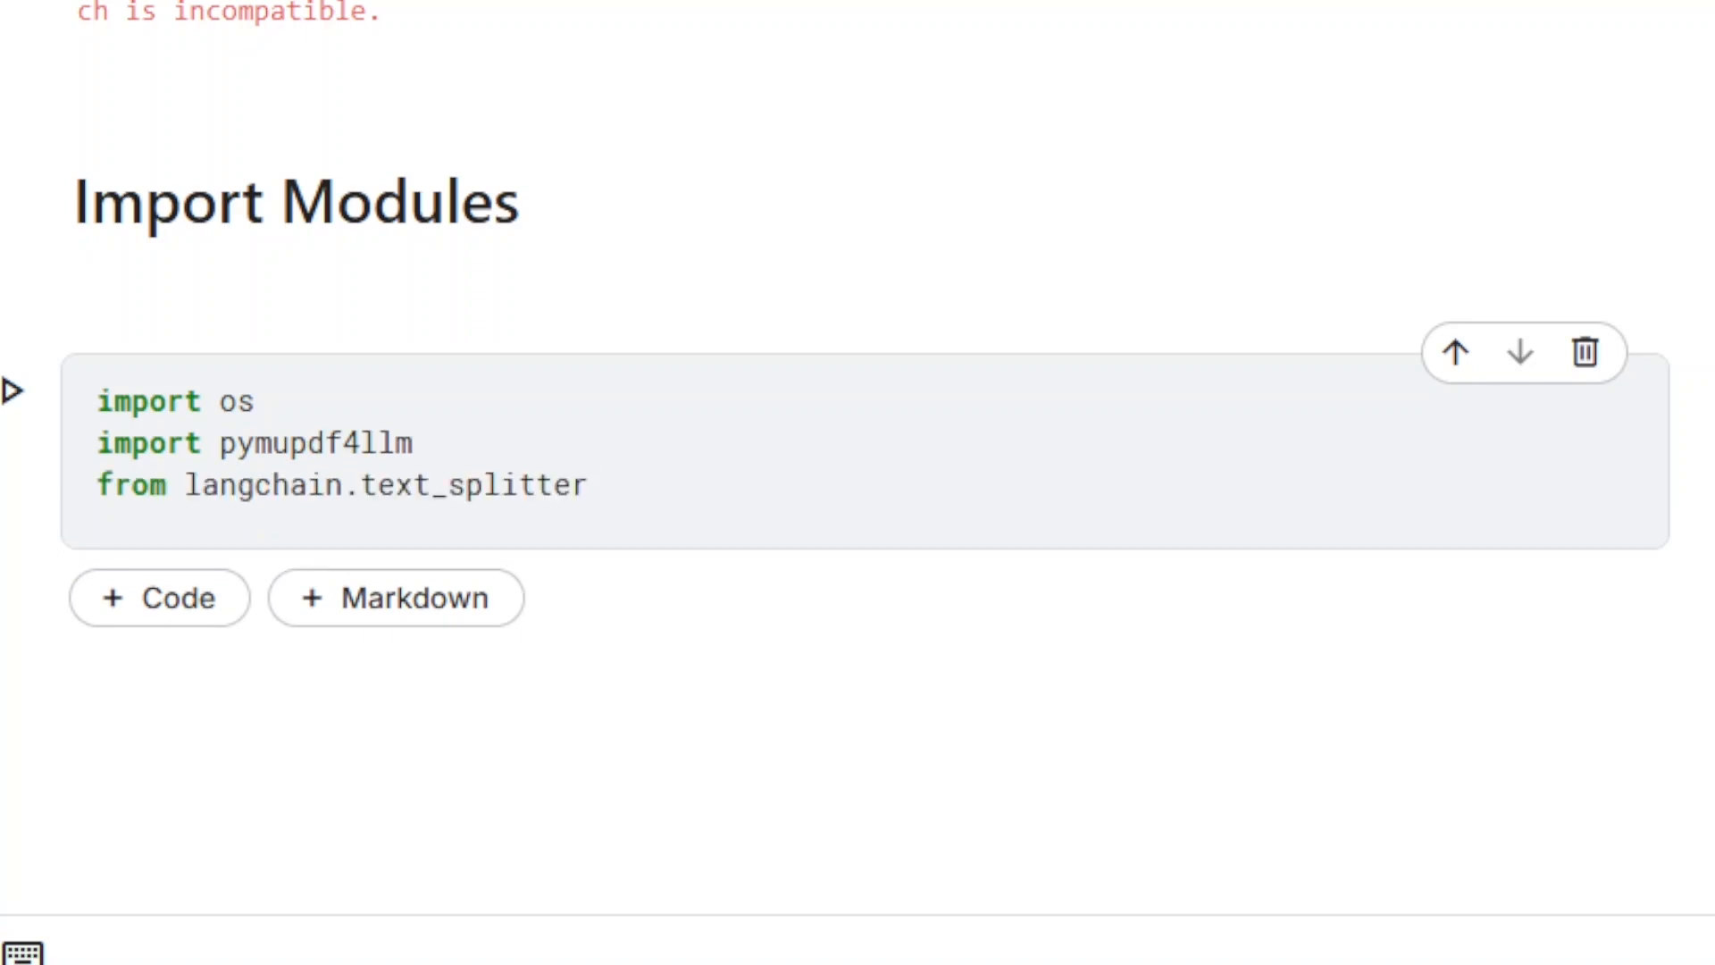
text(import RecursiveCharacterTextSplitter)
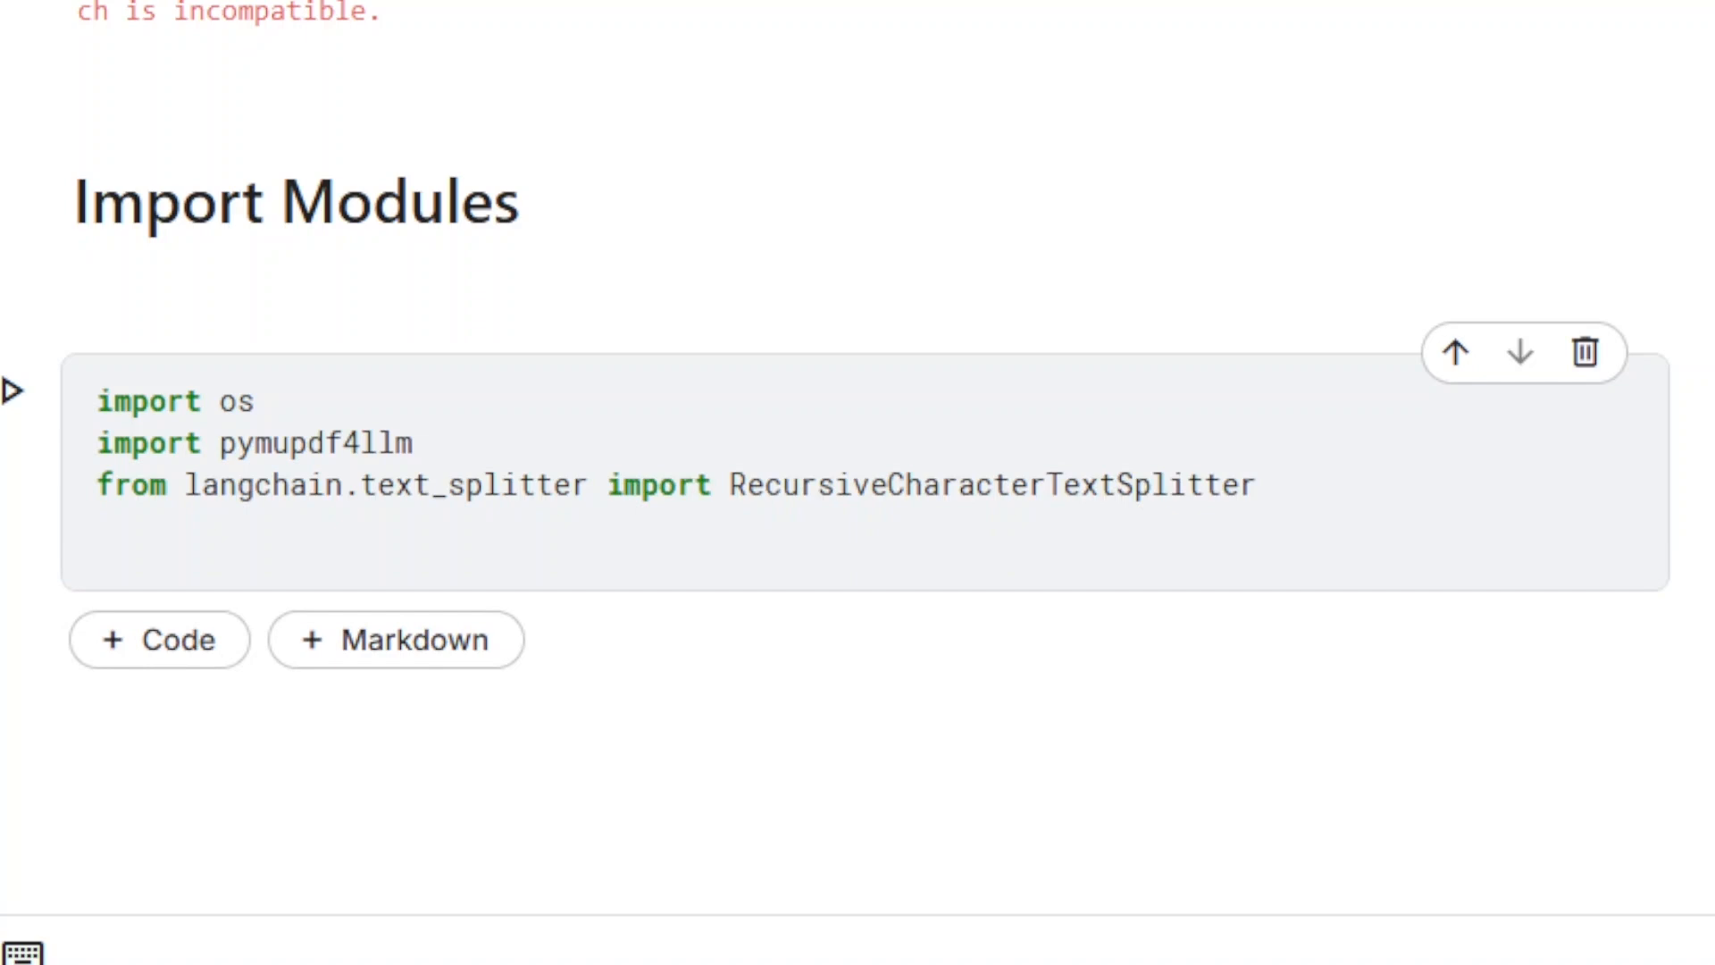
text(from langchain.vectorstores)
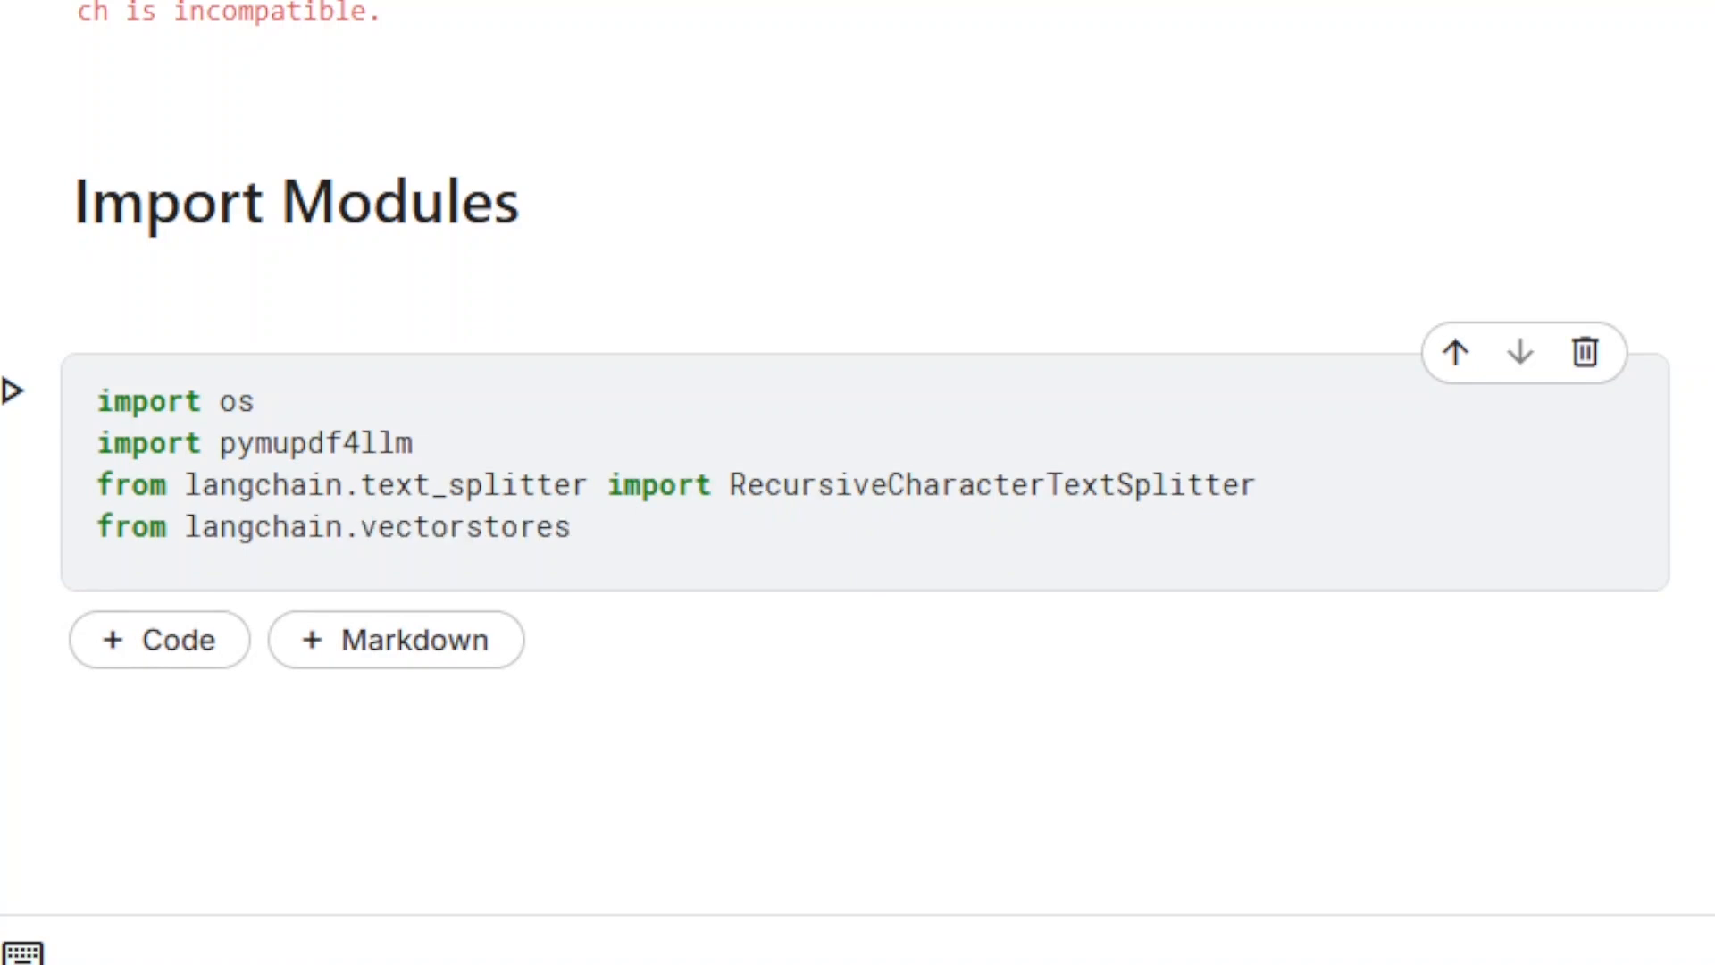
text(import FAISS)
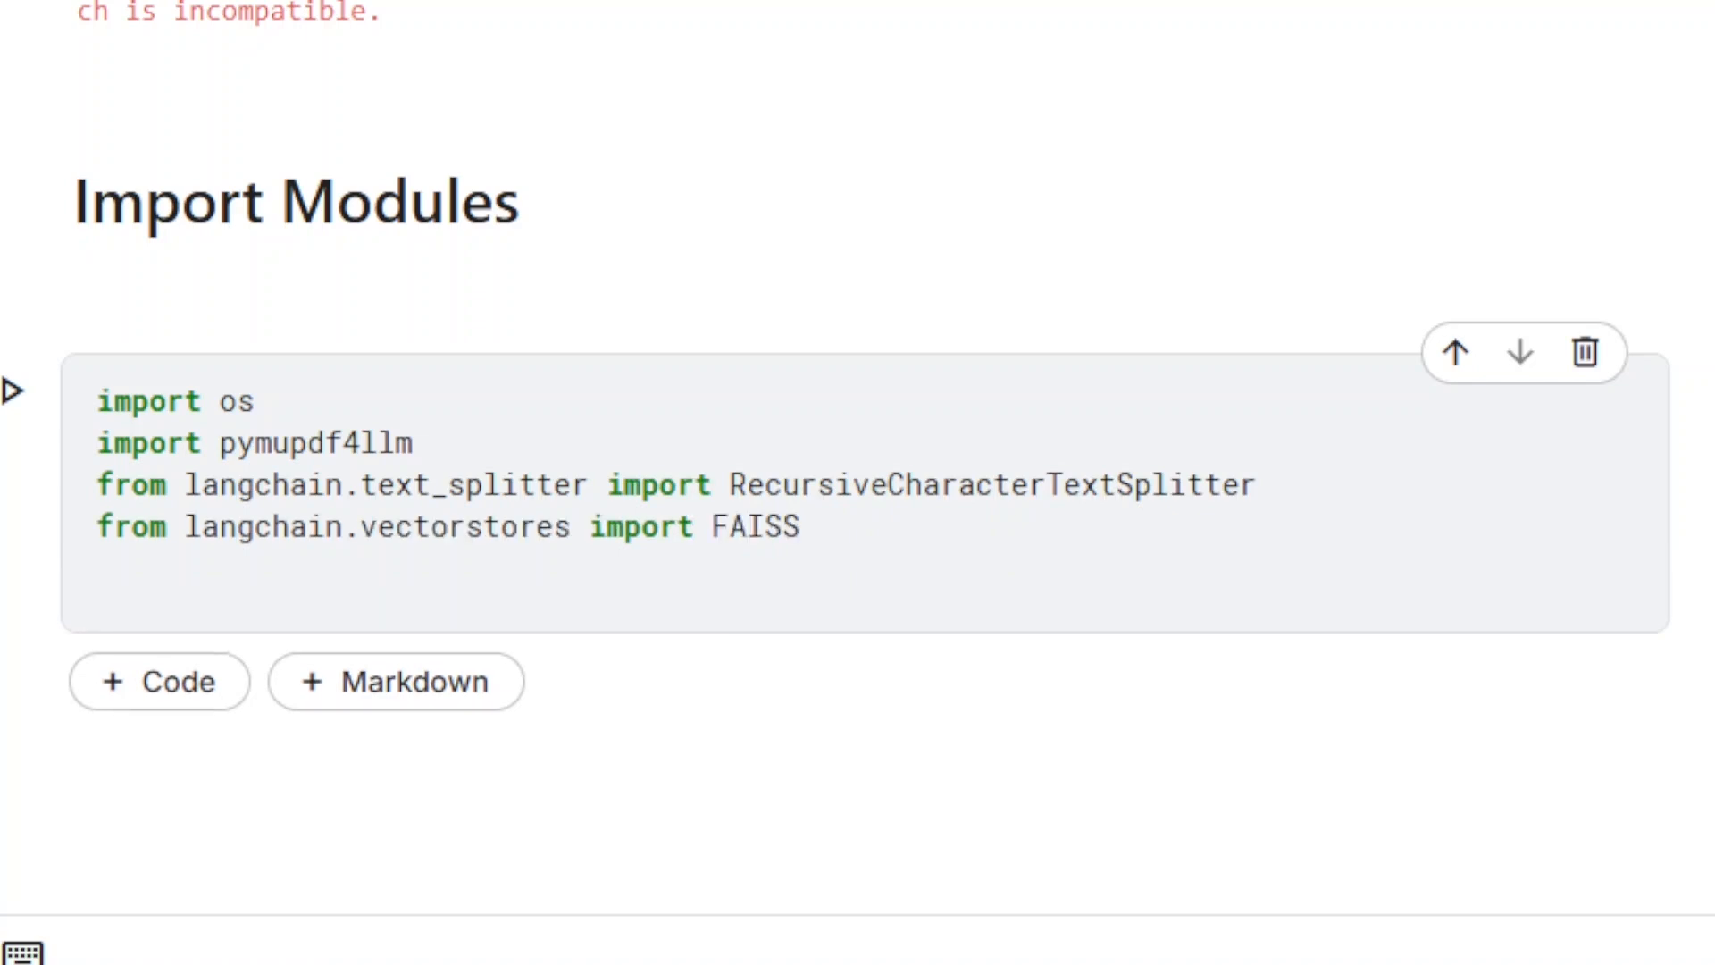
- Import HuggingFaceEmbeddings, ChatOpenAI and RetrievalQA from langchain
text(from langchain.embeddings)
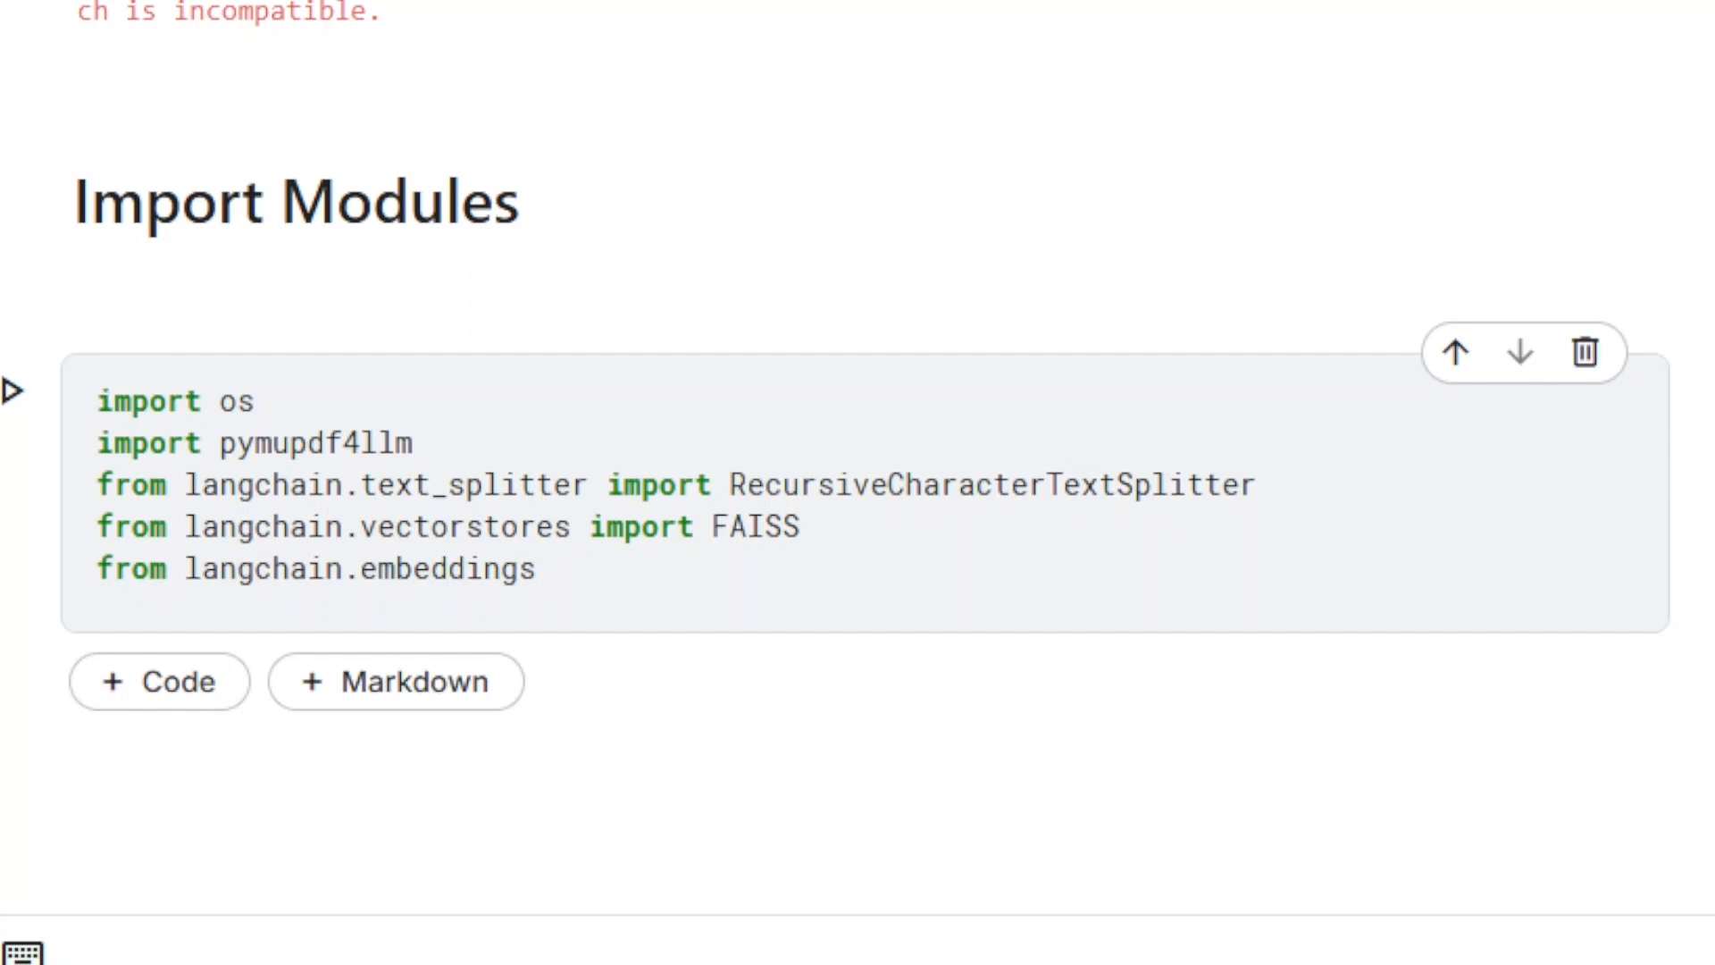
text(import HuggingFaceEmbeddings)
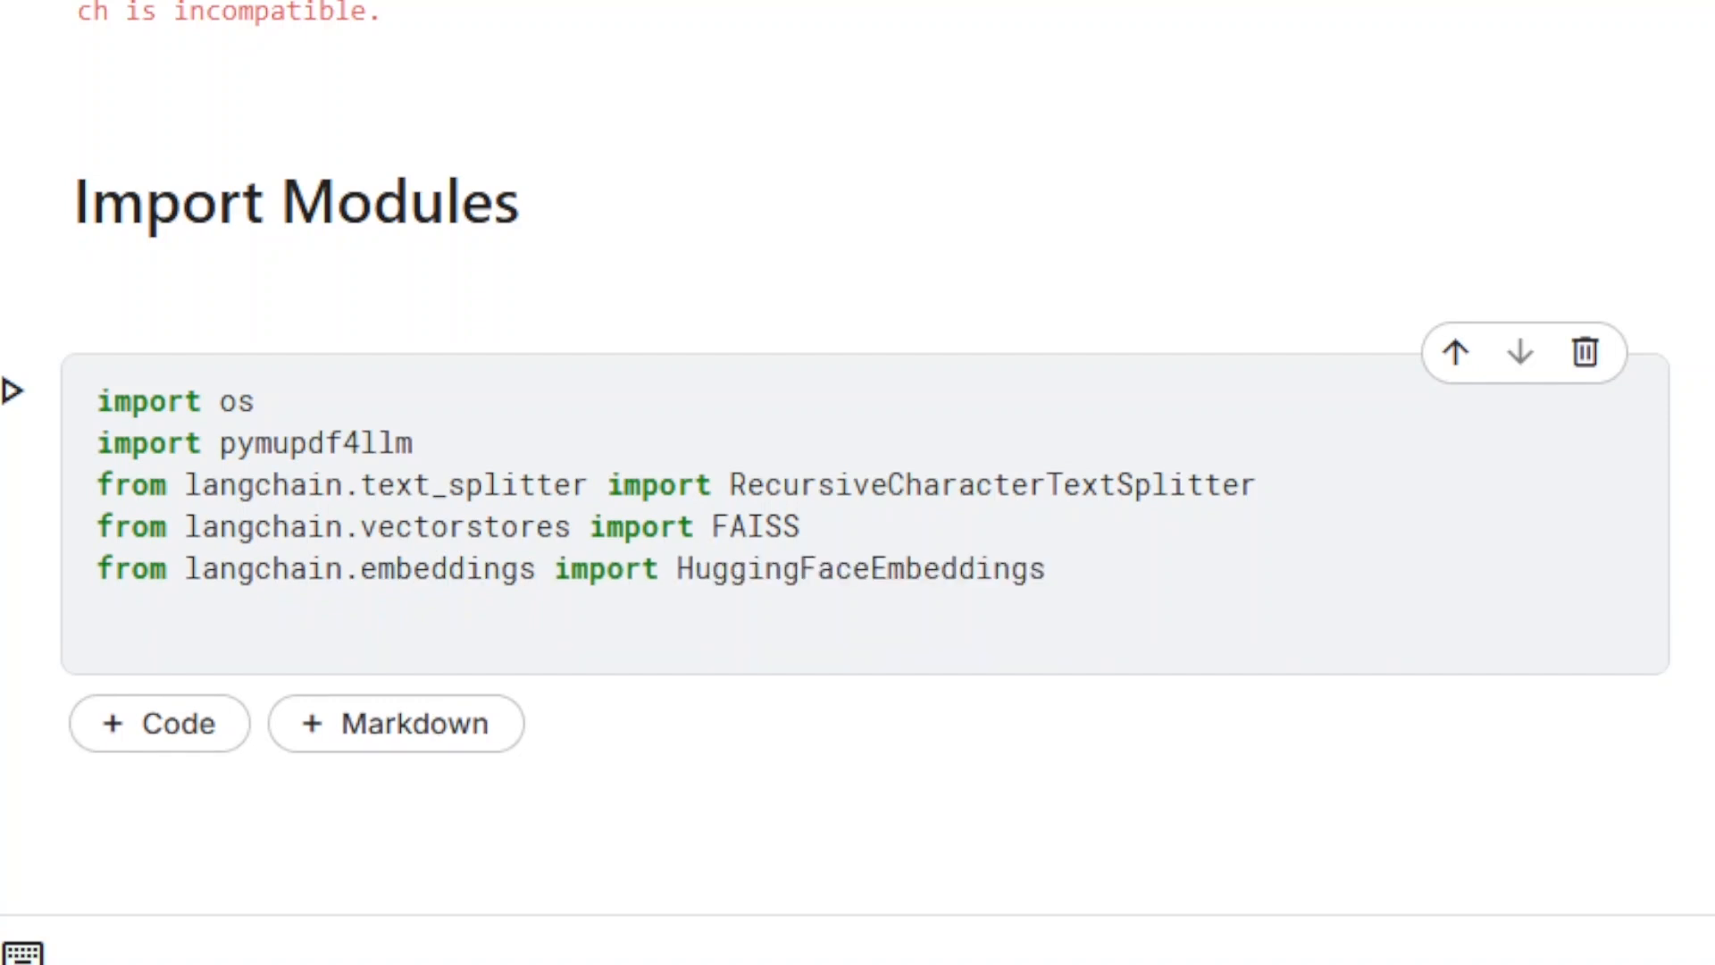
text(from langchain.chat_models import ChatOpenAI)
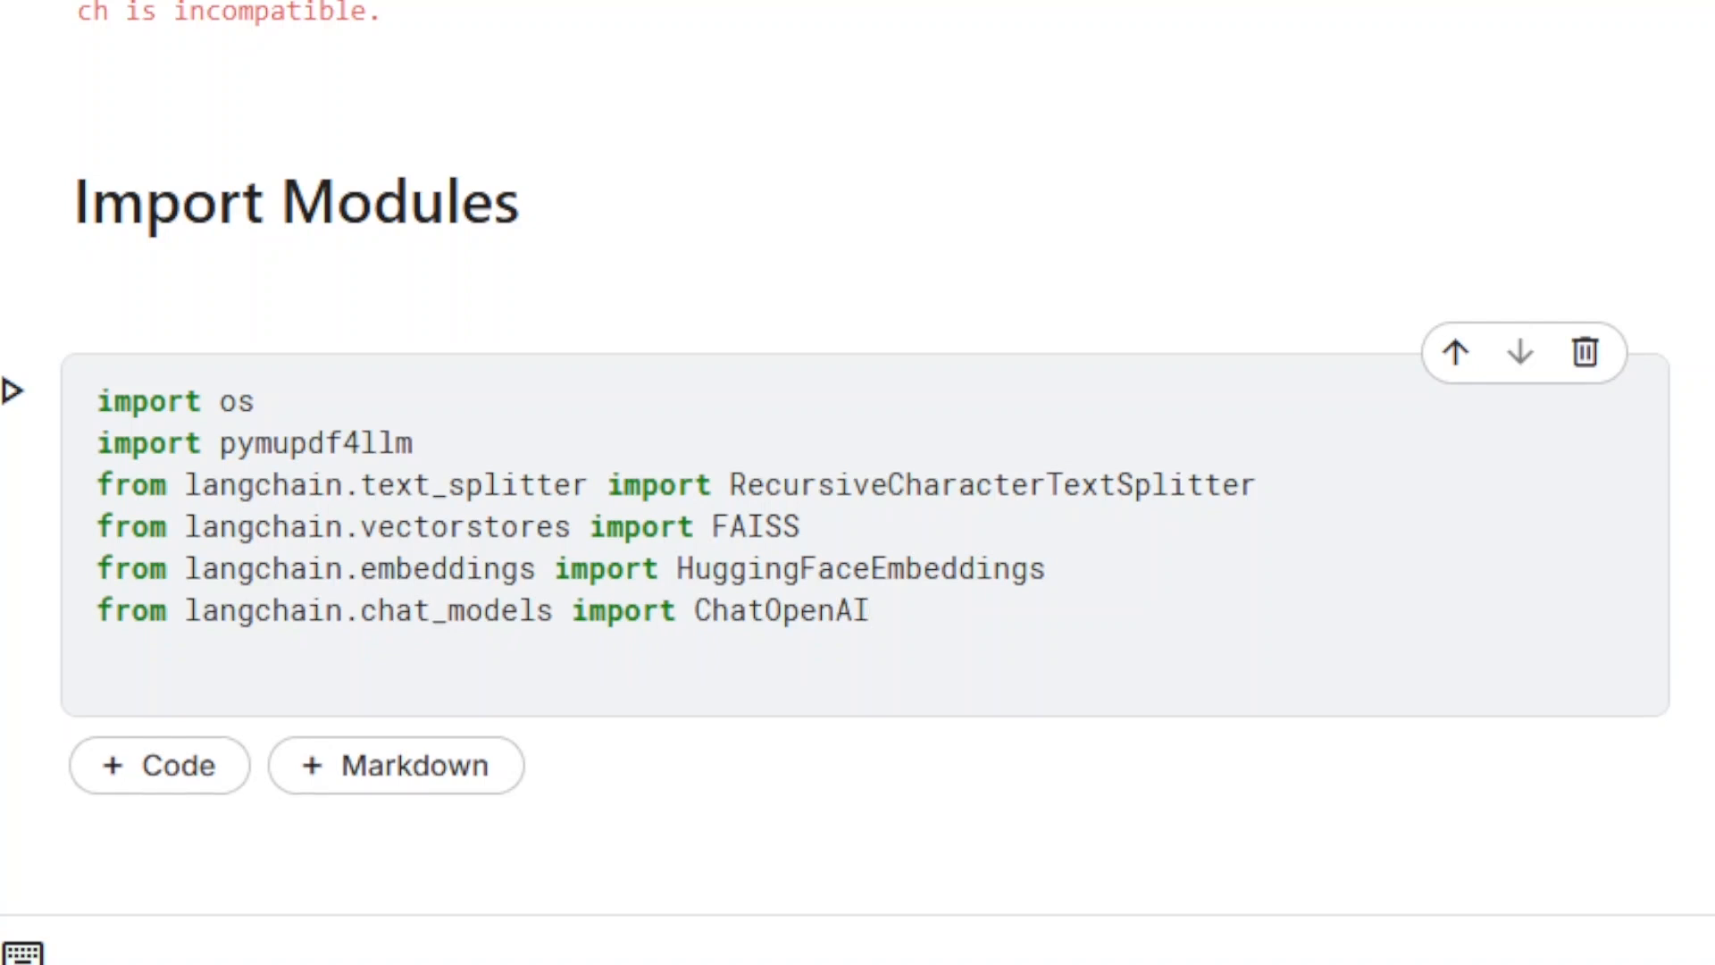
text(from langchain.chains import RetrievalQA)
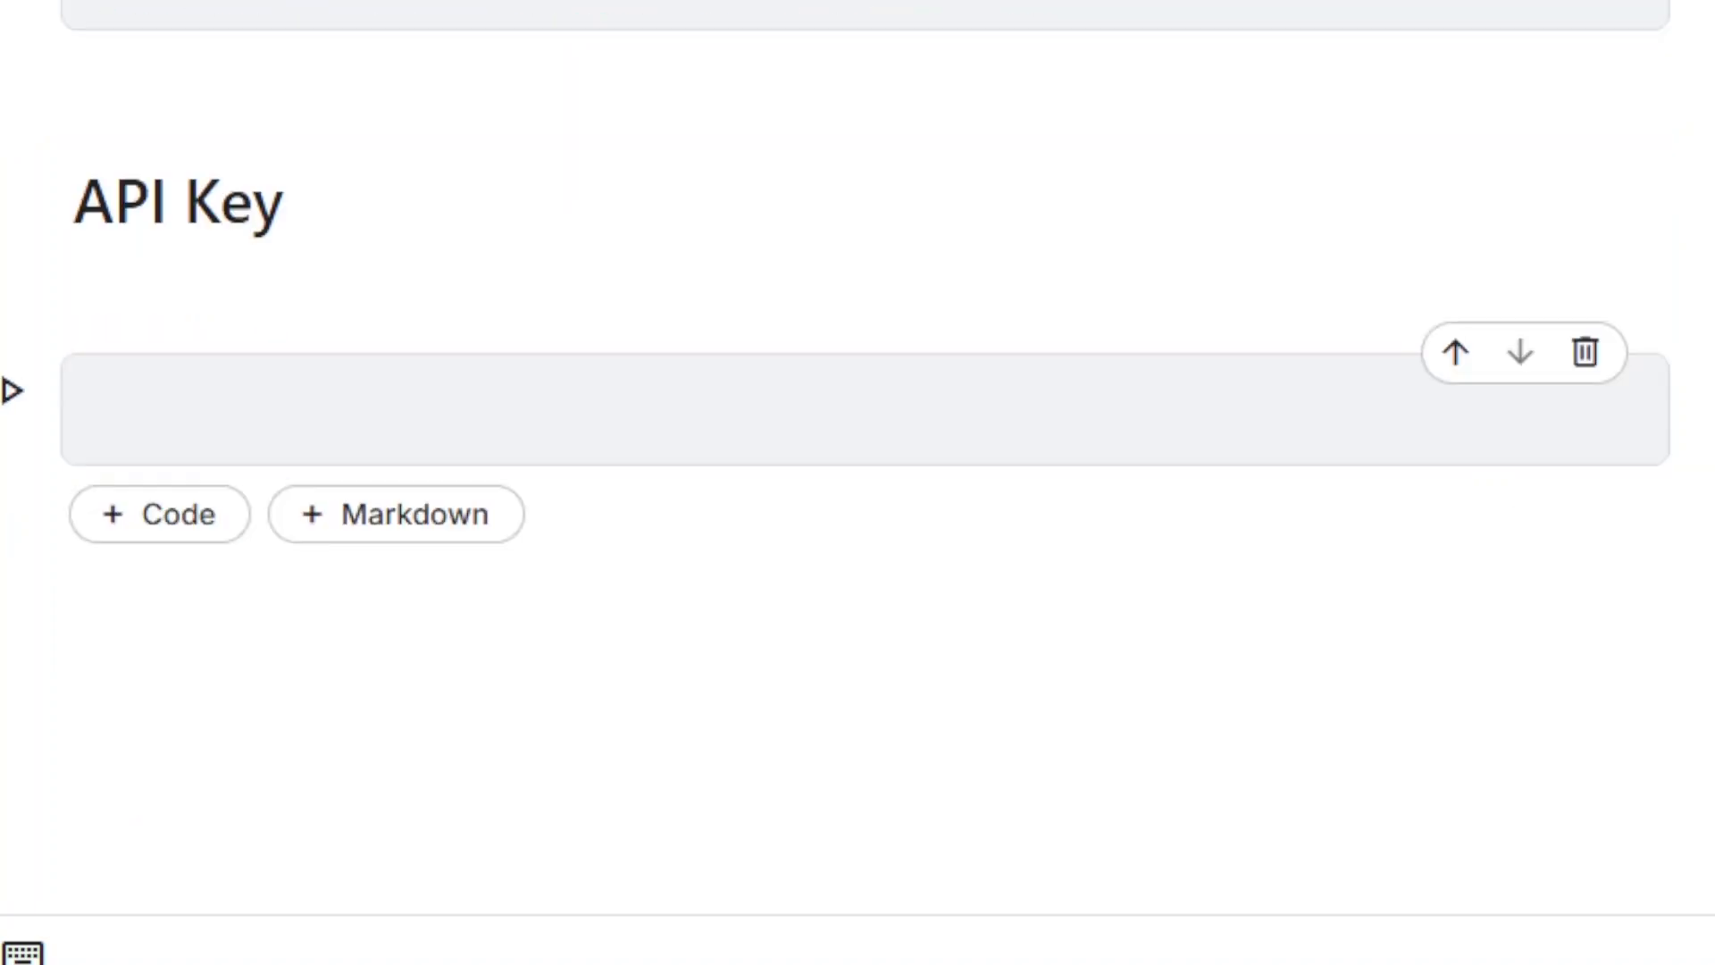
- Set os.environ OPENAI_API_KEY from the openrouter-api-key secret via UserSecretsClient, then head section 1 Load PDF and Convert
text(from kaggle_secrets import UserSecretsClient)
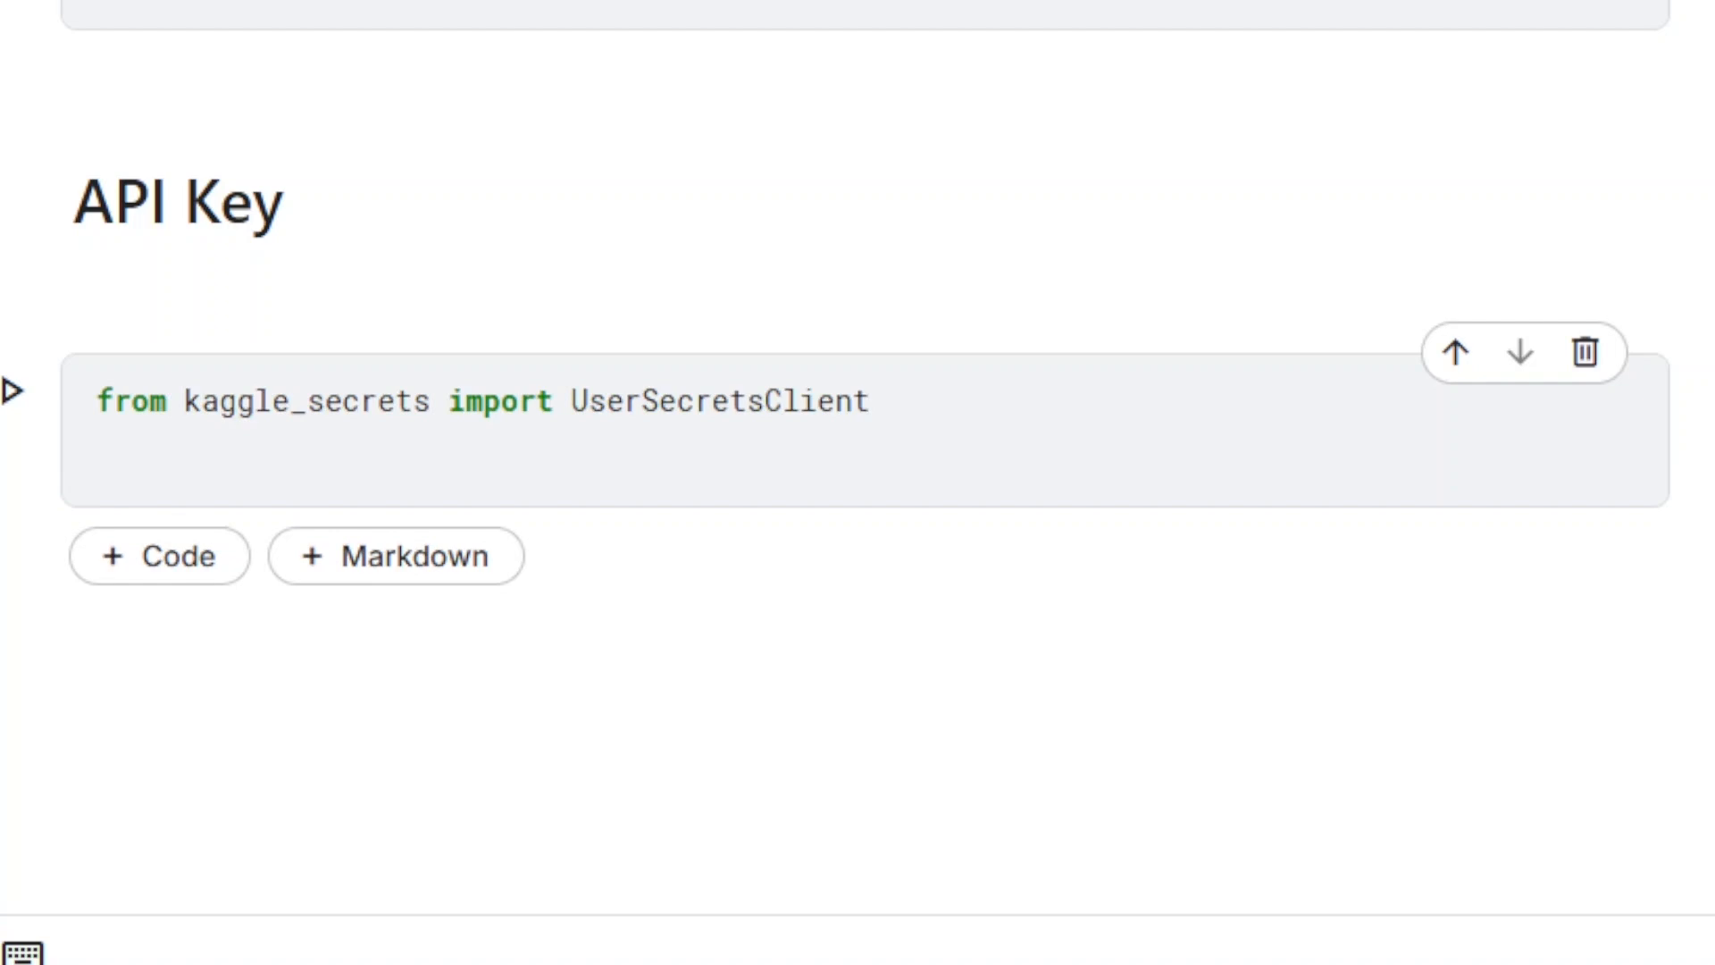
text(user_secrets = UserSecretsClient())
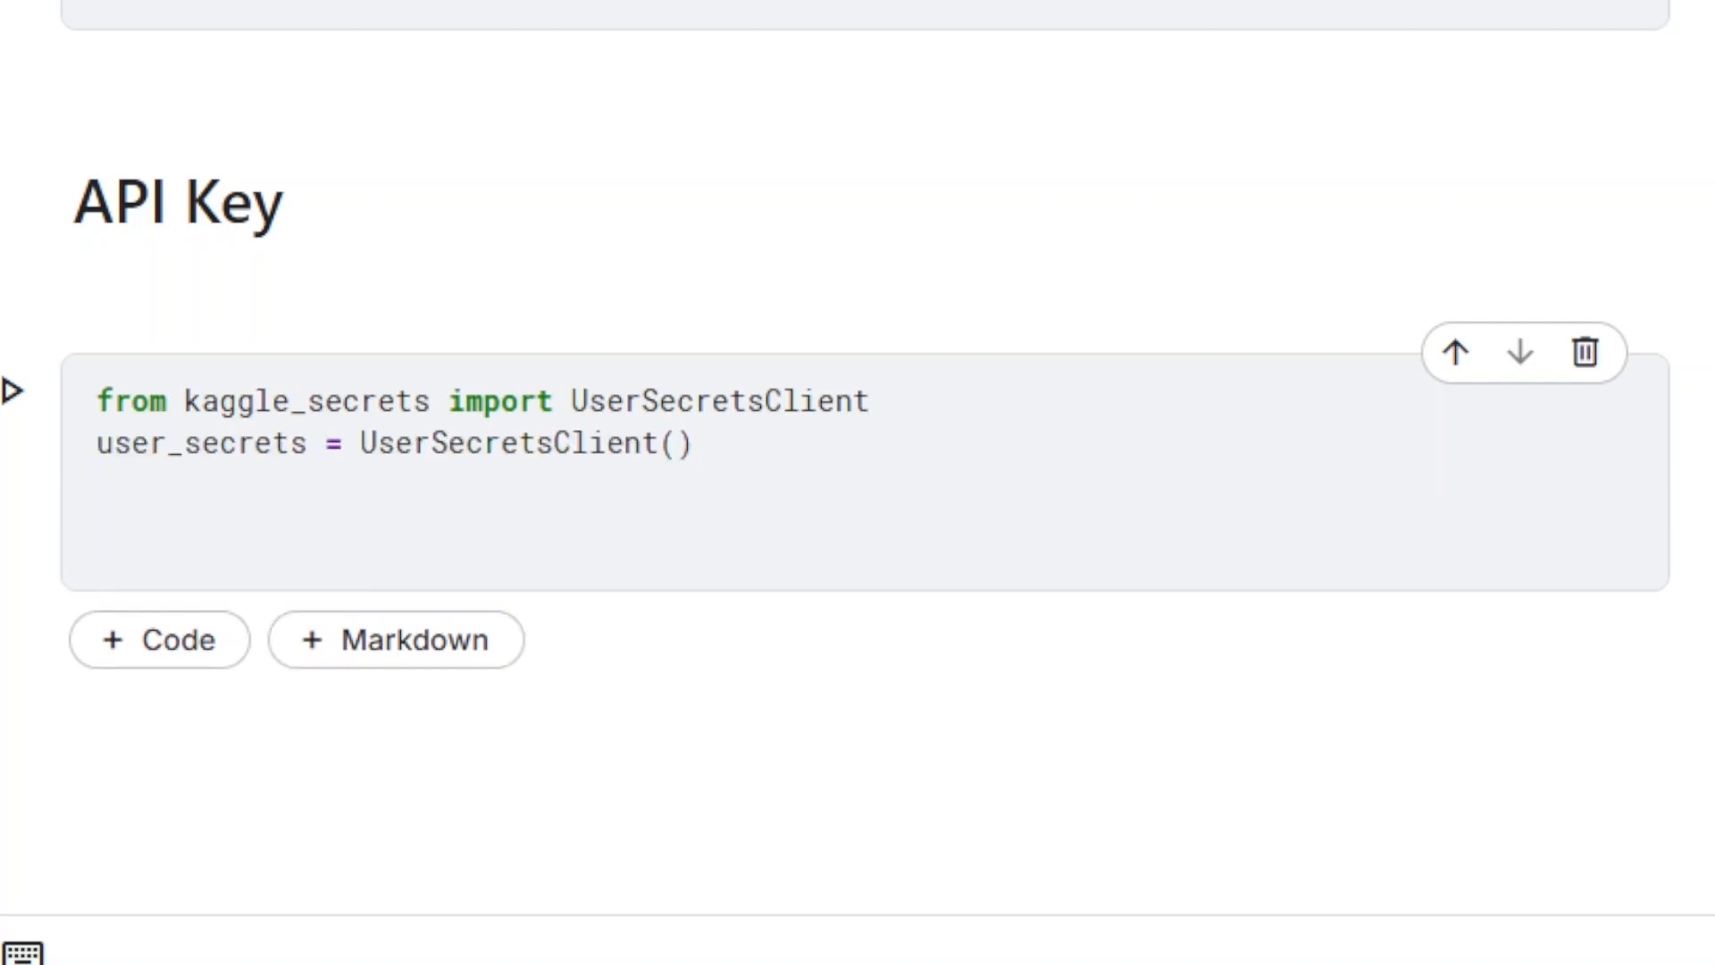
text(os.environ["OPENAI_API_KEY"] =)
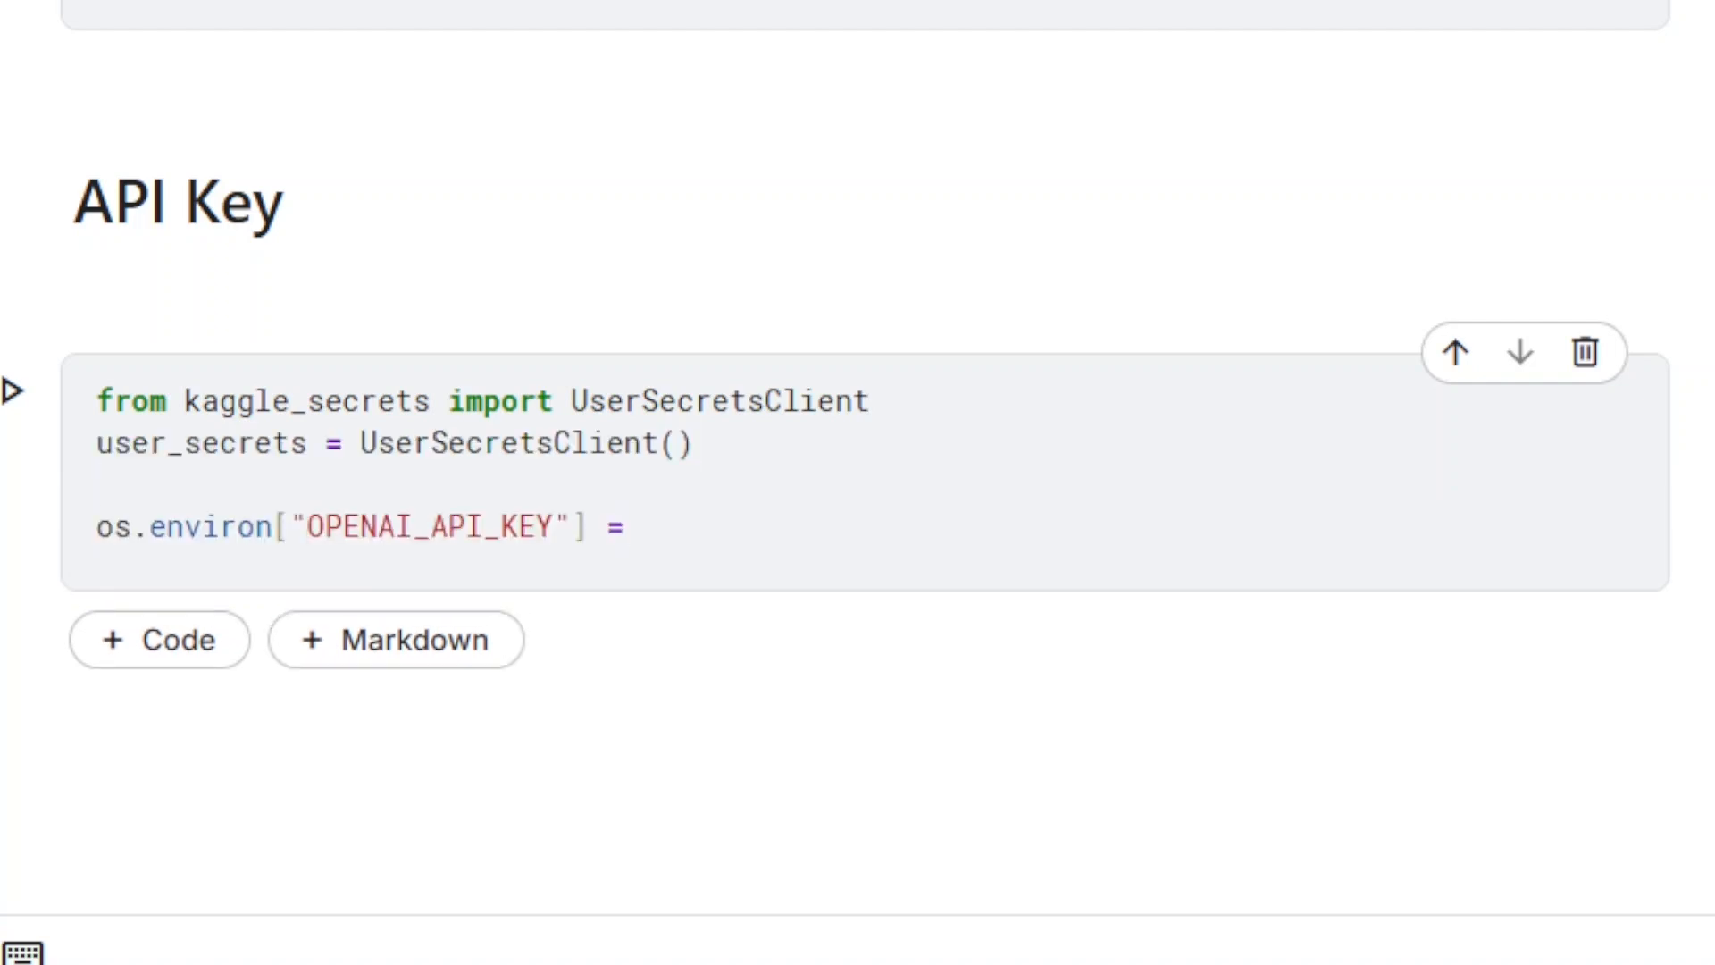
text(user_secrets.get_secret("openrouter-api-key"))
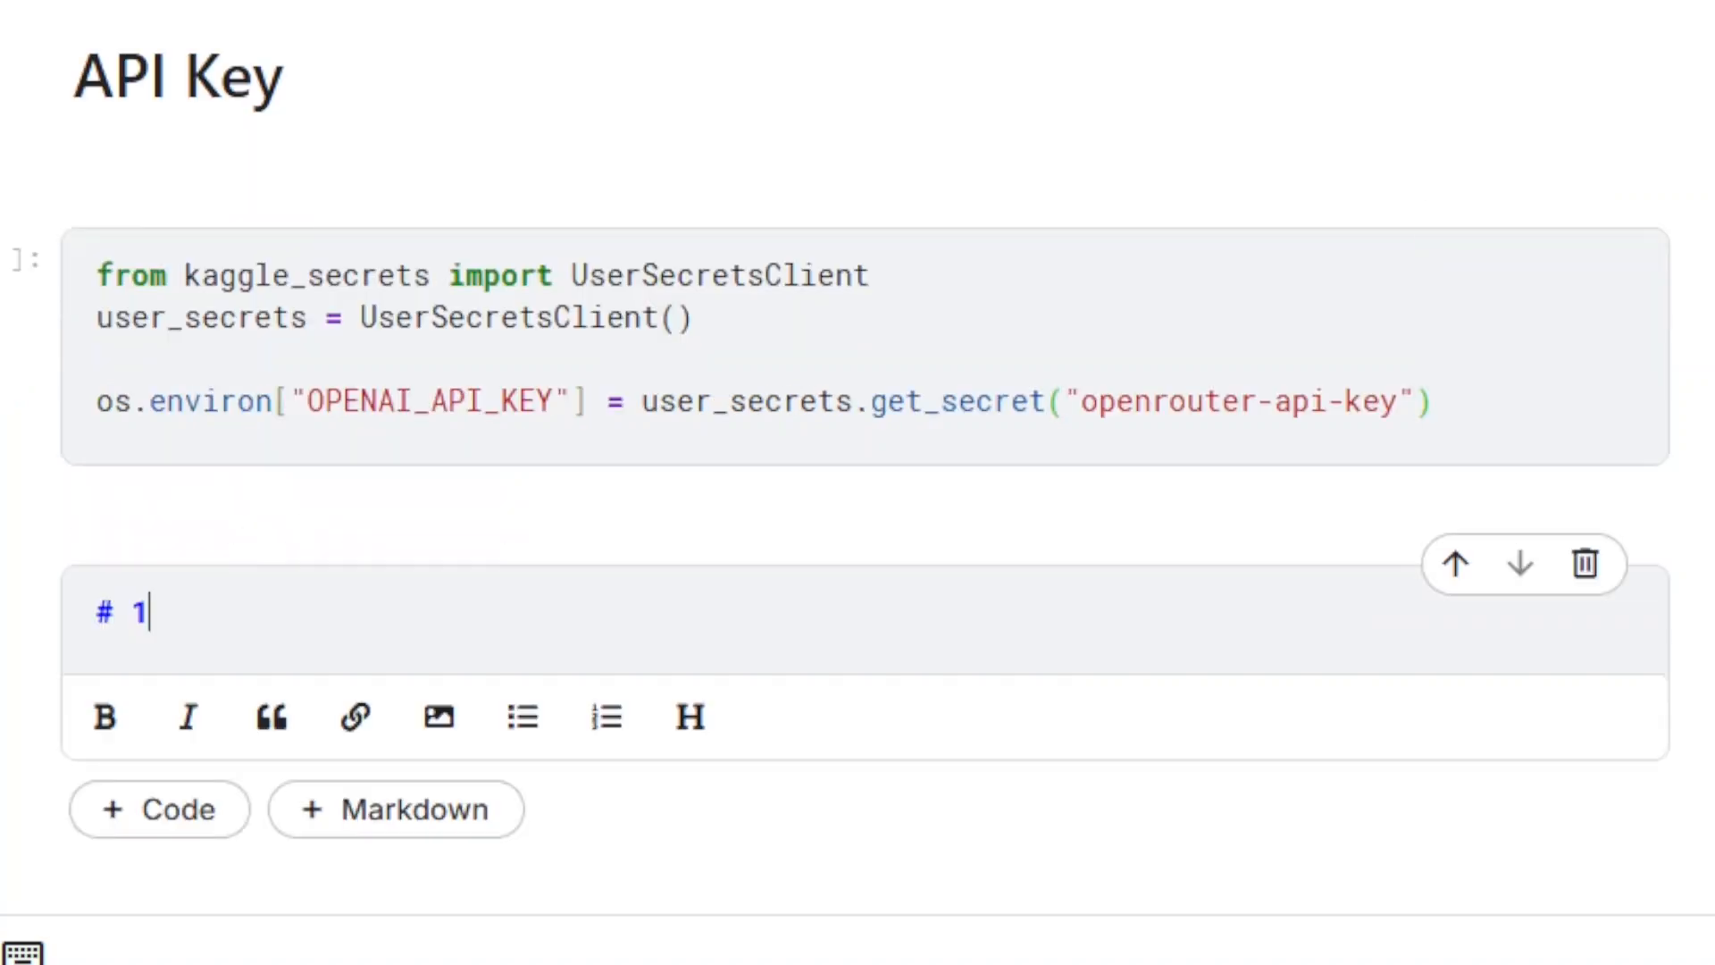
text(. Load PDF and Convert to Markdown)
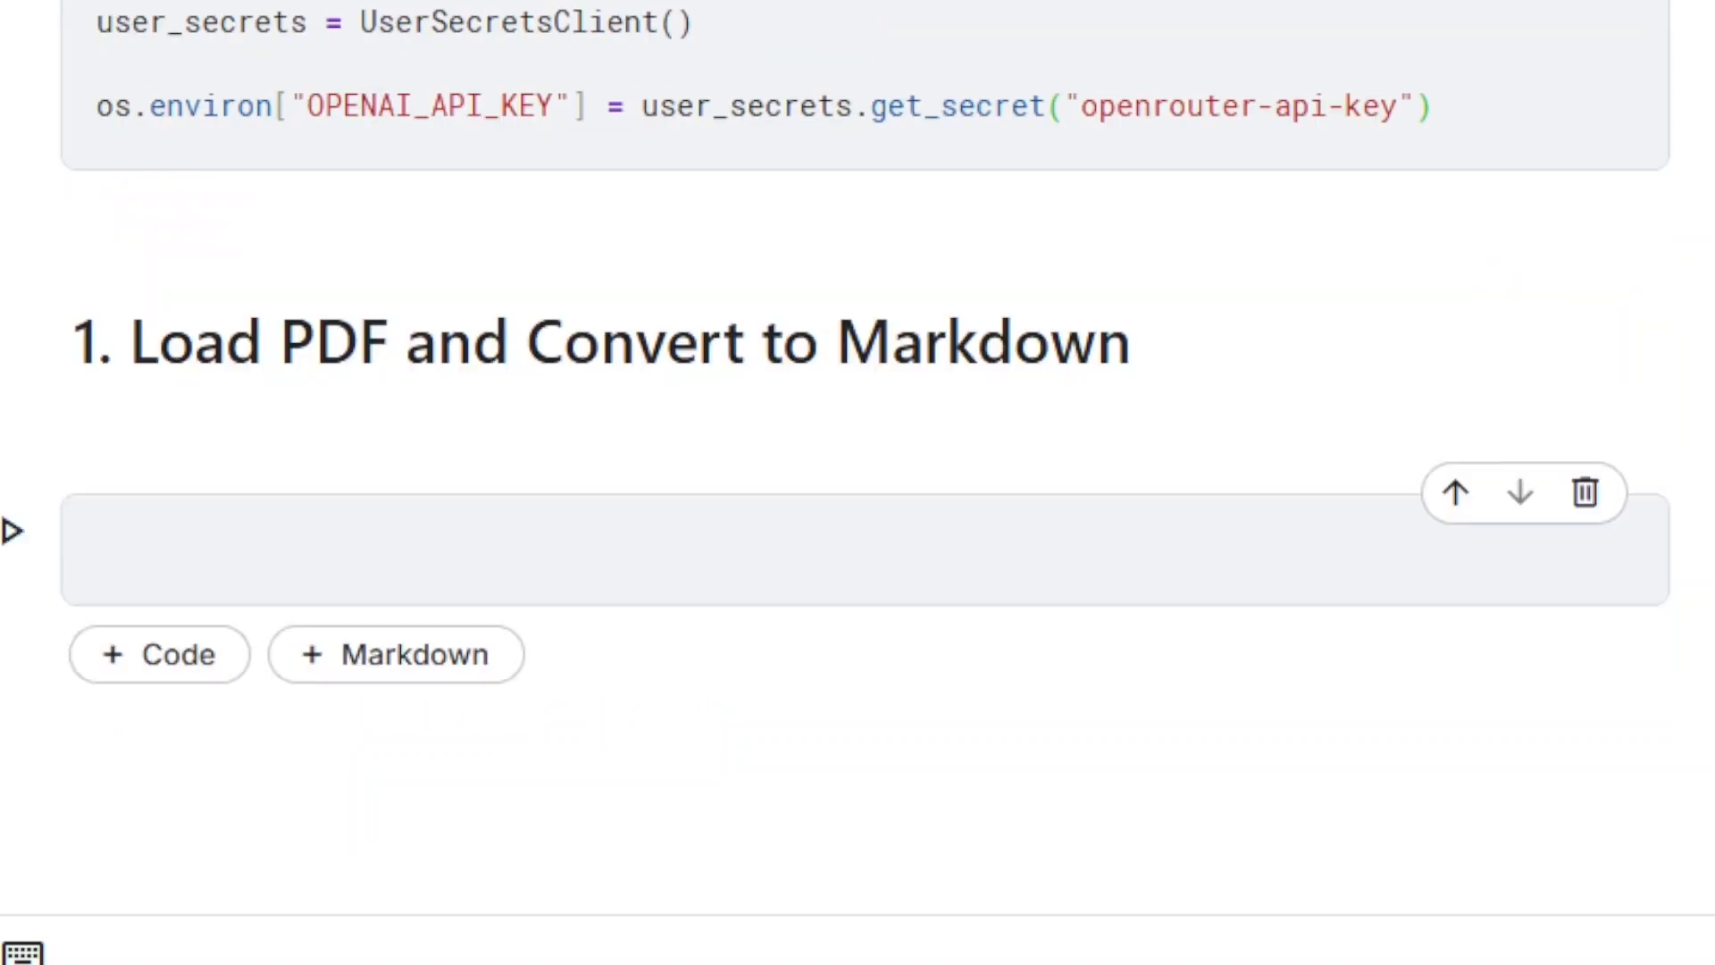
- Create a pymupdf4llm LlamaMarkdownReader and load /kaggle/input/pymupdf/film_festival.pdf into data
scroll(up, 3)
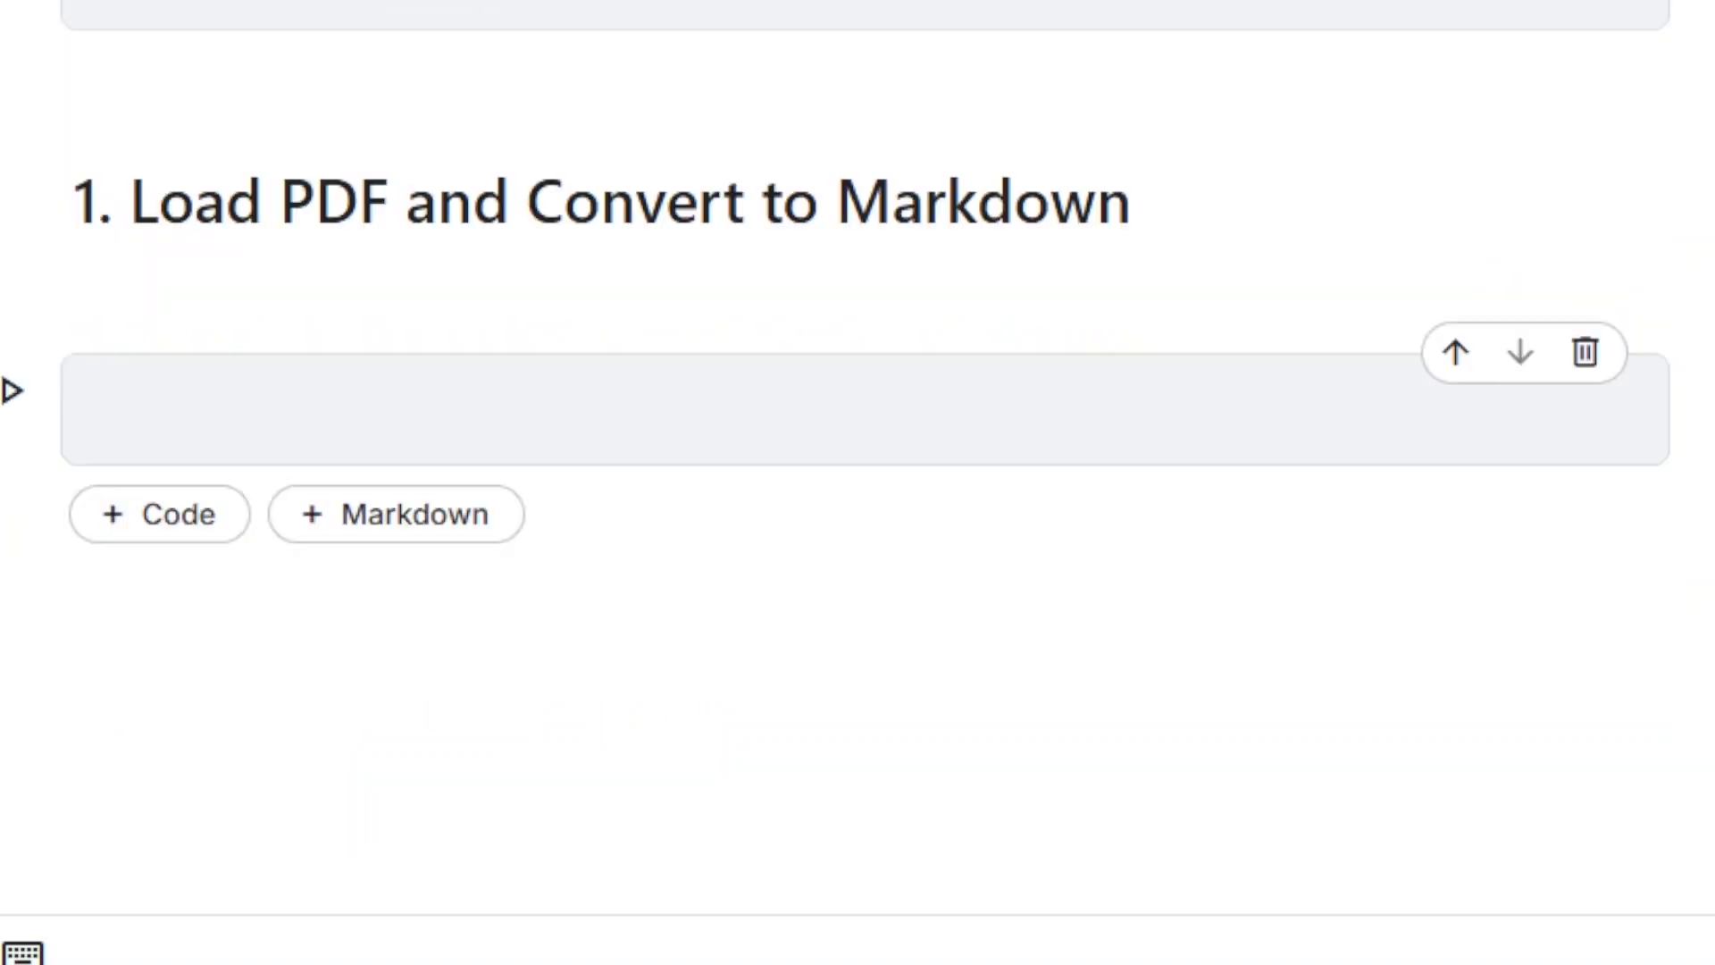
text(md_read =)
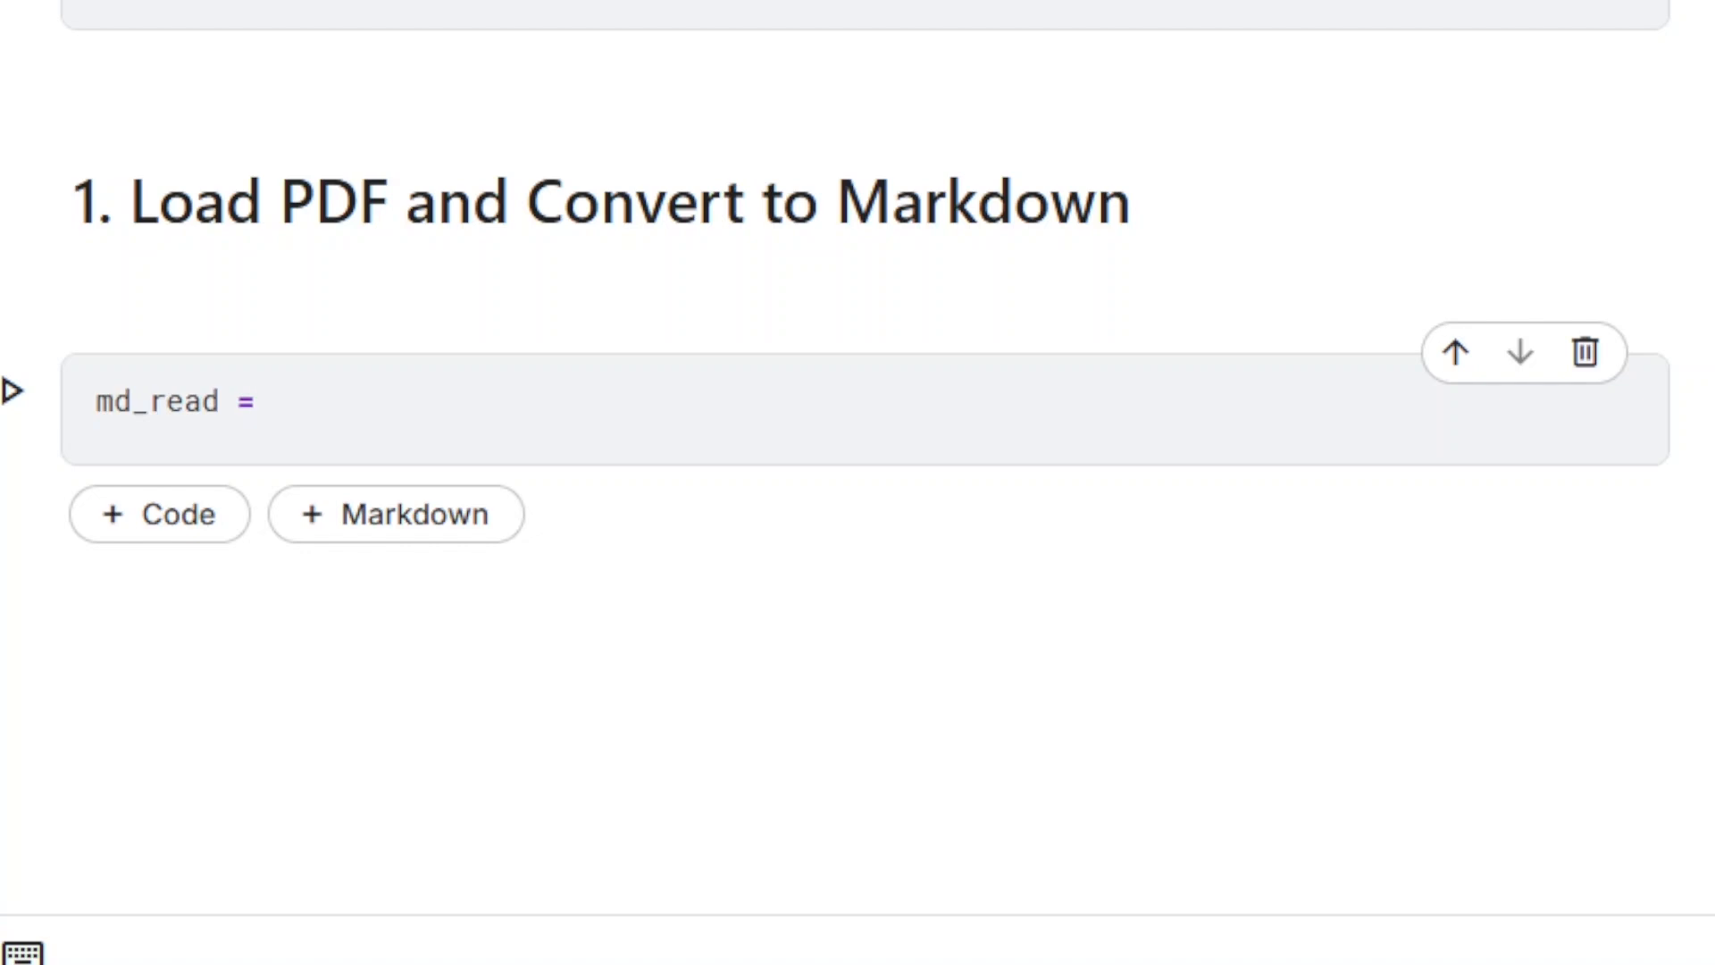
text(pymupdf4llm.LlamaMarkdownReader())
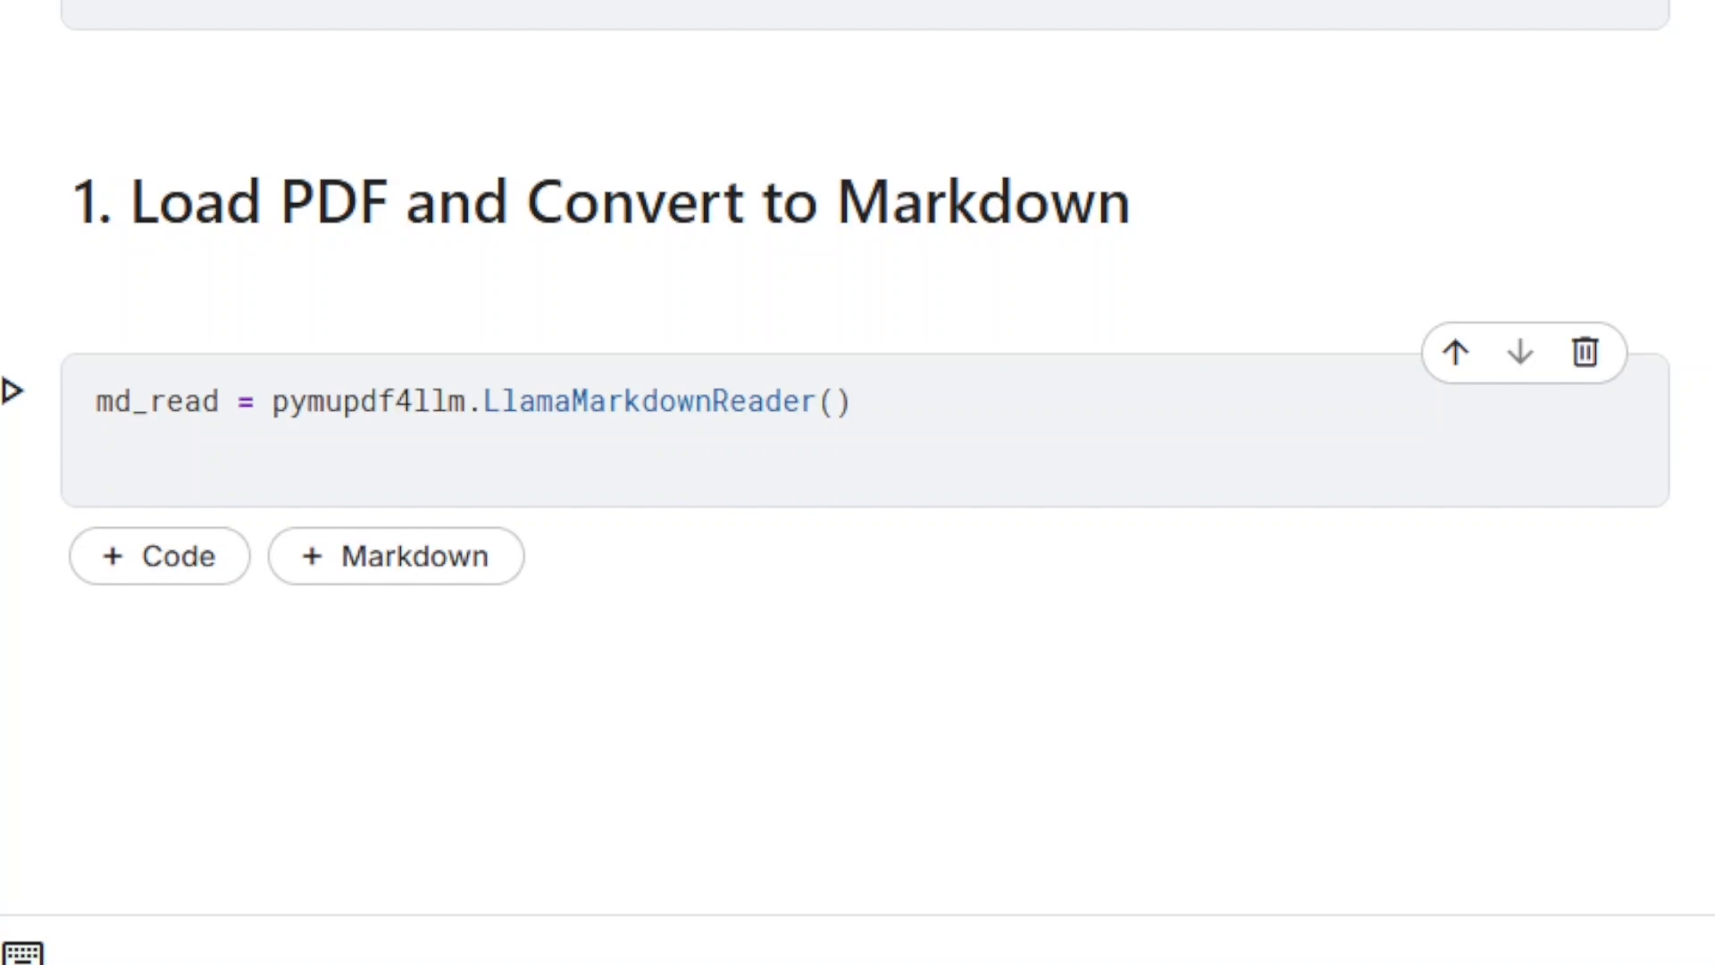
text(data = md_read.load_data("/kaggle/input/pymupdf/film_festival.pdf"))
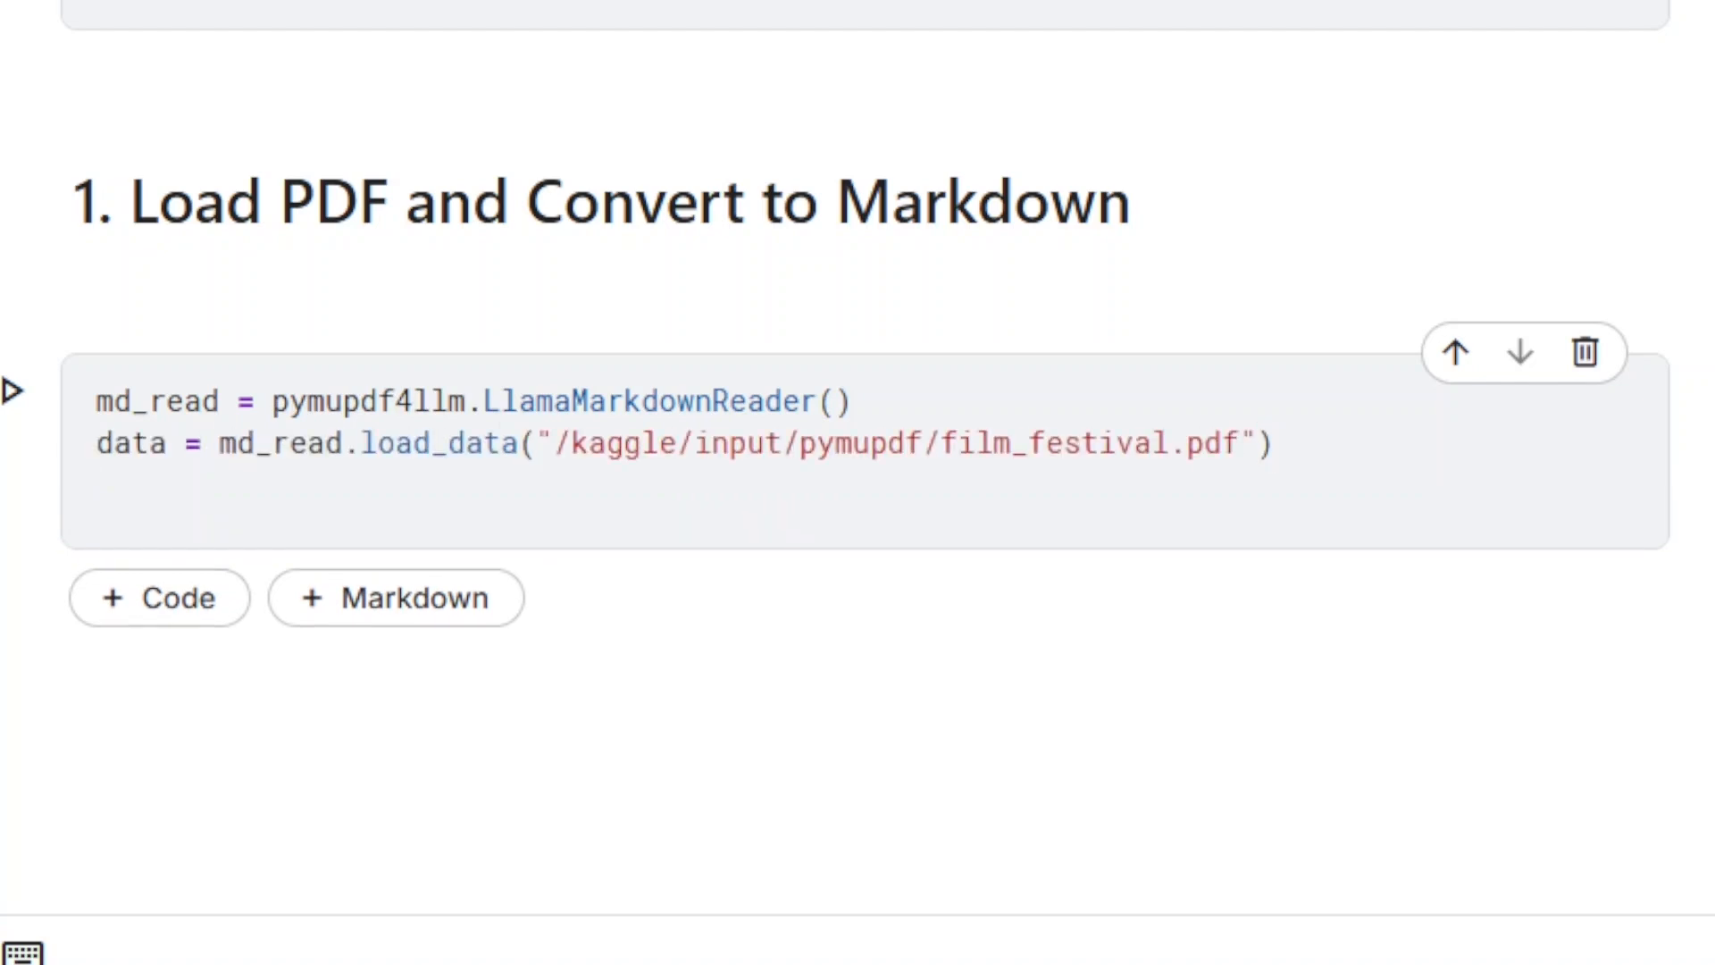
- Join the text of every data item into full_text with newlines
text(full_text =)
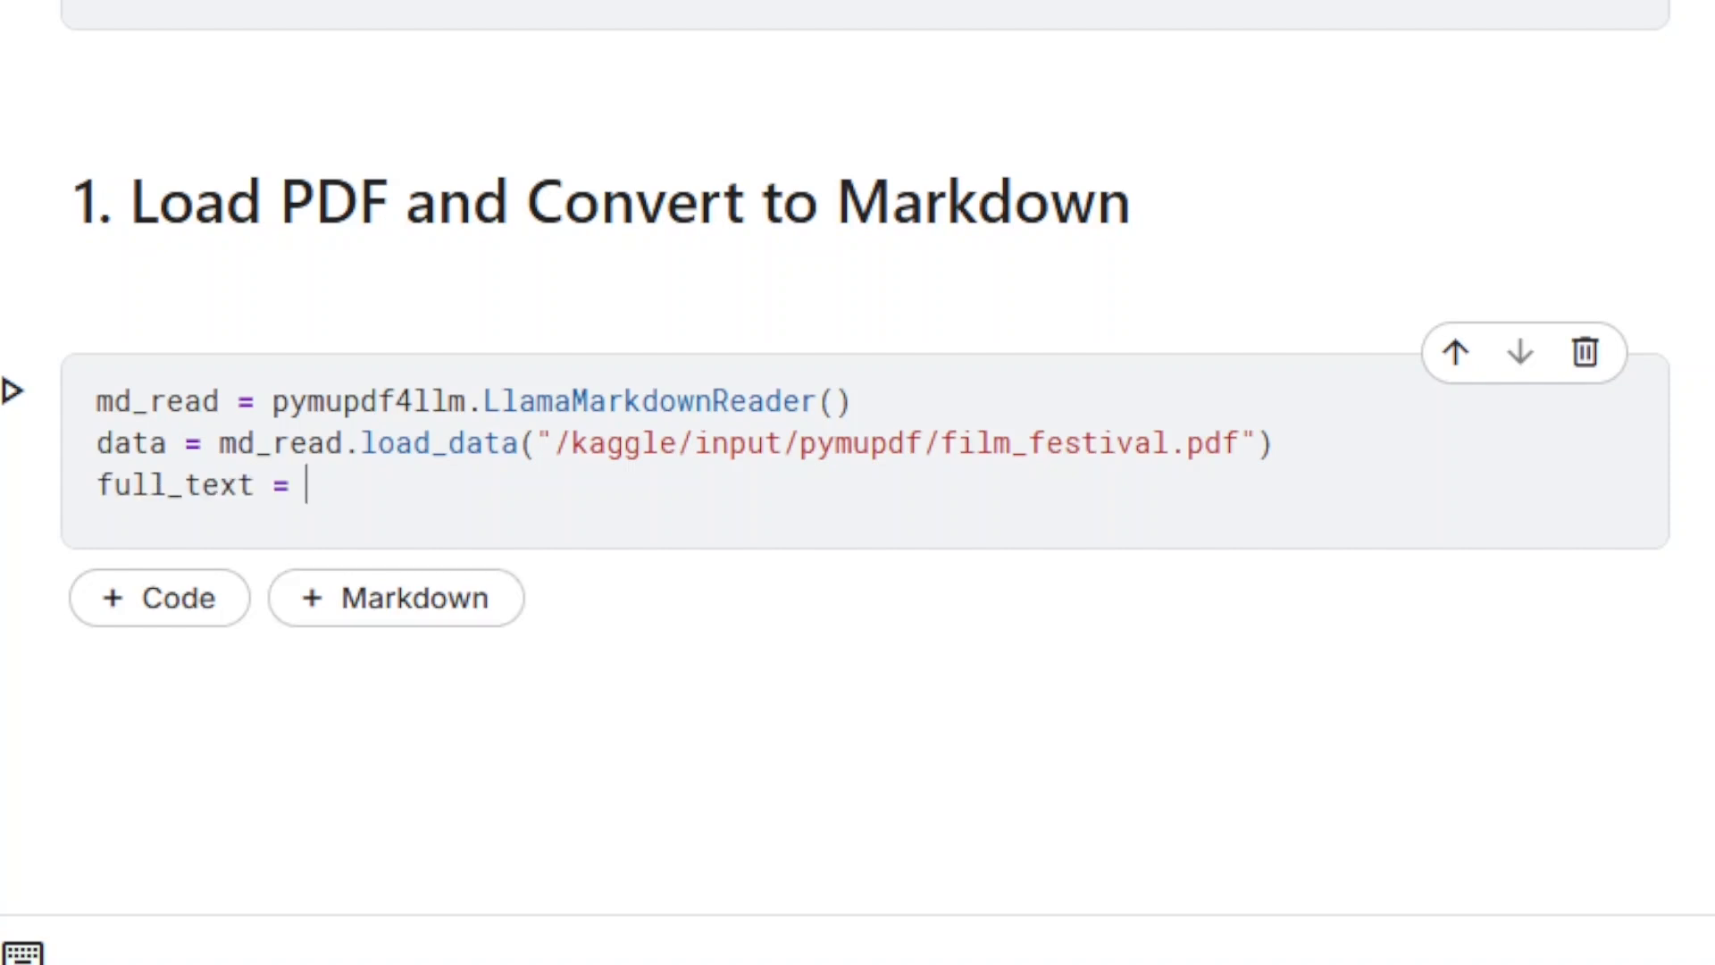
text("\n".join(d.text for d in data if hasattr(d, 'text')))
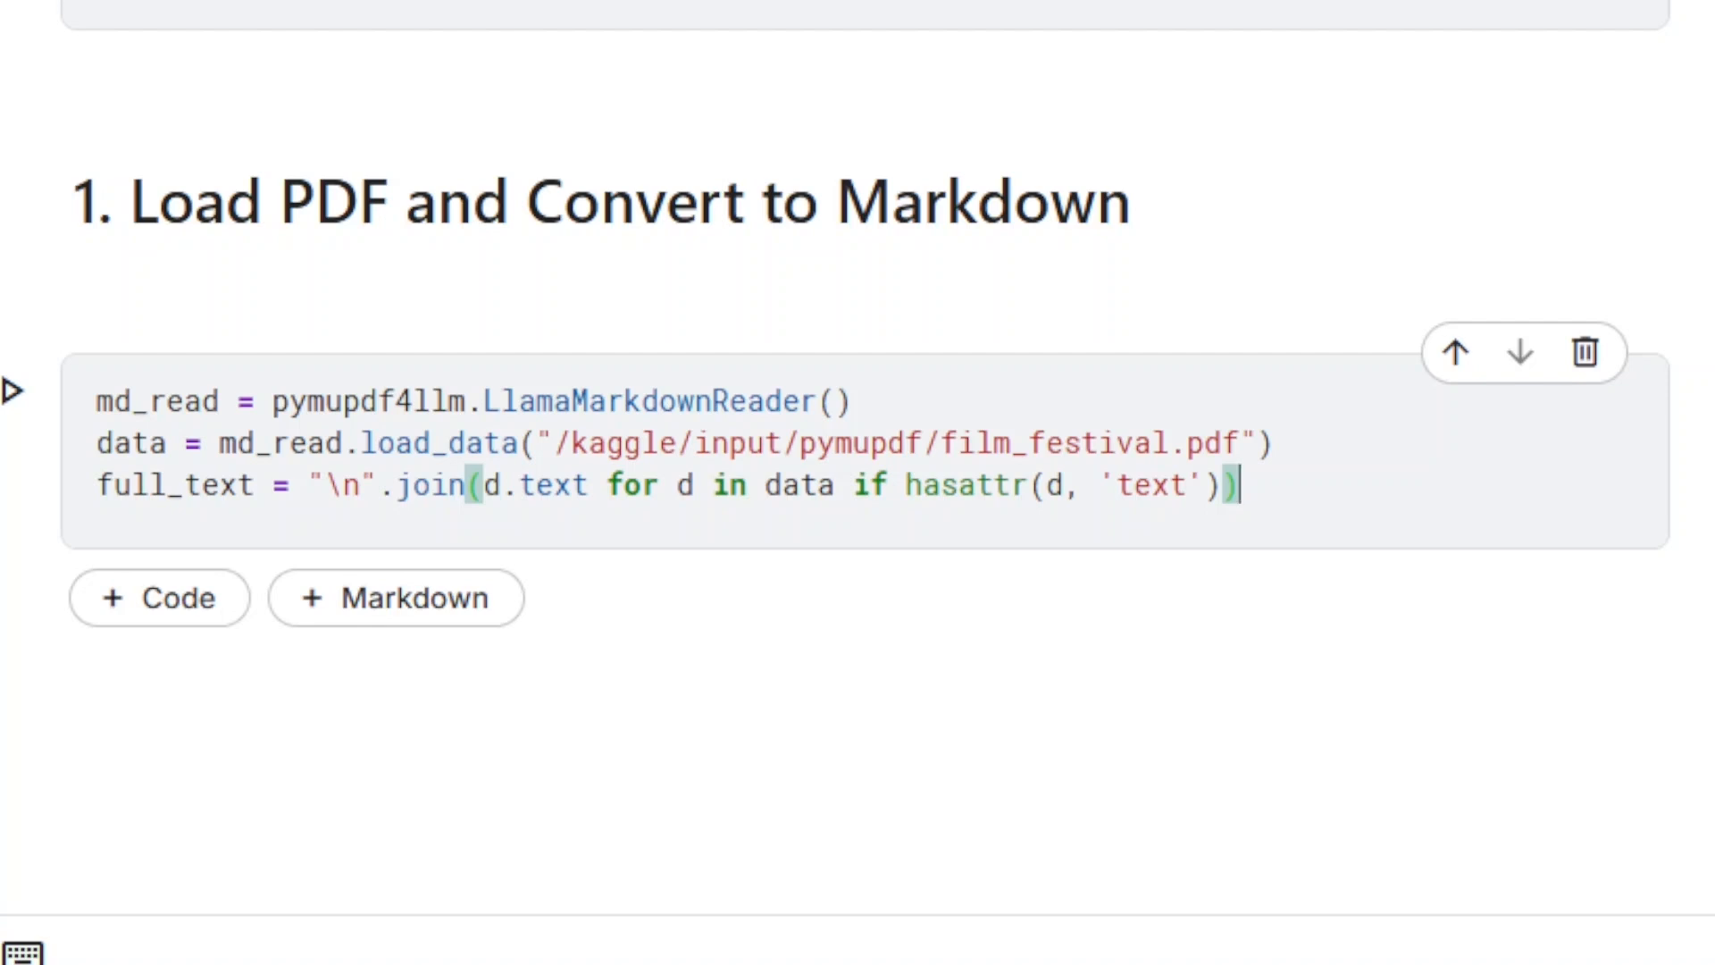
scroll(down, 3)
text(# 2.)
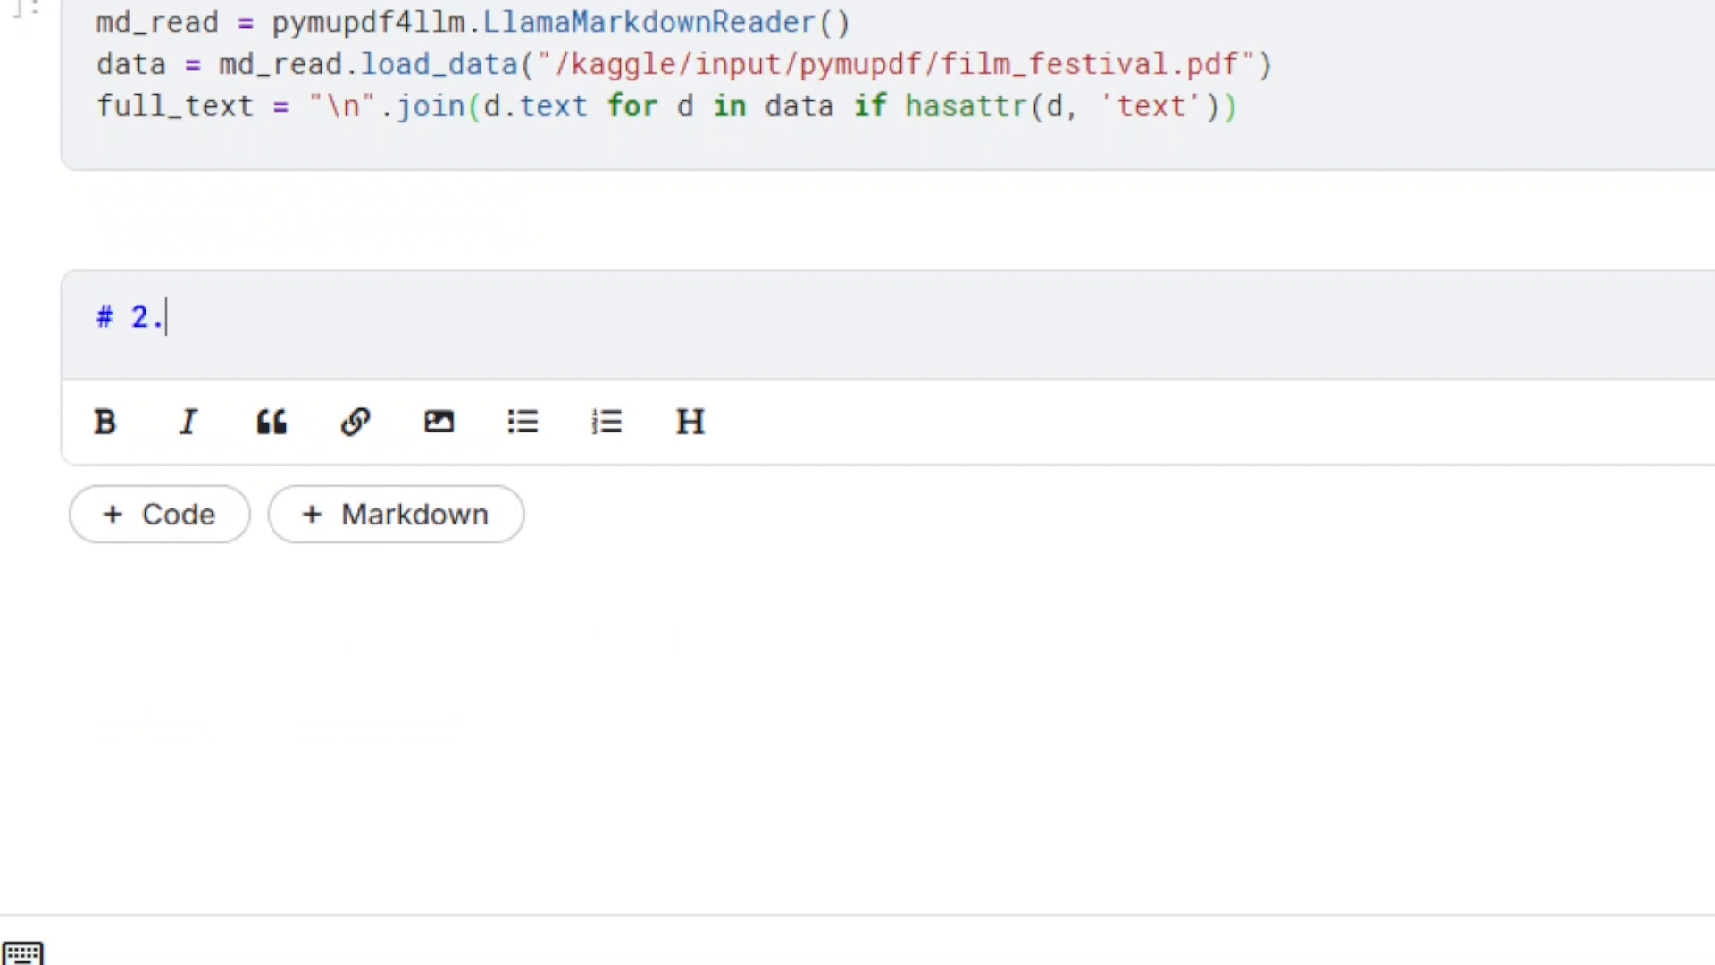
- Split full_text into docs with RecursiveCharacterTextSplitter at chunk_size 800 and overlap 100
text(Split Text into Chunk)
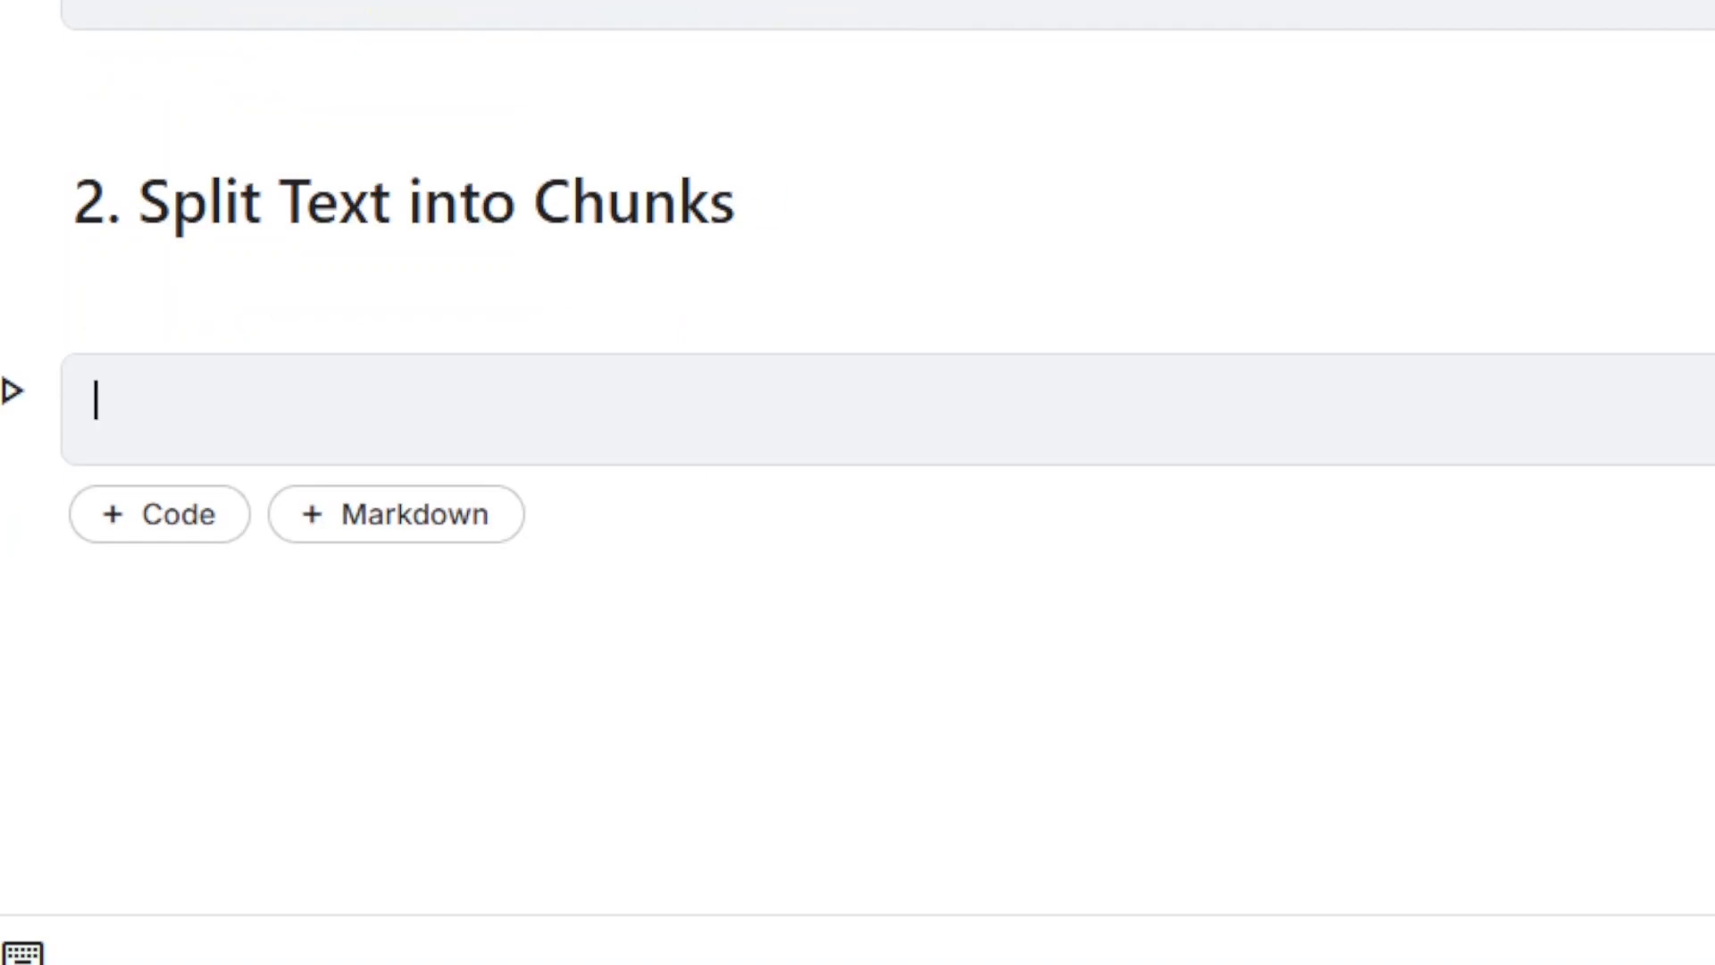
text(splitter =)
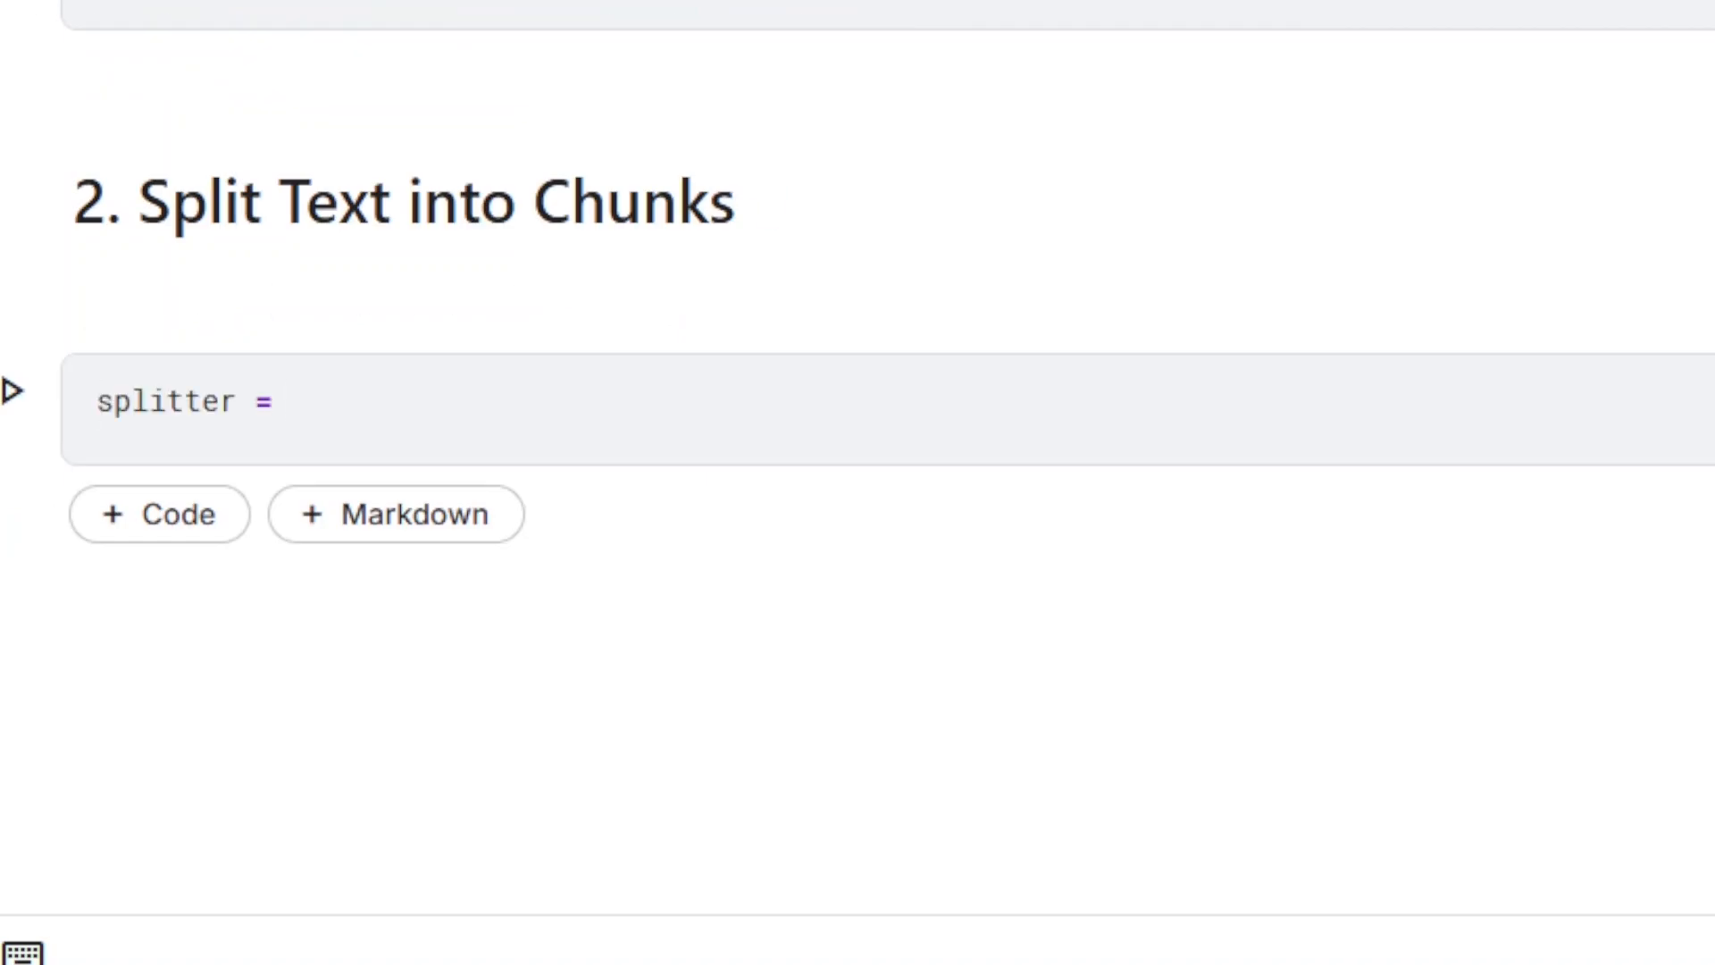
text(RecursiveCharacterTextSplitter(chunk_size=800, chunk_overlap=100))
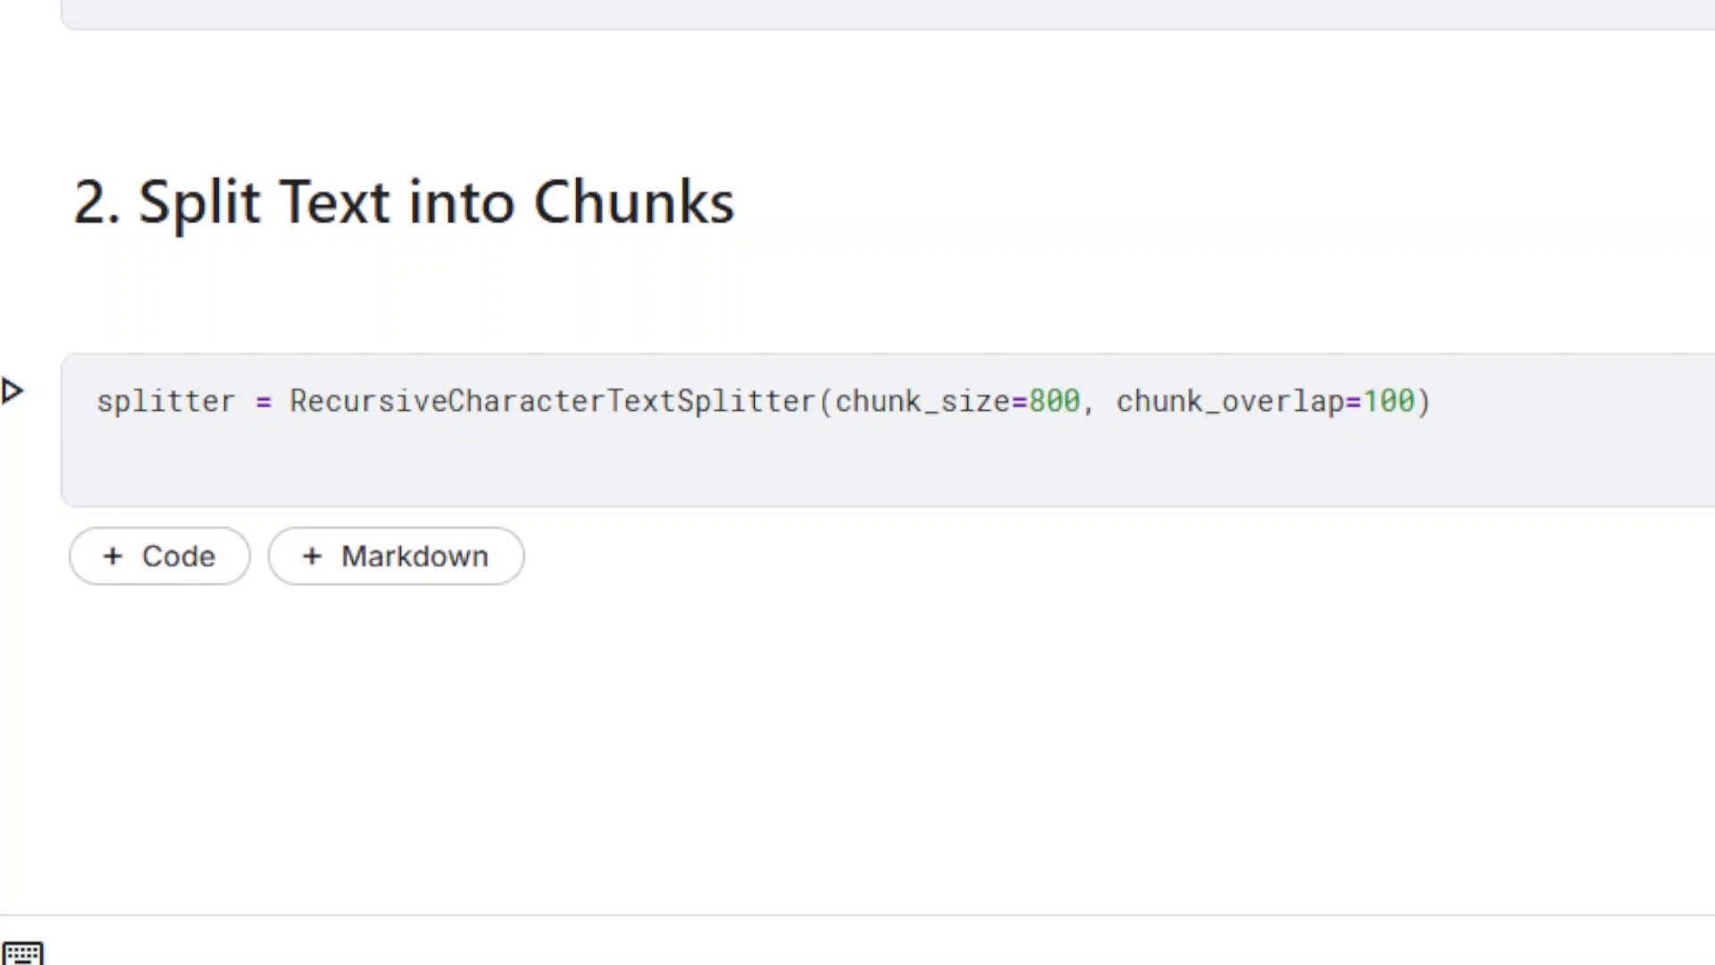
text(docs =)
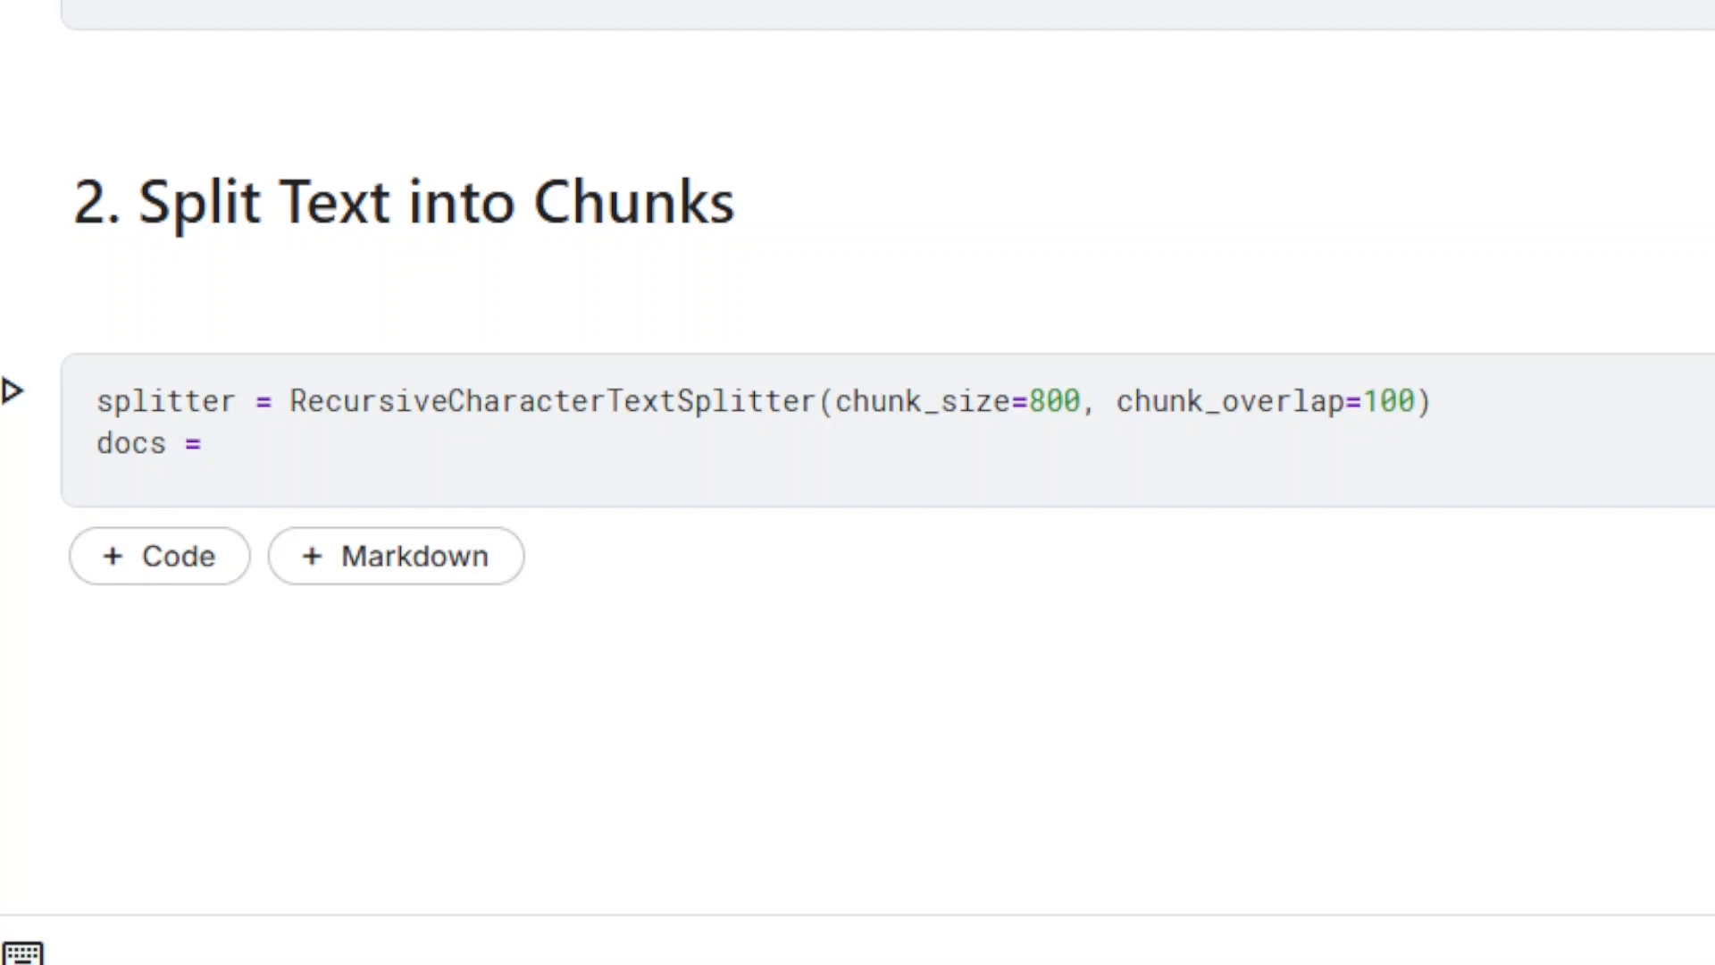
text(splitter.create_documents([full_text]))
text(print(f"Chunks: {len(docs)
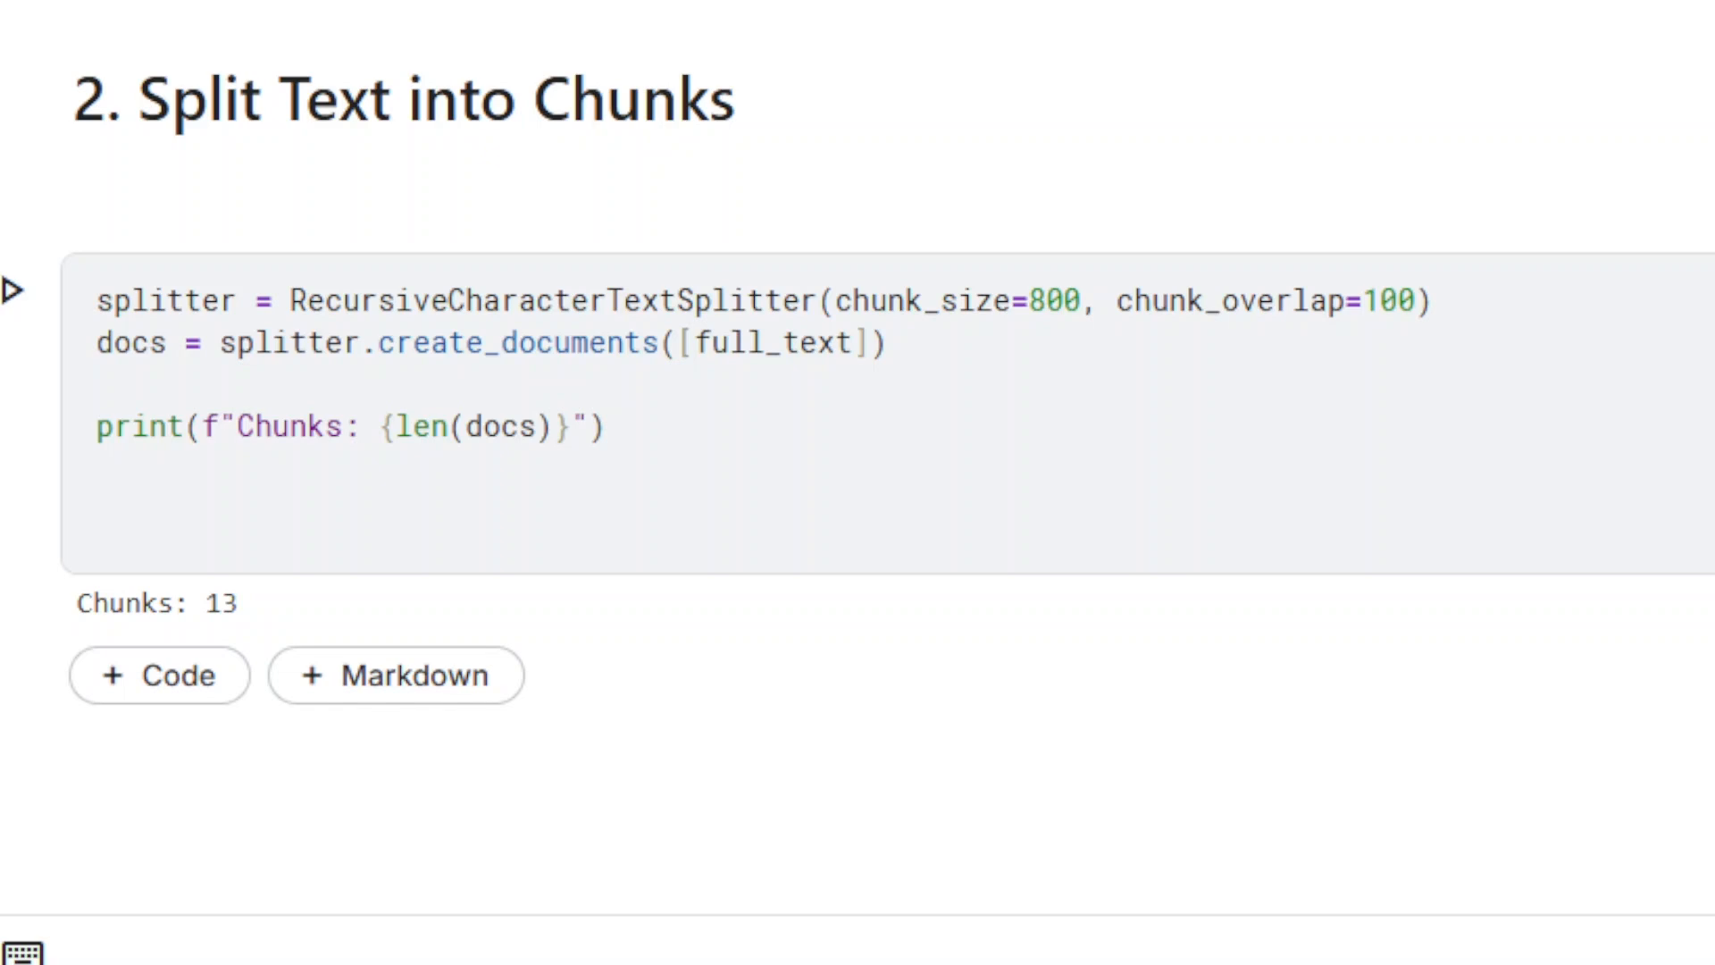
- Print the min, max and average chunk lengths and run the cell
text(lengths = [len(d.page_content) for d in docs])
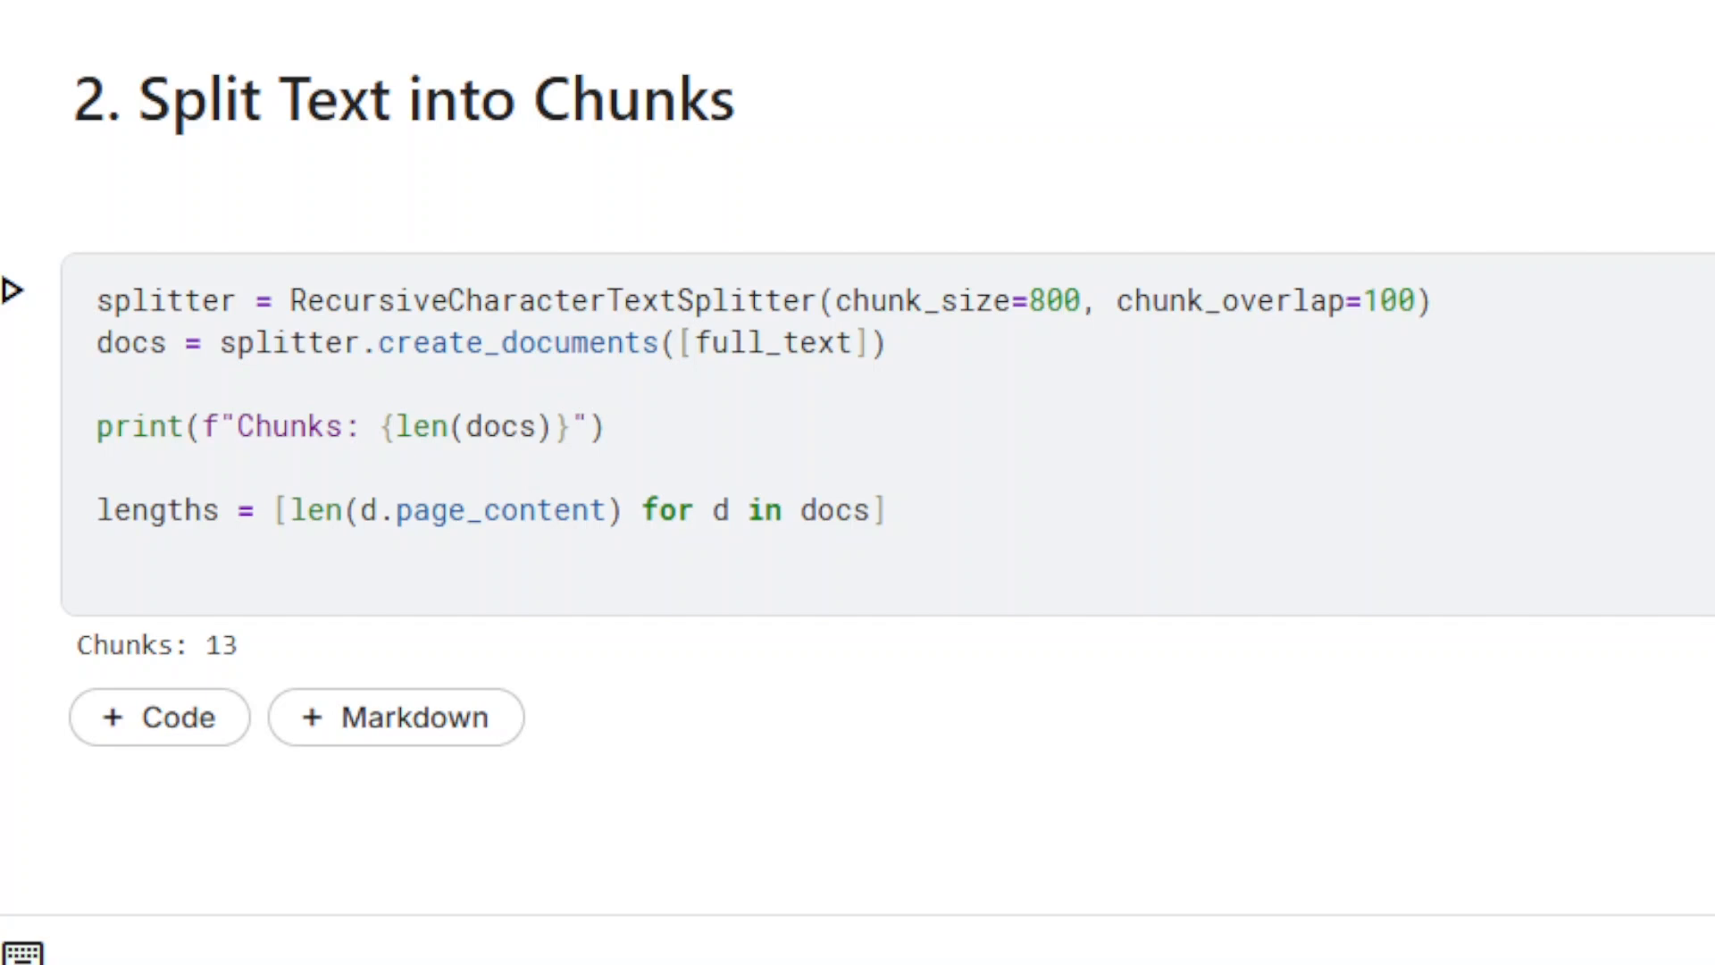
text(print("Min length:", min(lengths)))
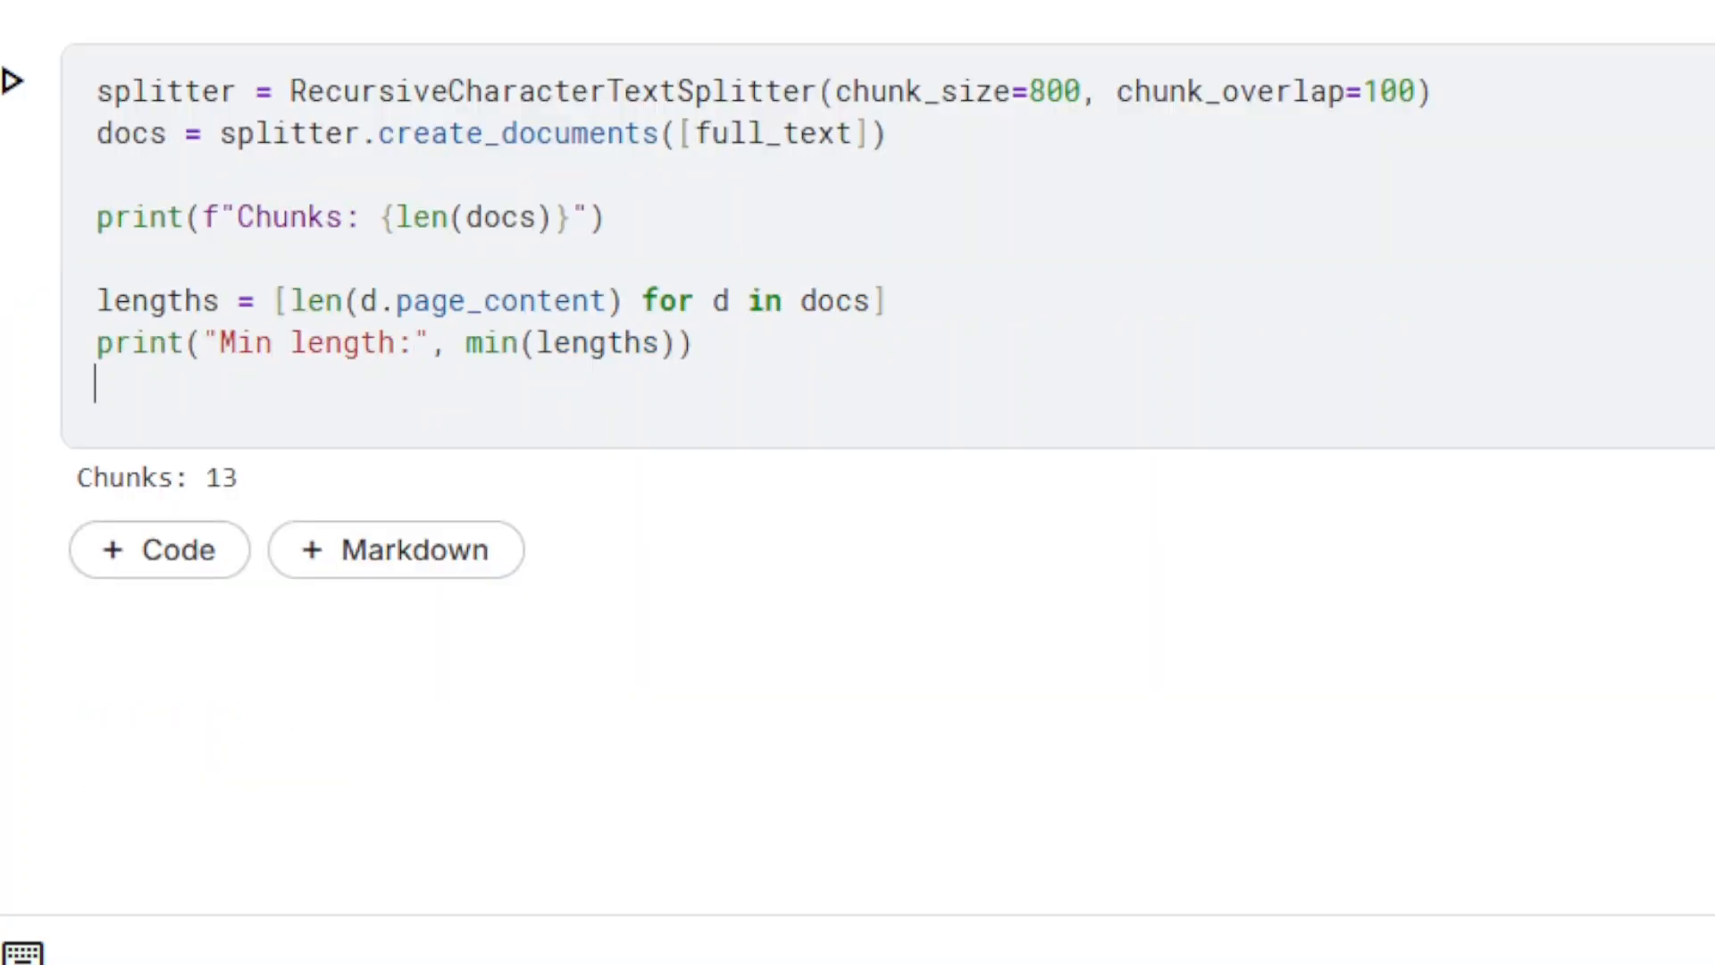
text(print("Max length:", max(lengths)))
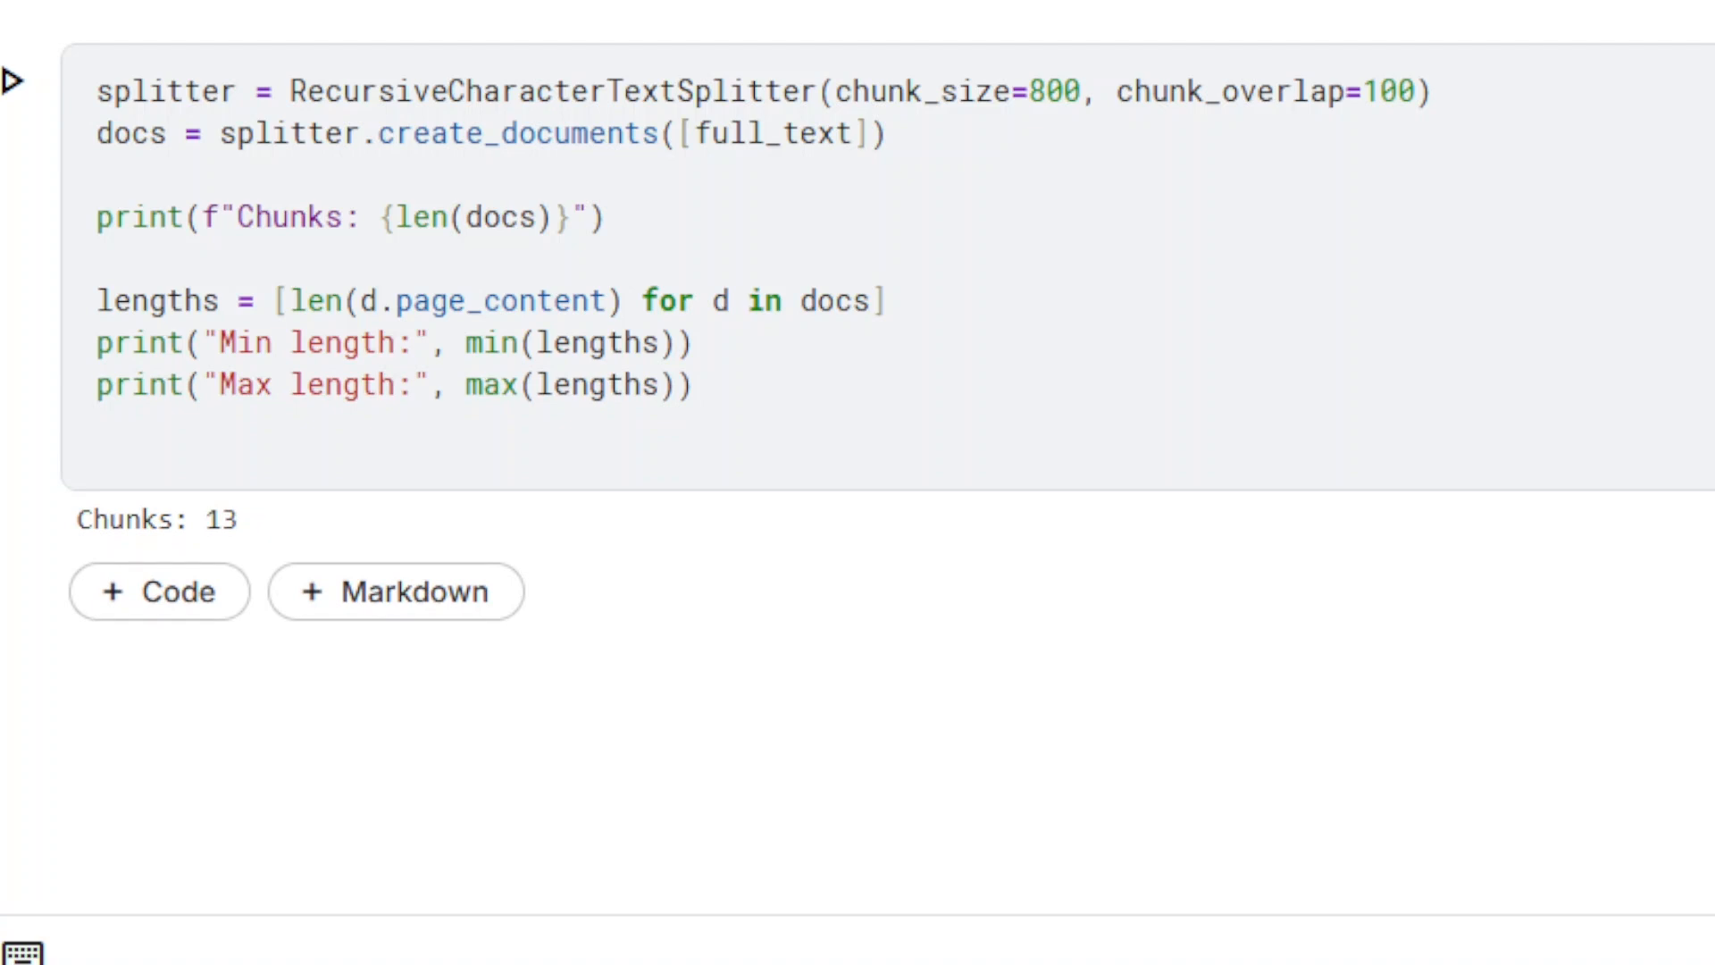
text(print("Average length:", sum(lengths) / len(lengths)))
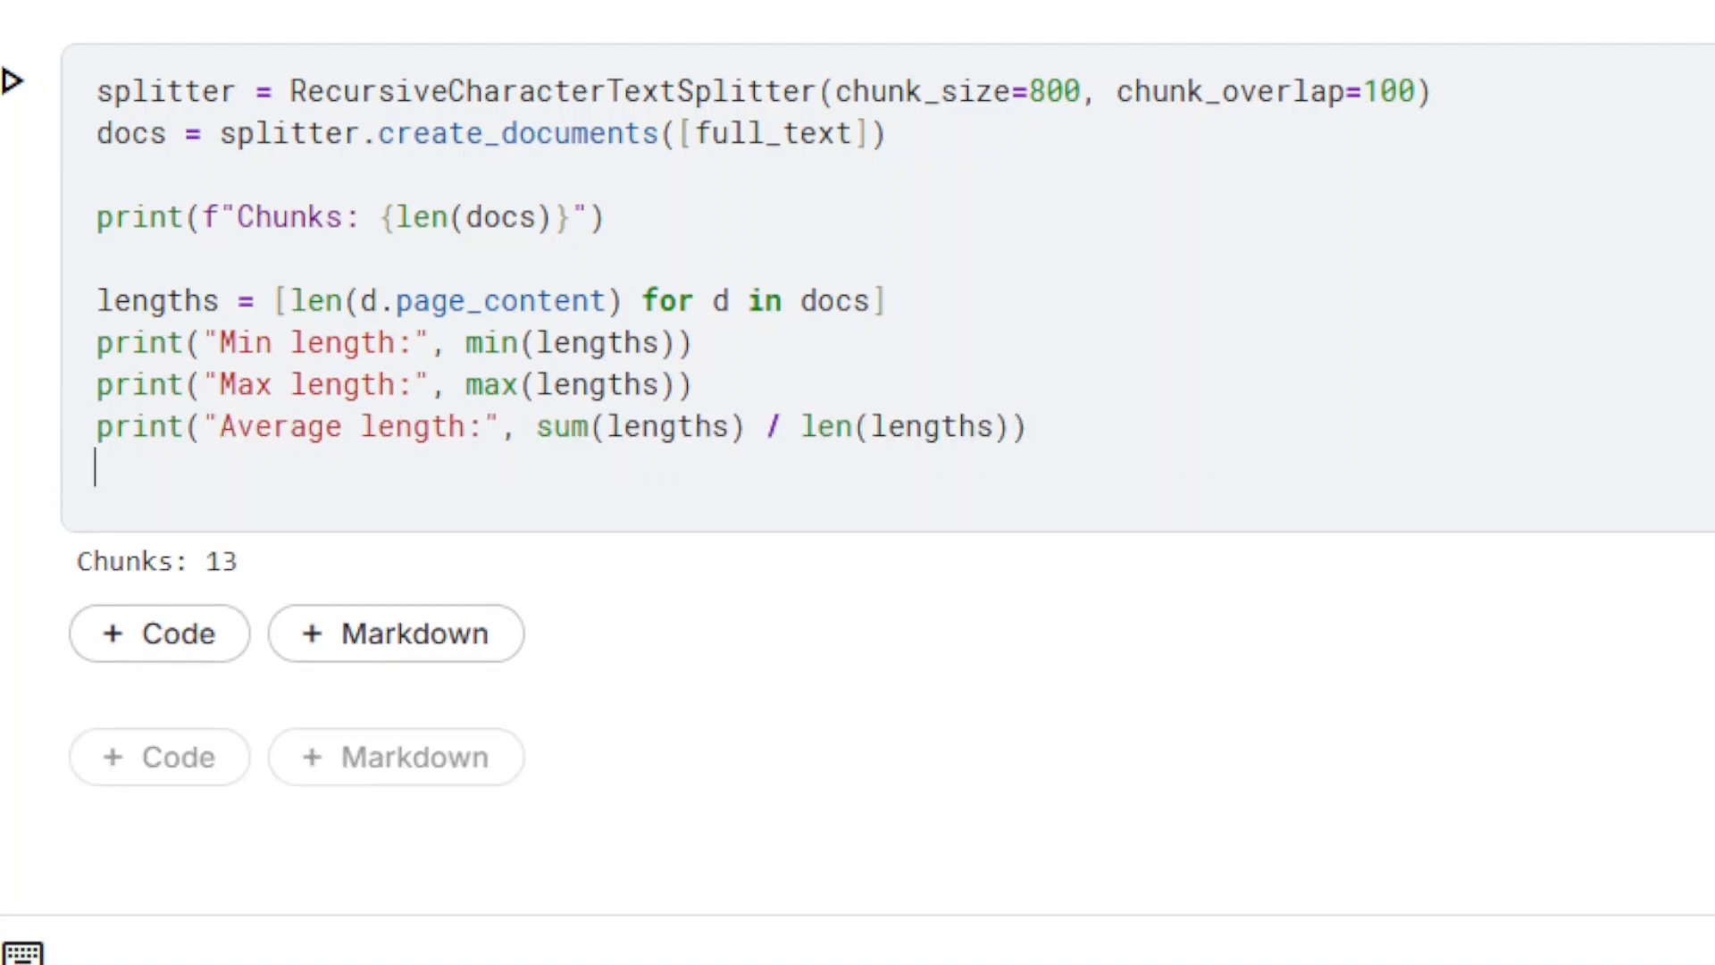
click(15, 77)
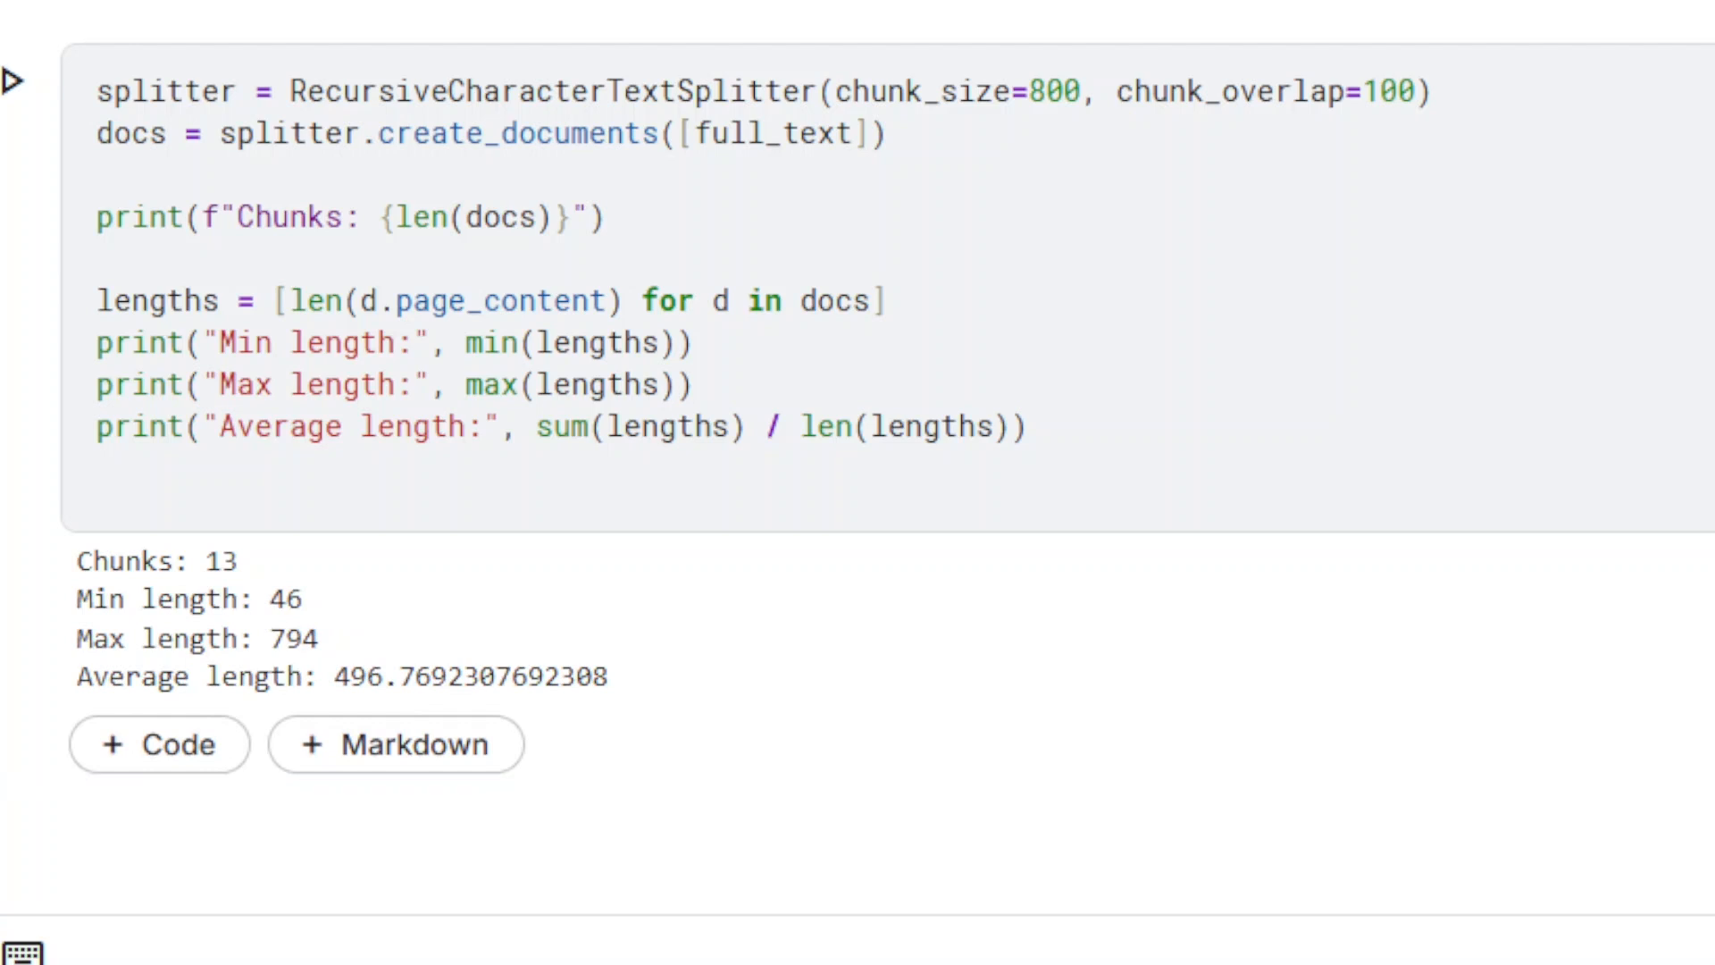
scroll(down, 3)
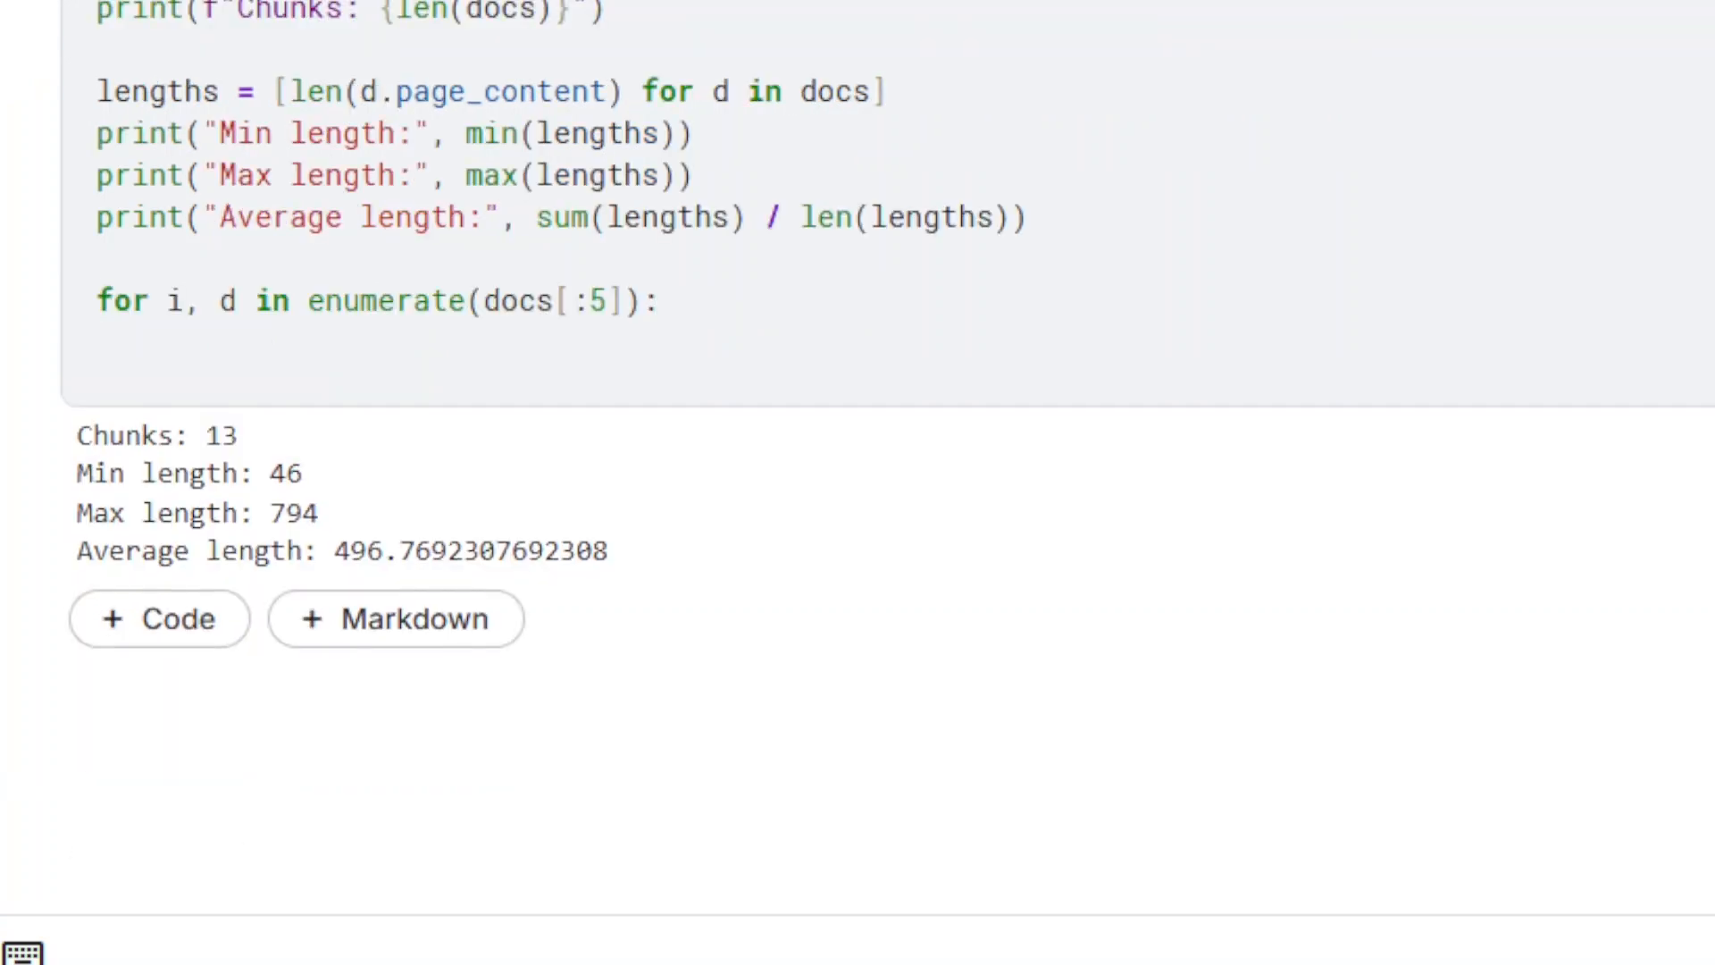
- Print each chunk with a '--- Chunk {i+1} ---' header and its page_content
text(print(f"\n--- Chunk {i+1} ---"))
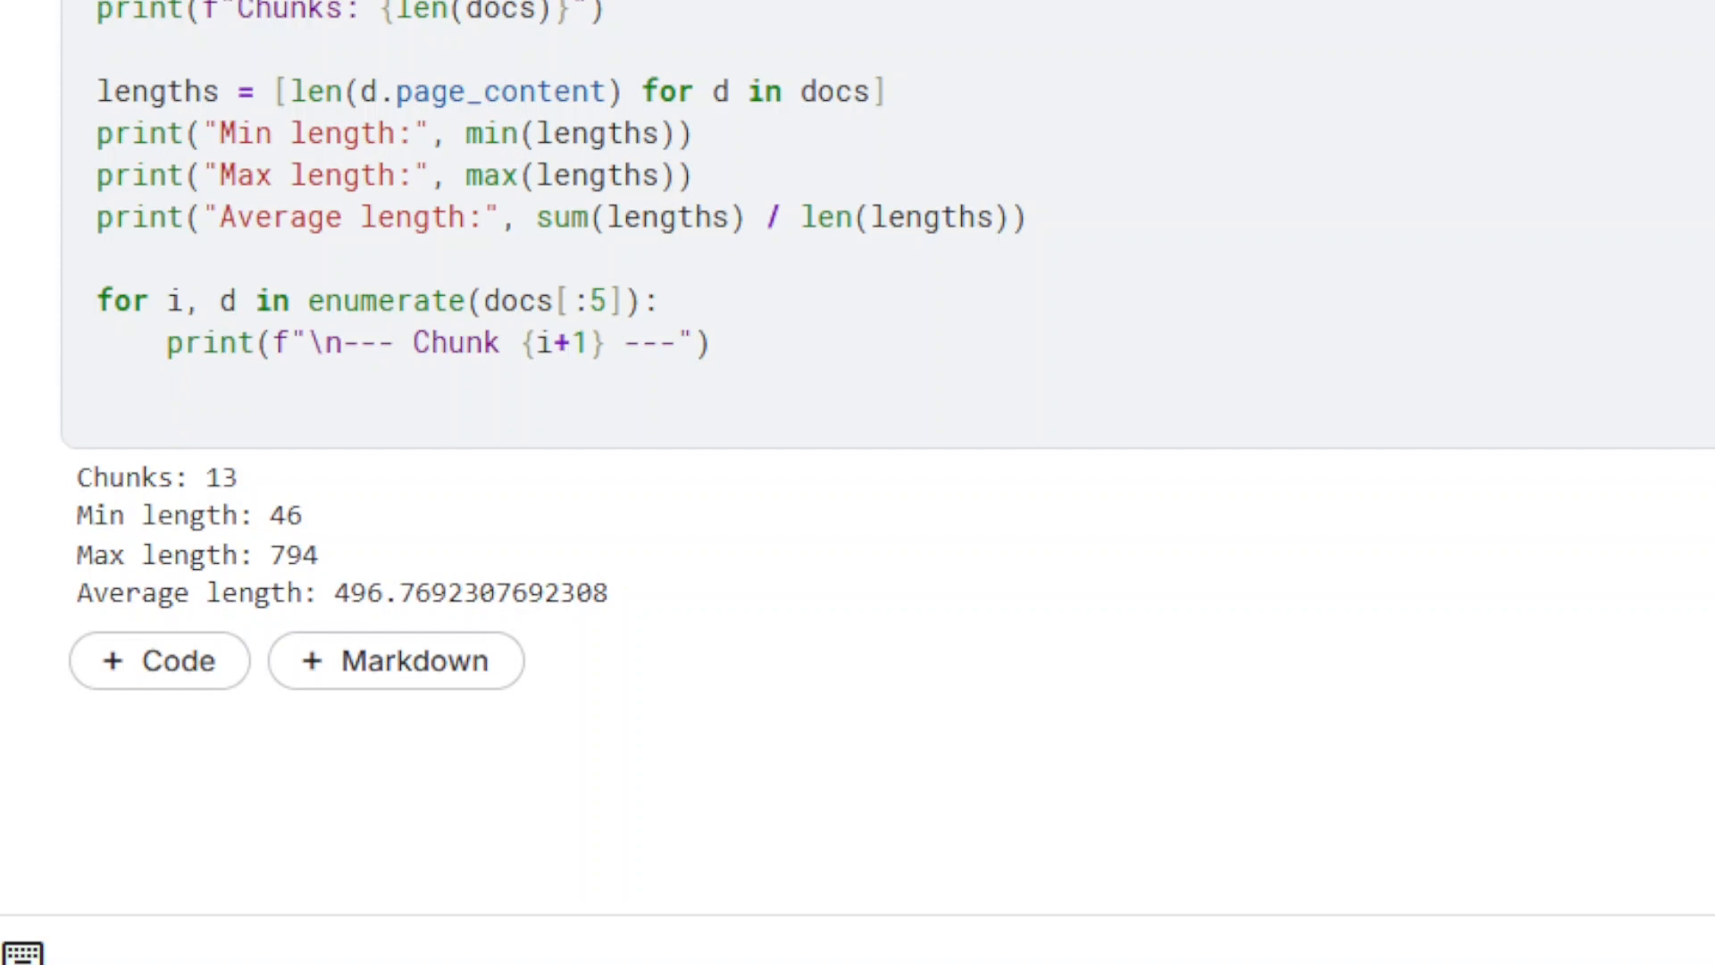
text(print(d.page_content))
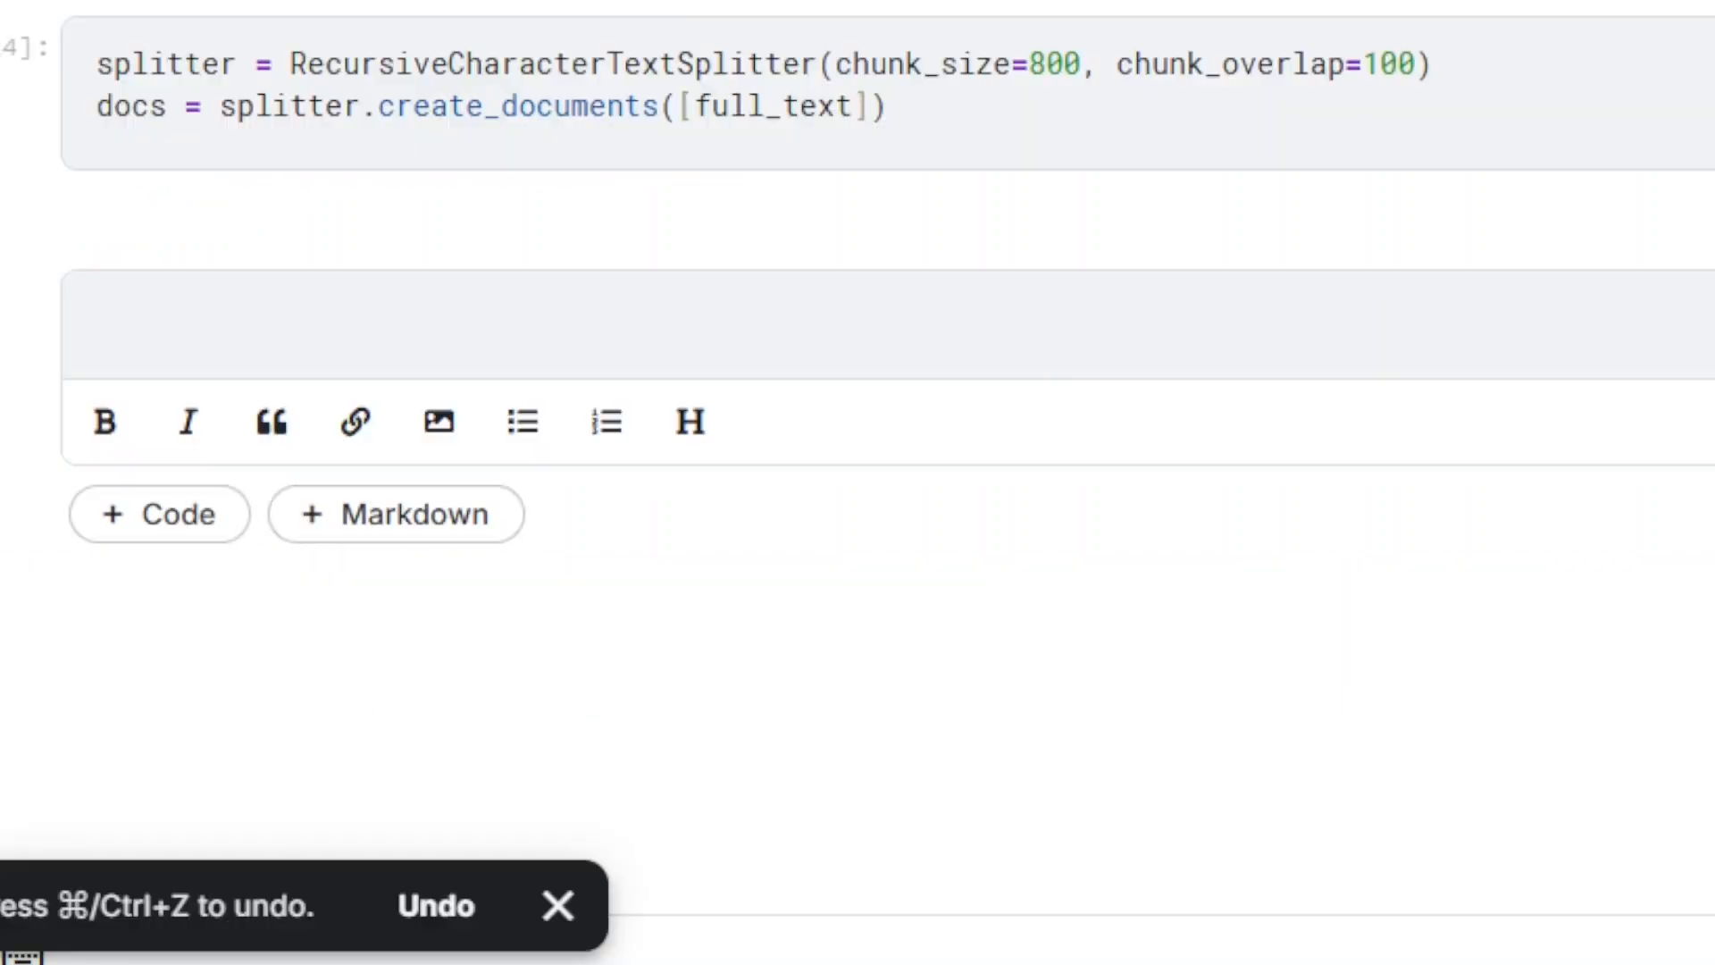
- Head section 3 and create HuggingFaceEmbeddings with sentence-transformers/all-MiniLM-L6-v2
text(# 3. Local)
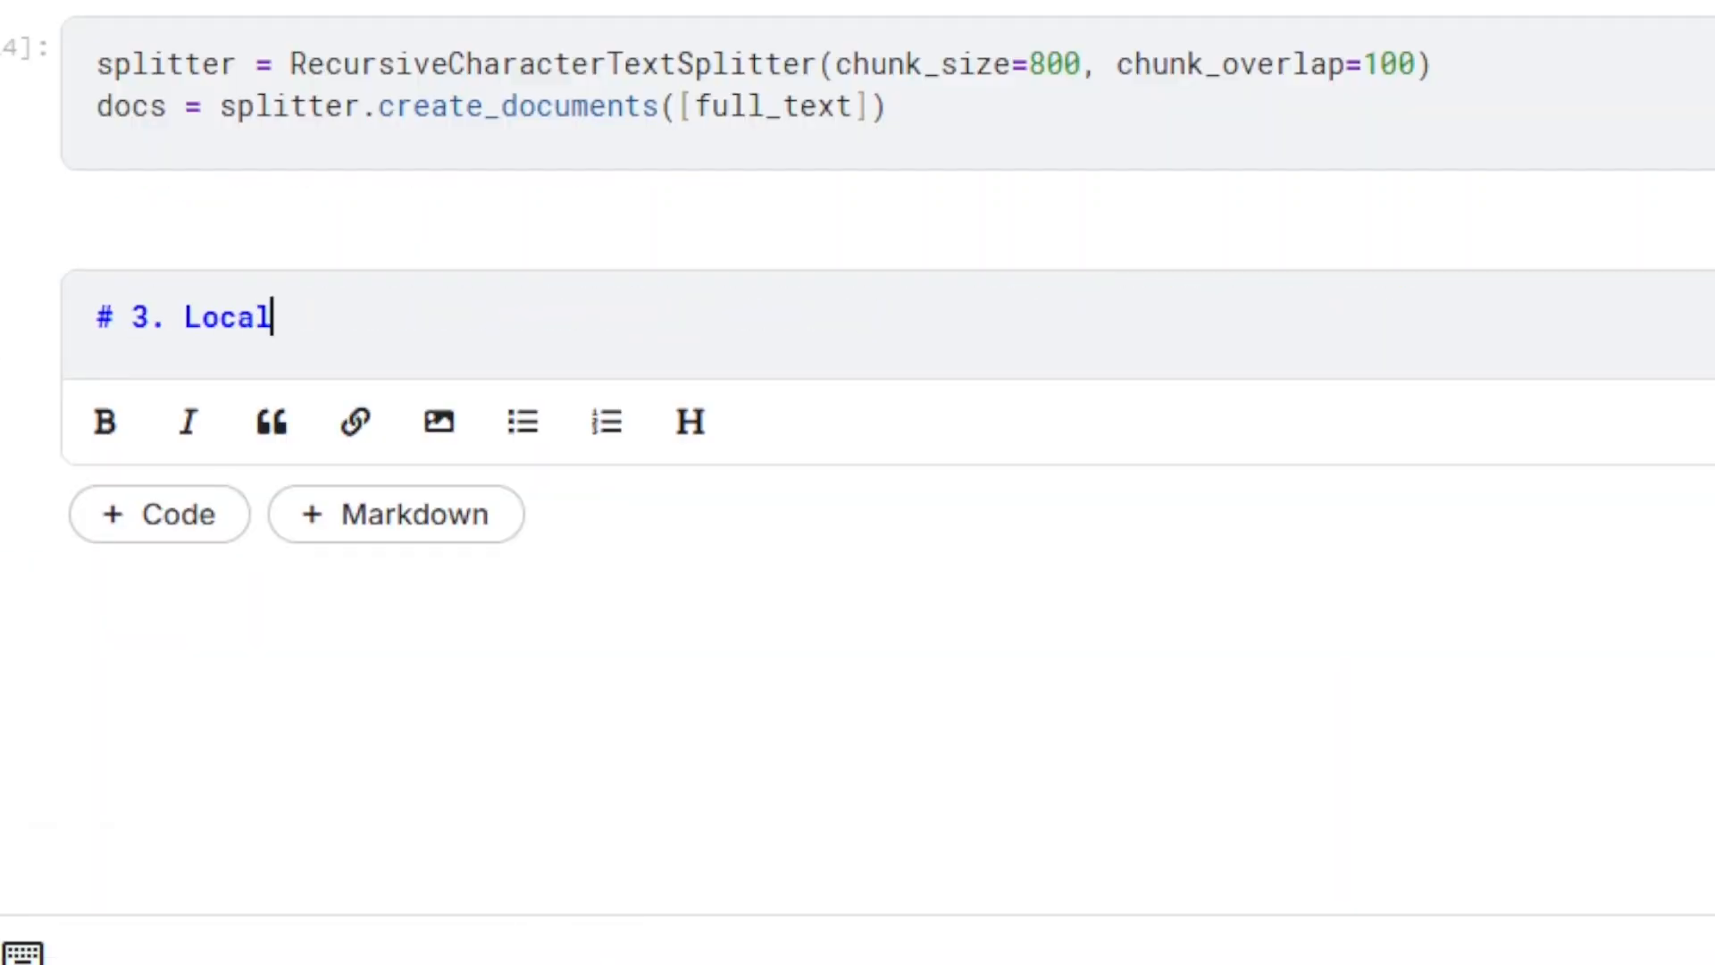
text(Embe)
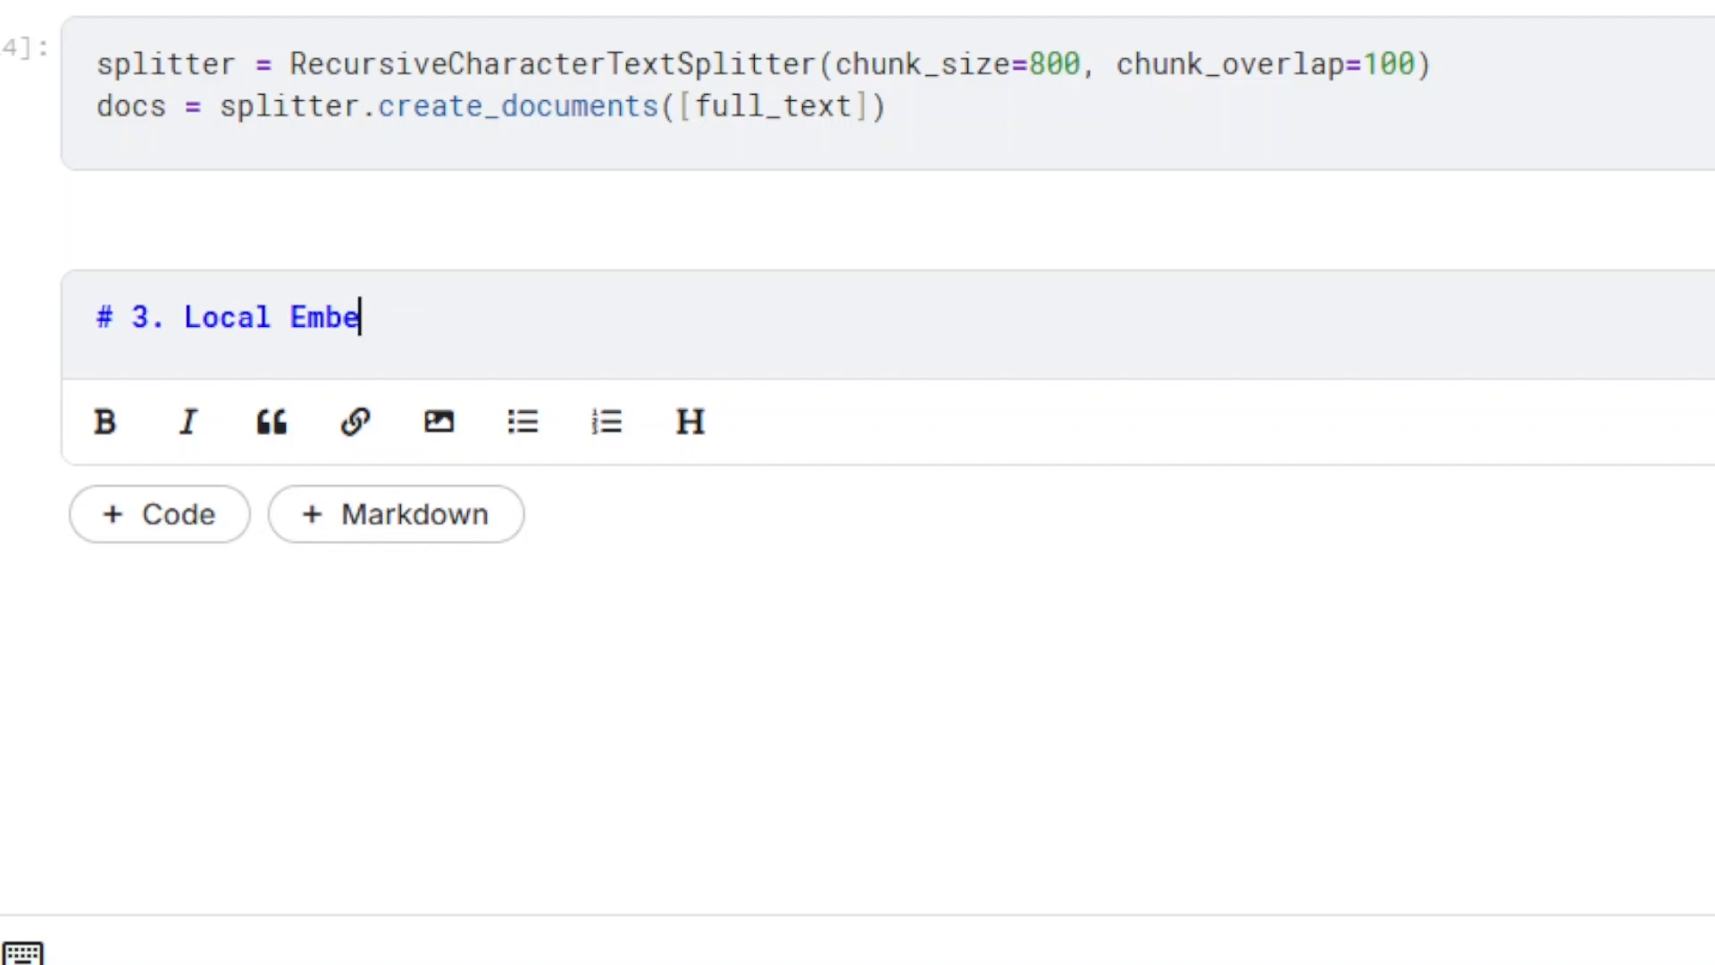
text(ddings + FAISS Stor)
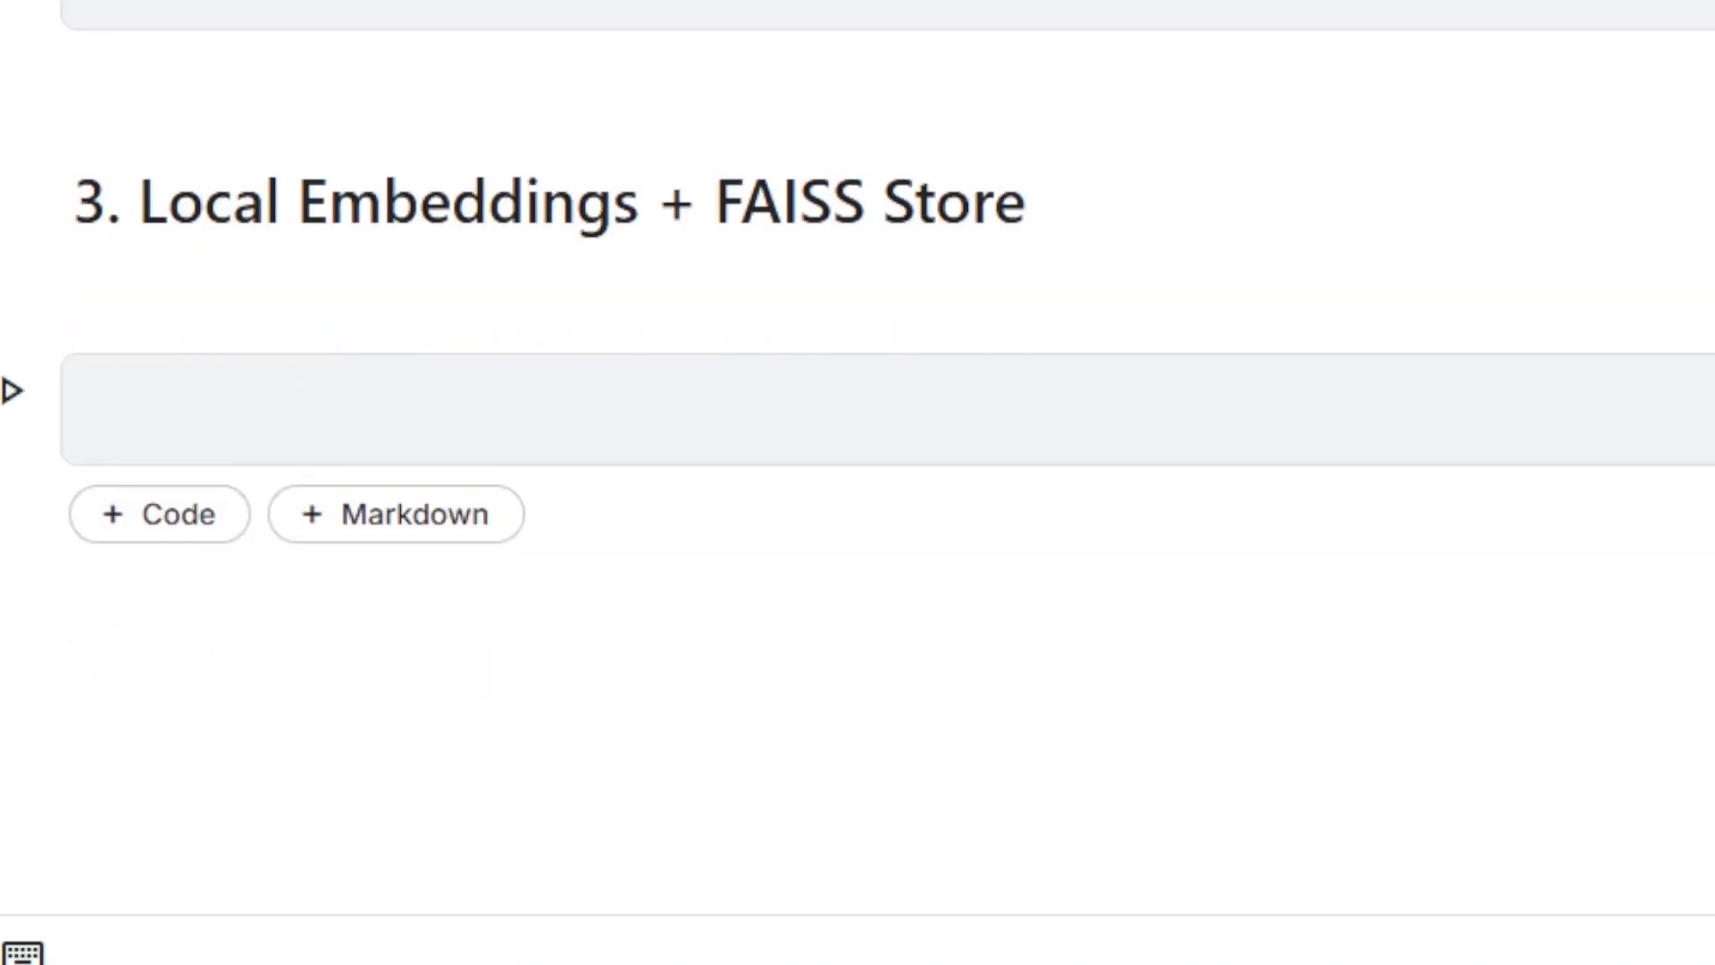
text(embeddings =)
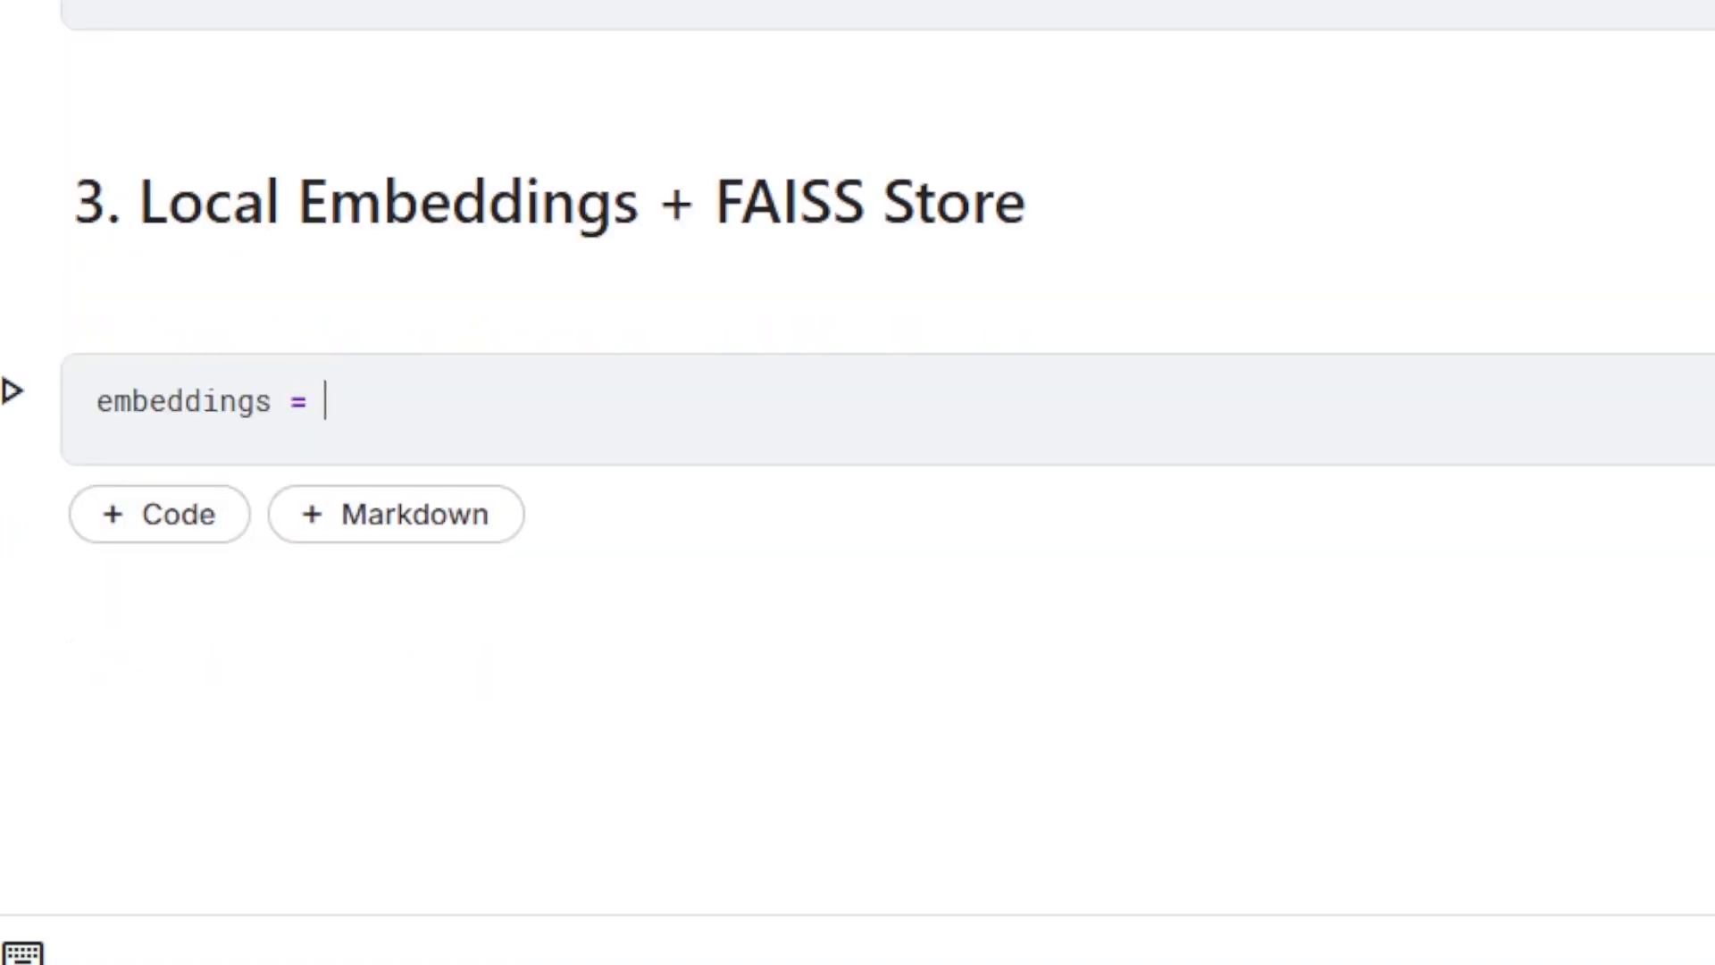
text(HuggingFaceEmbeddings(model_name="sentence-transformers/all-MiniLM-L6-v2"))
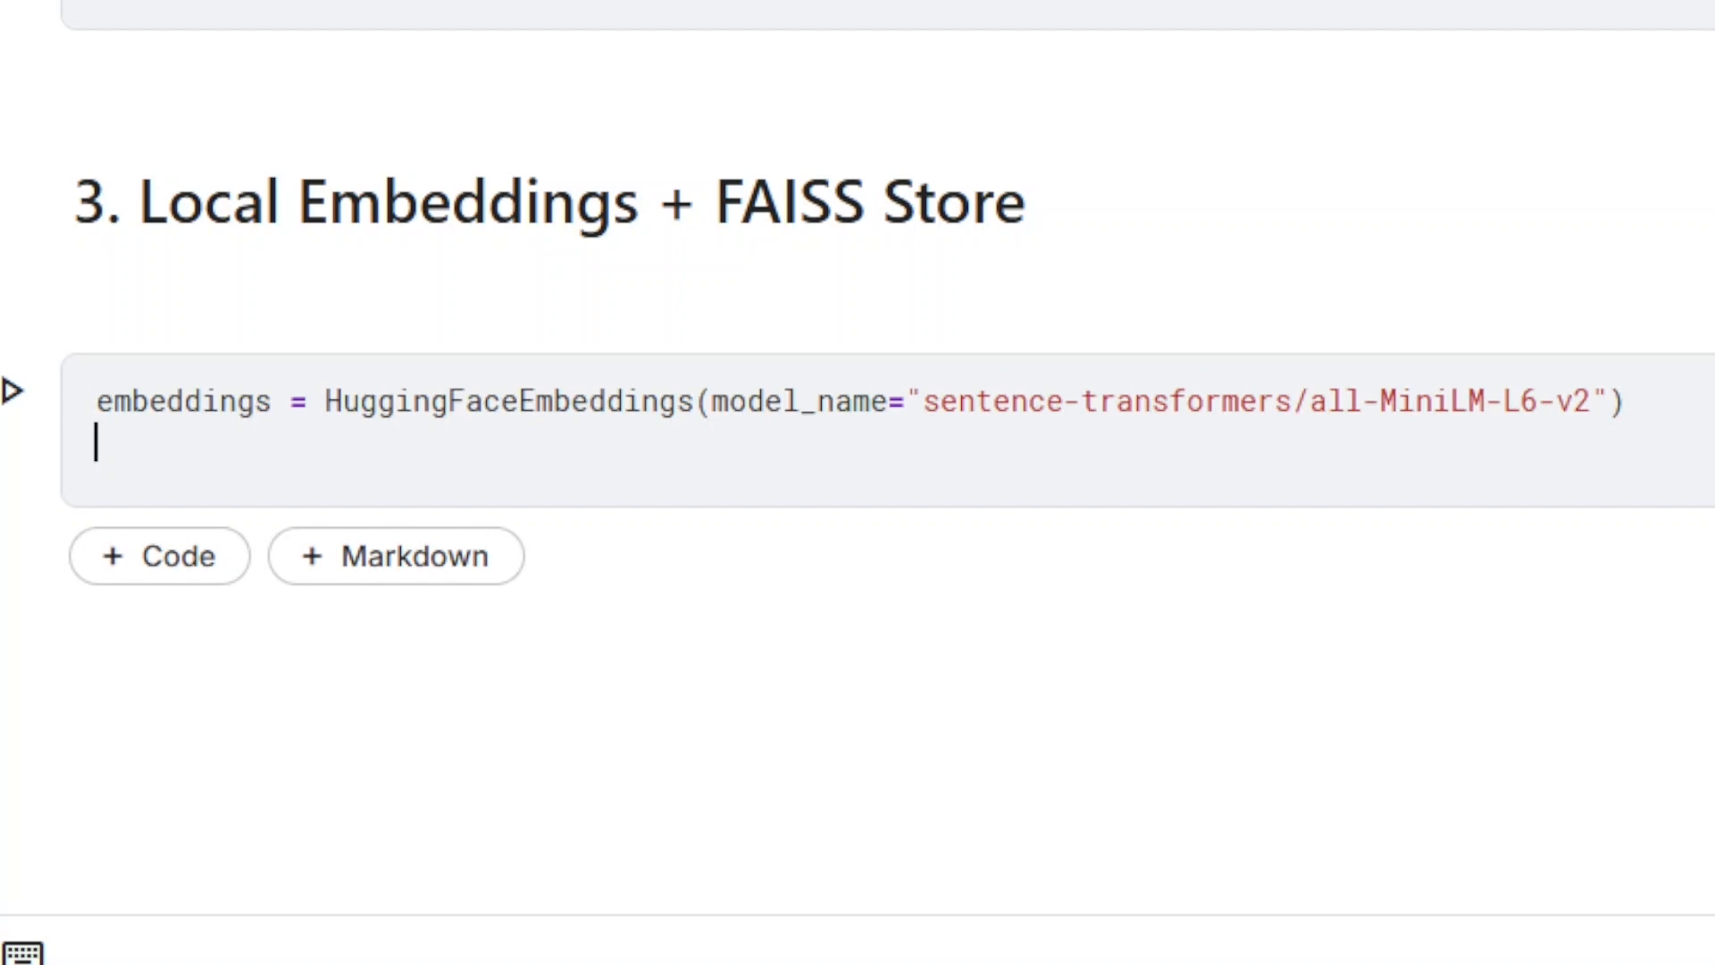
- Build a FAISS db from docs and embeddings and a retriever returning k=3 matches
text(db =)
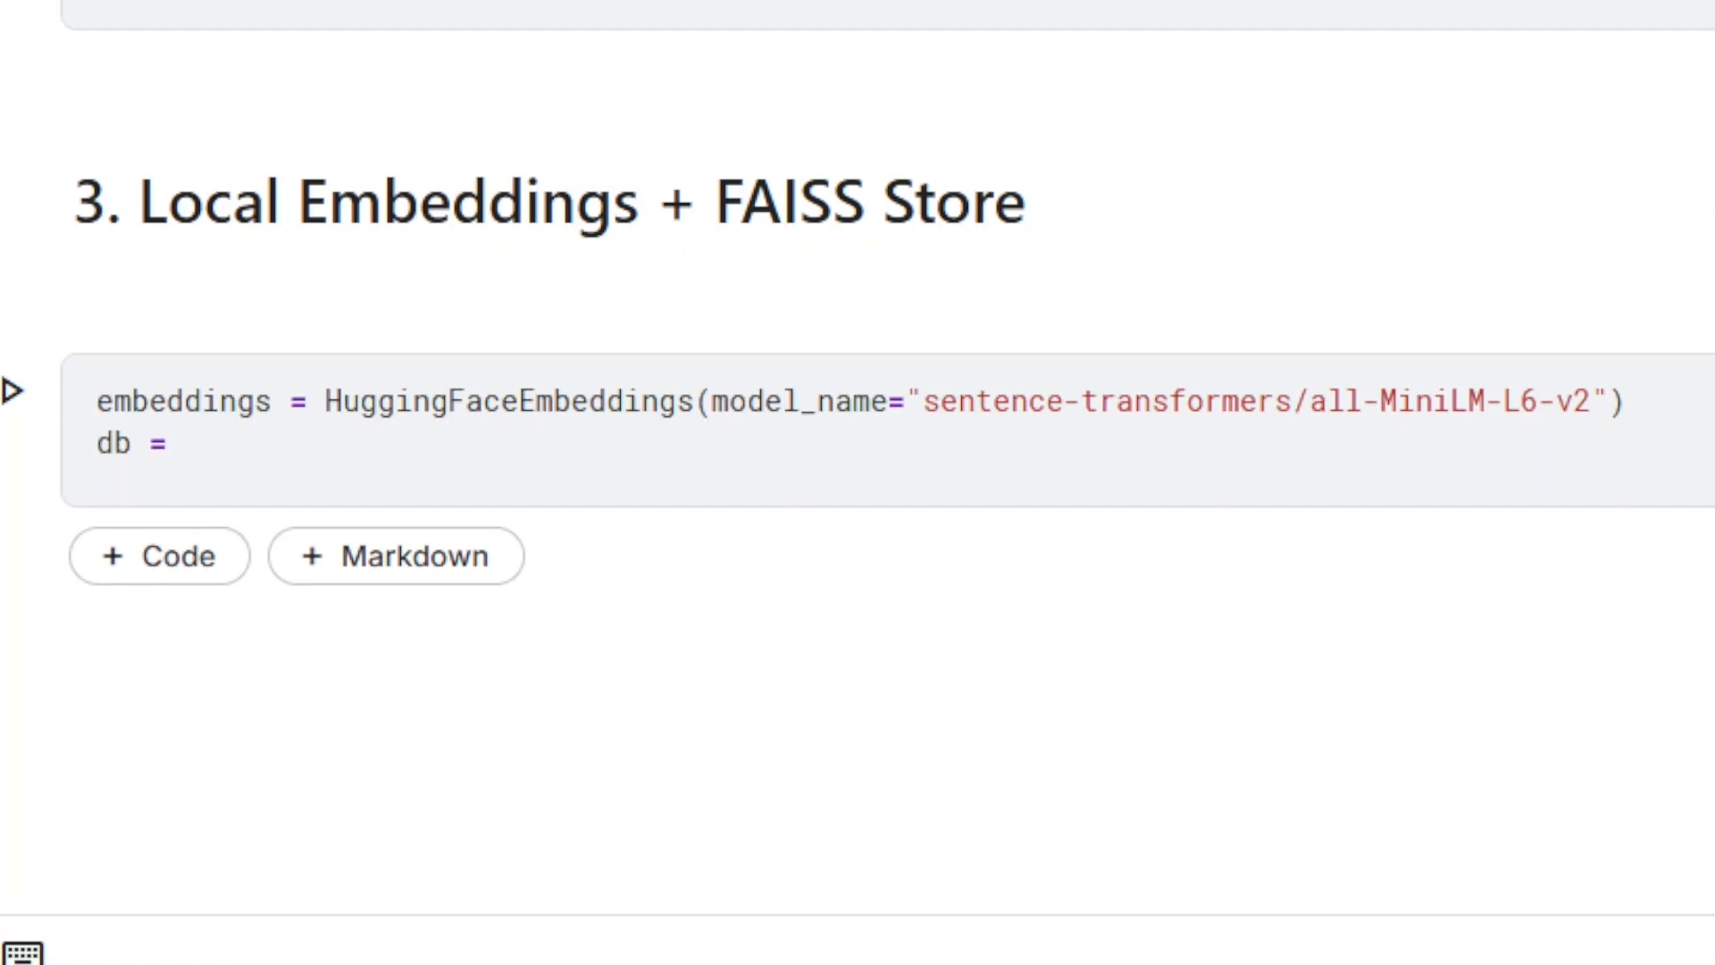
text(FAISS.from_documents(docs, embeddings))
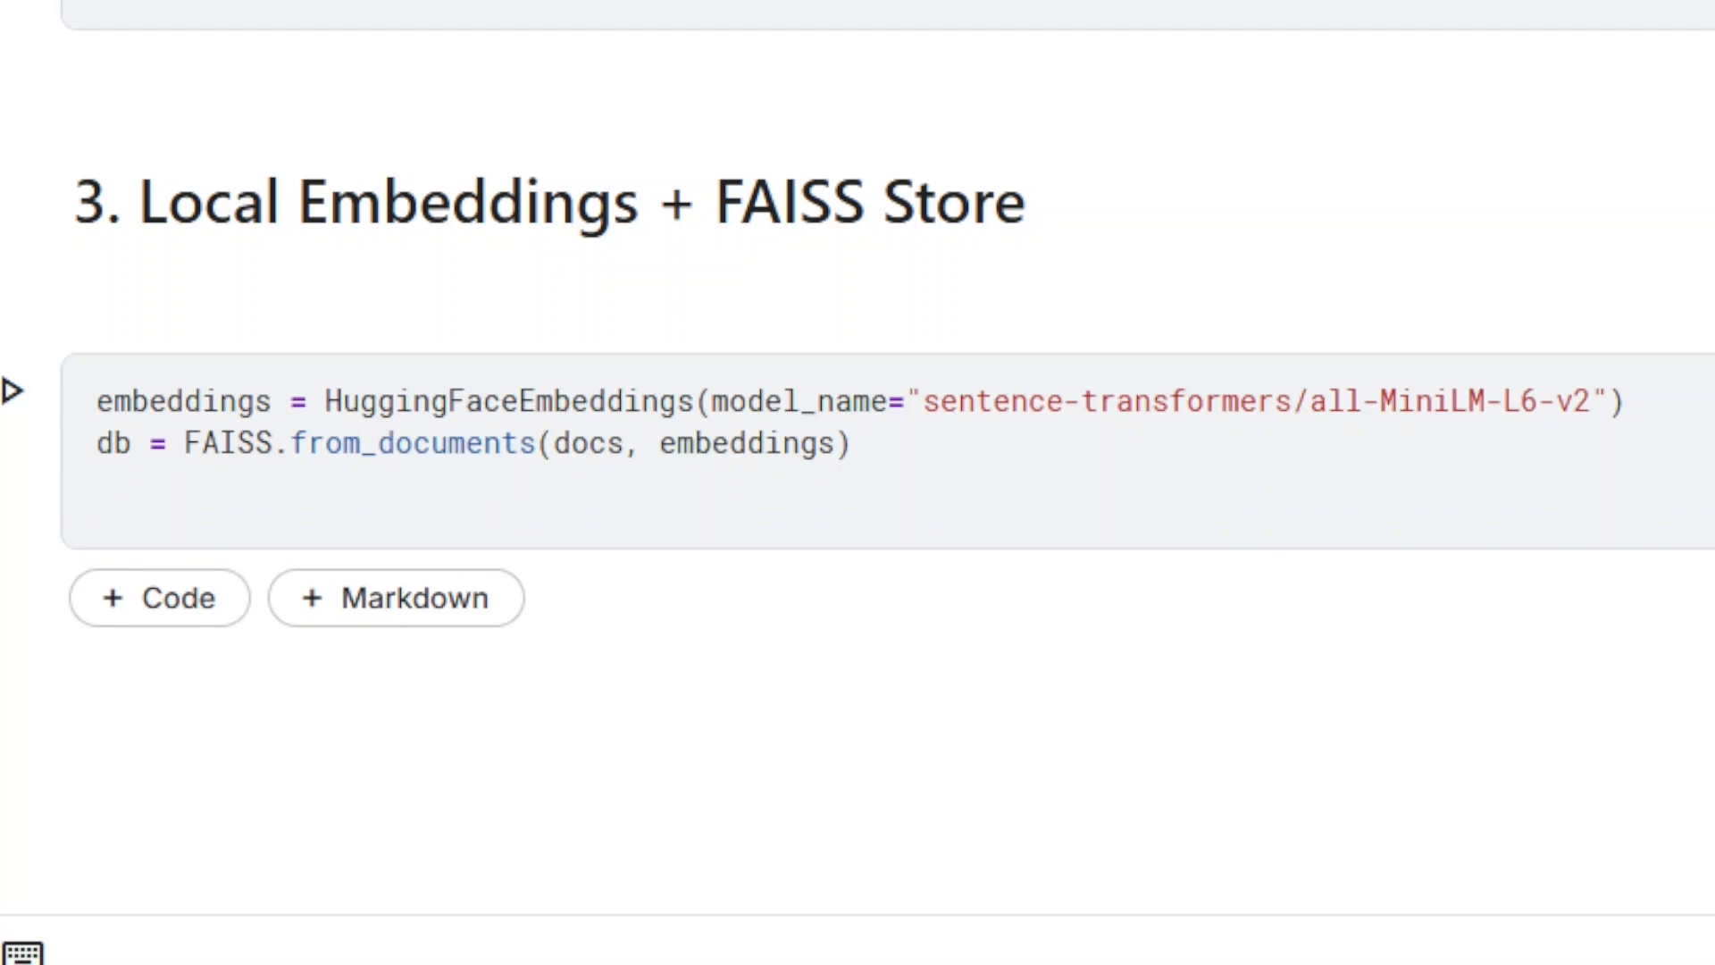
text(retriever =)
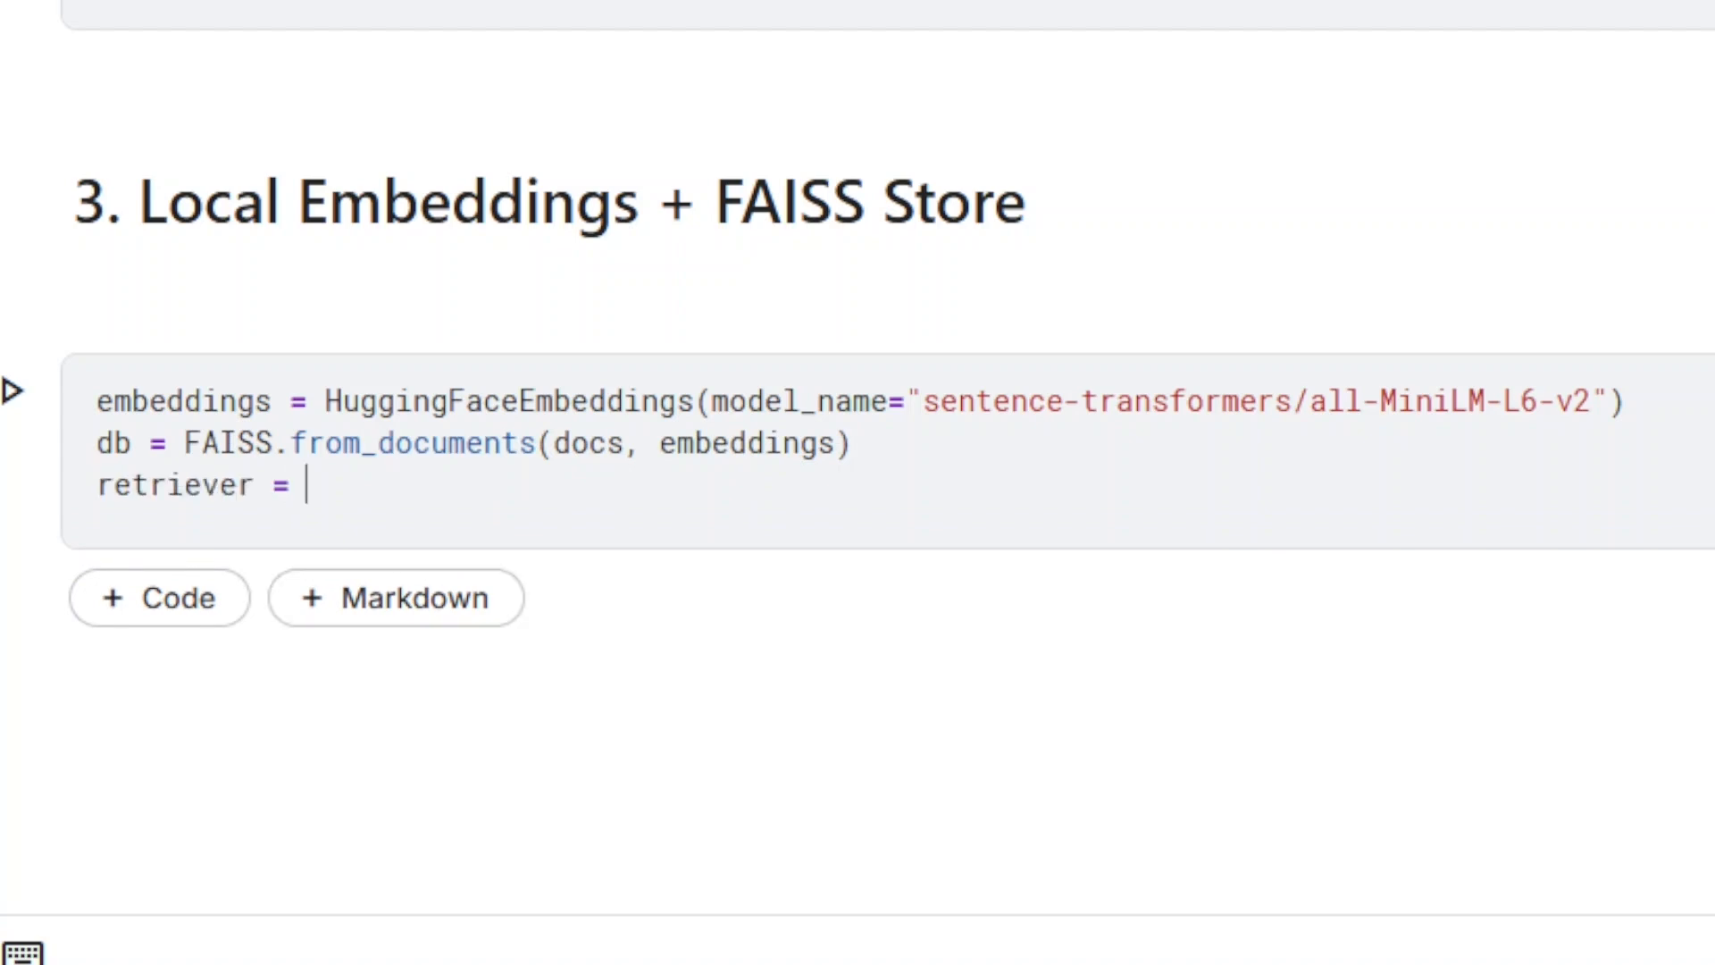
text(db.as_retriever(search_kwargs={"k": 3}))
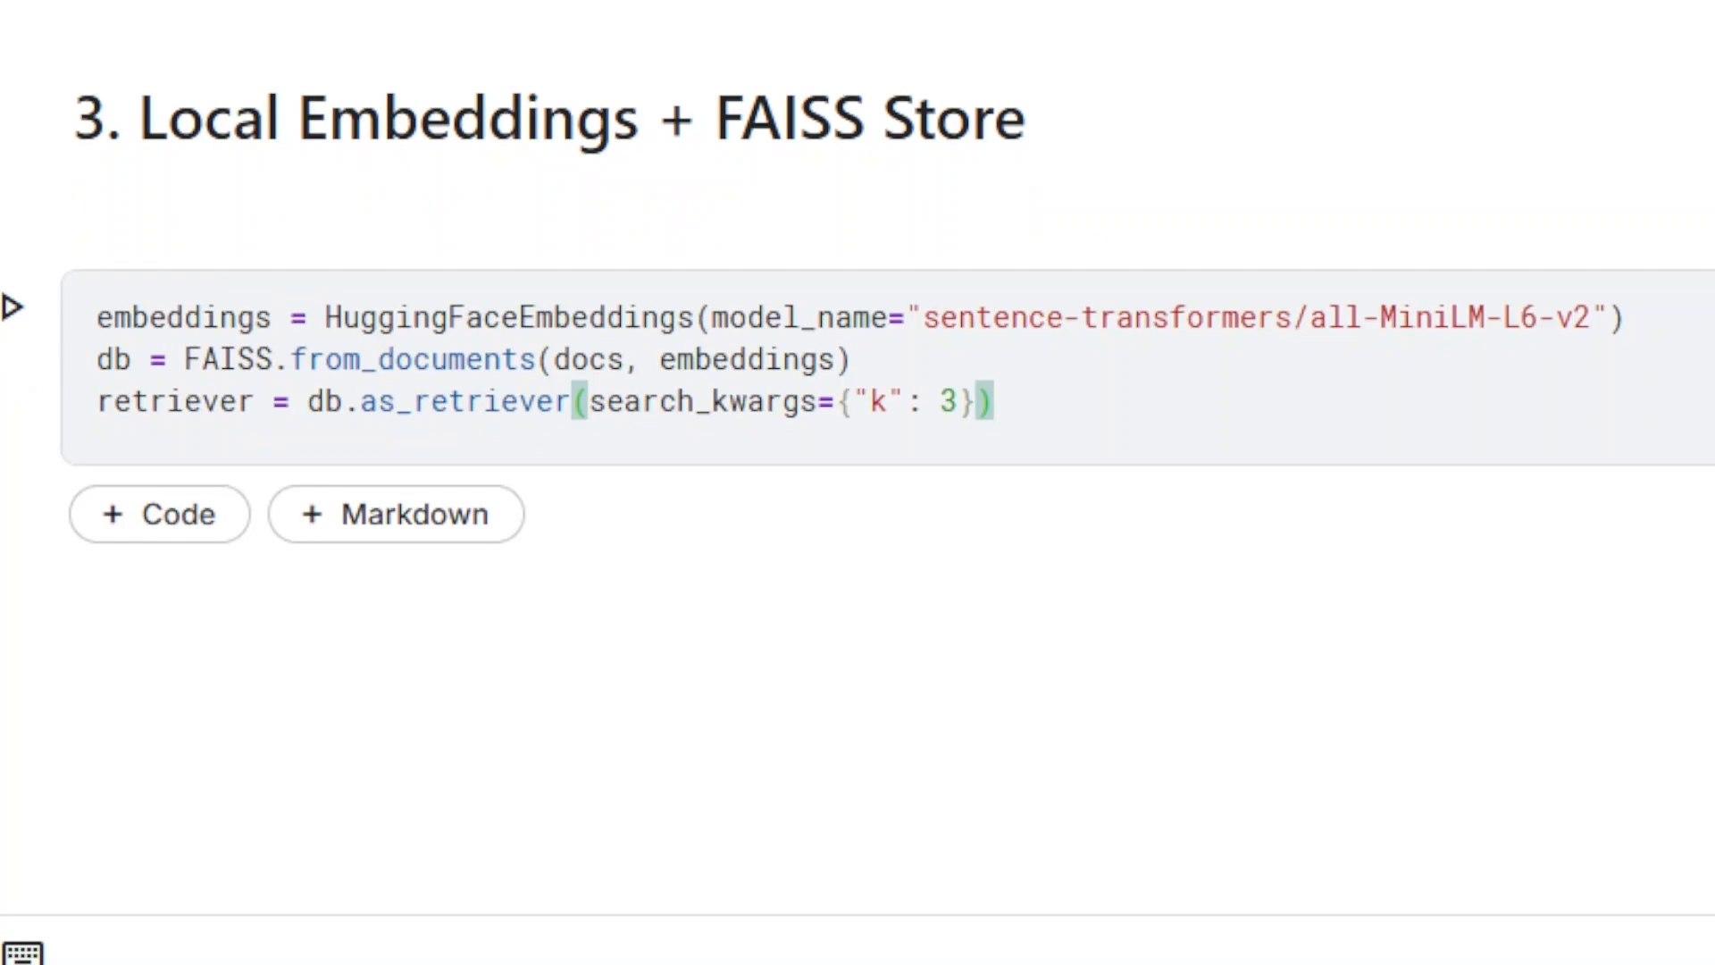
- Run the embeddings cell, head section 4 Set-up LLM API and start llm = ChatOpenAI(
click(19, 306)
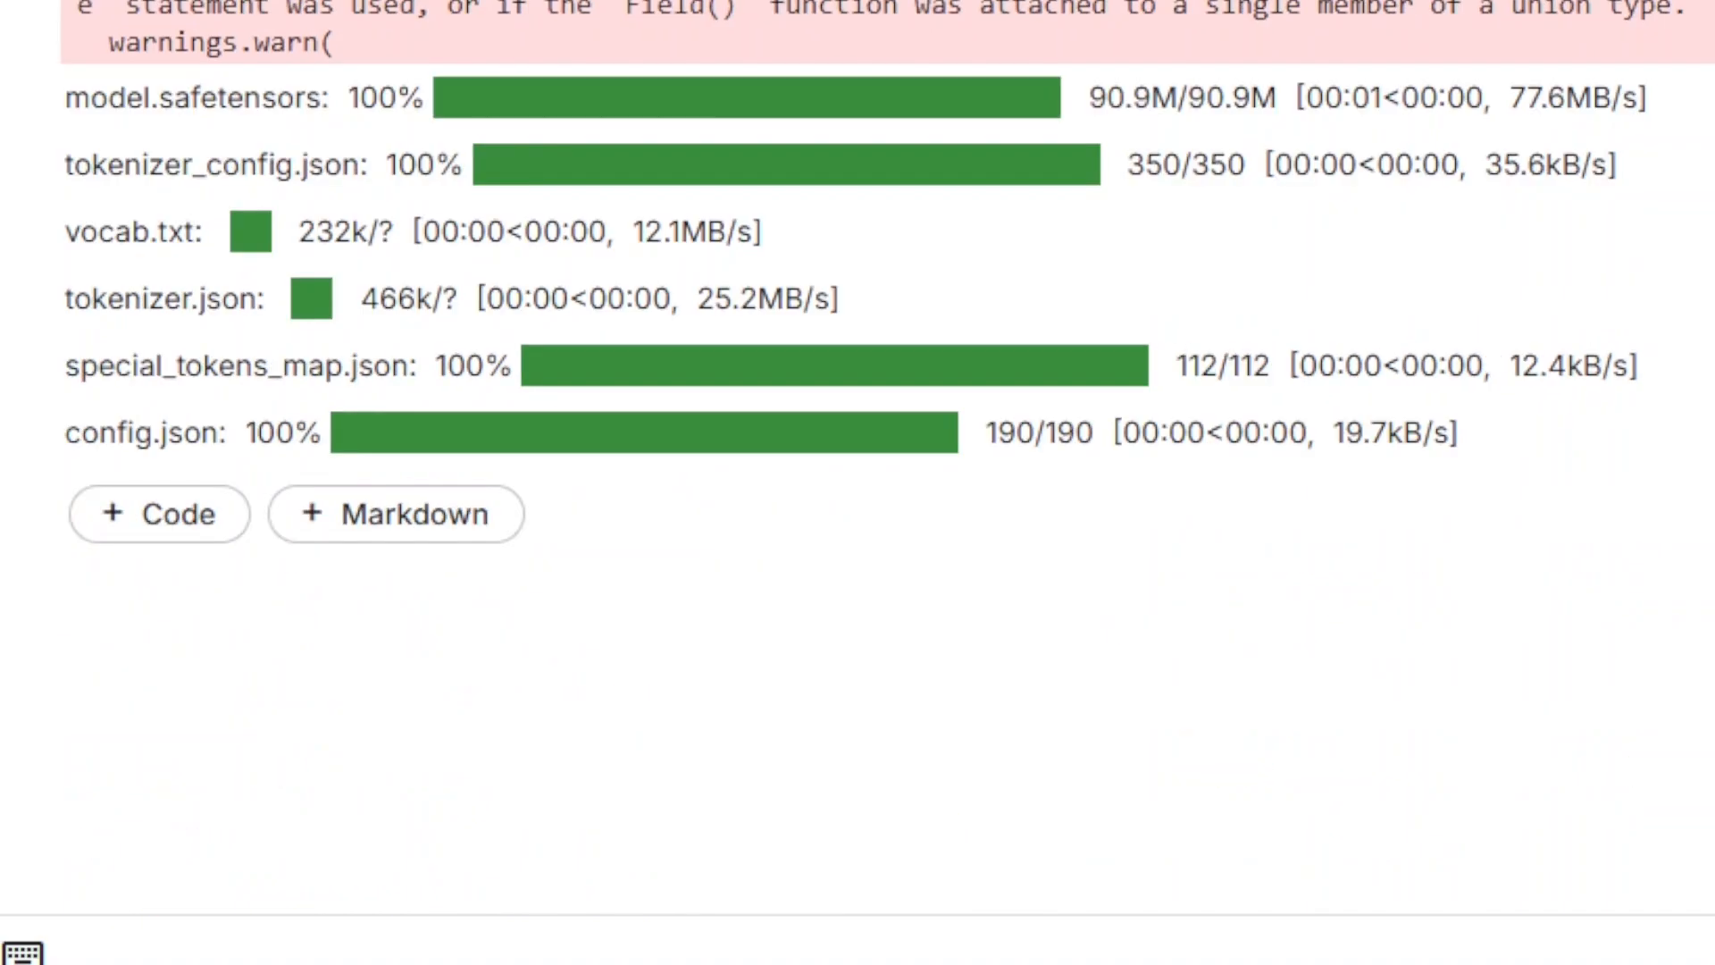
click(395, 512)
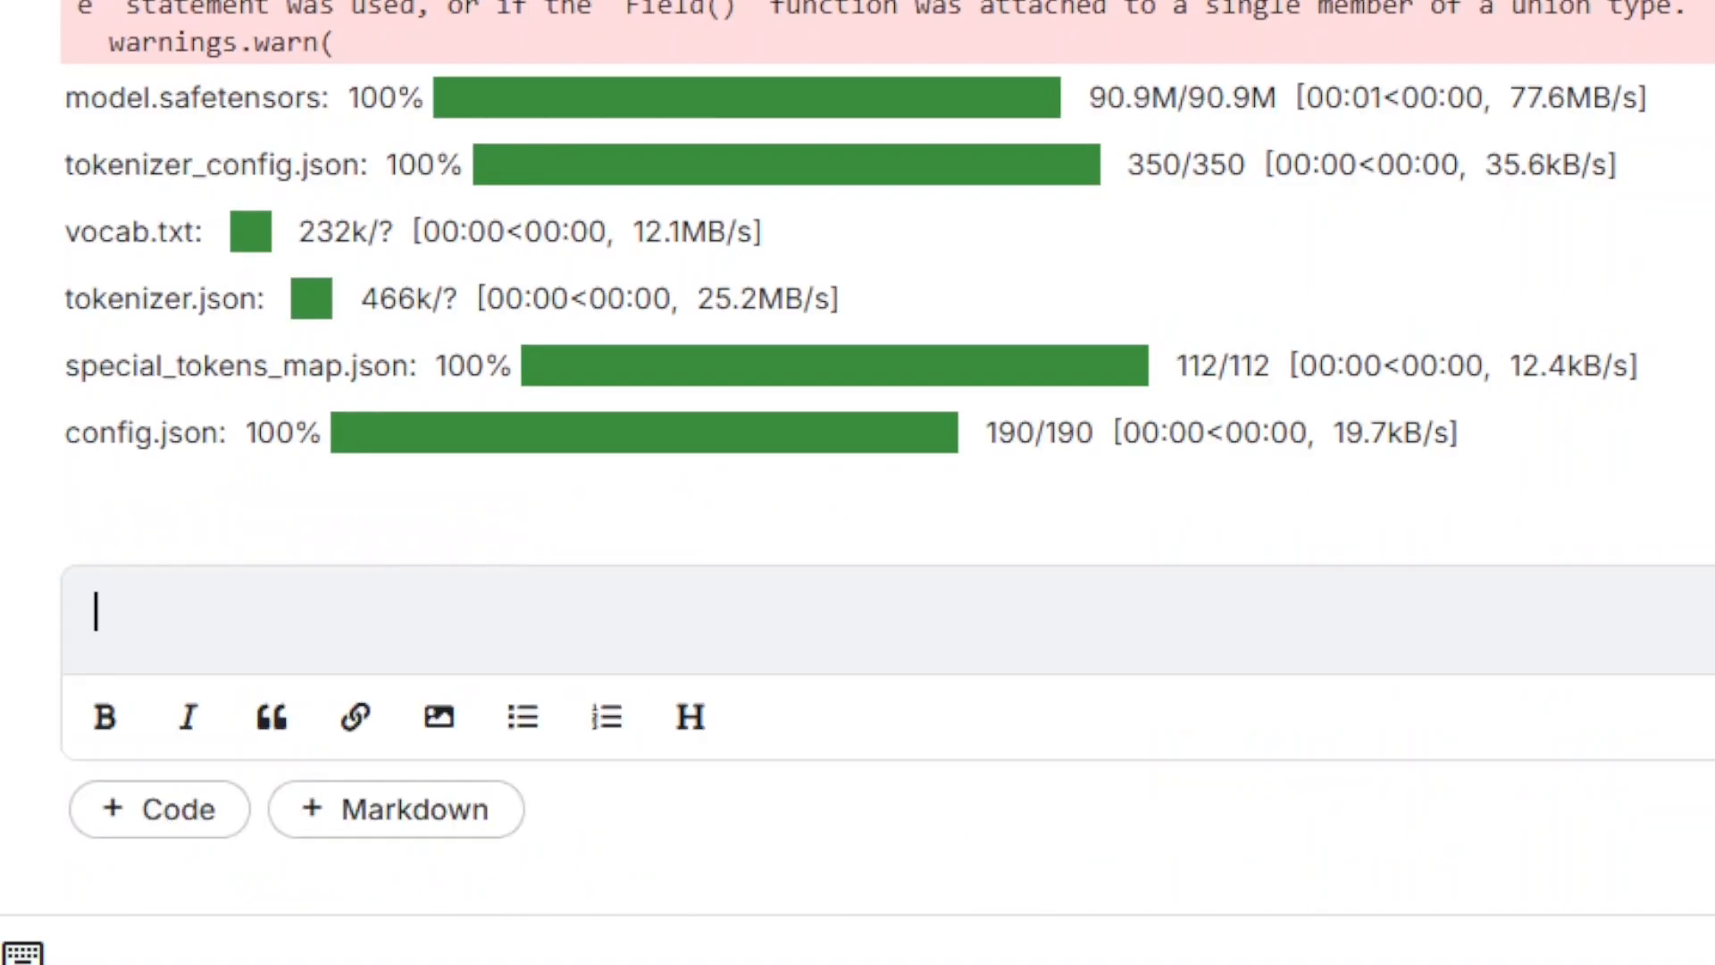
text(# 4.)
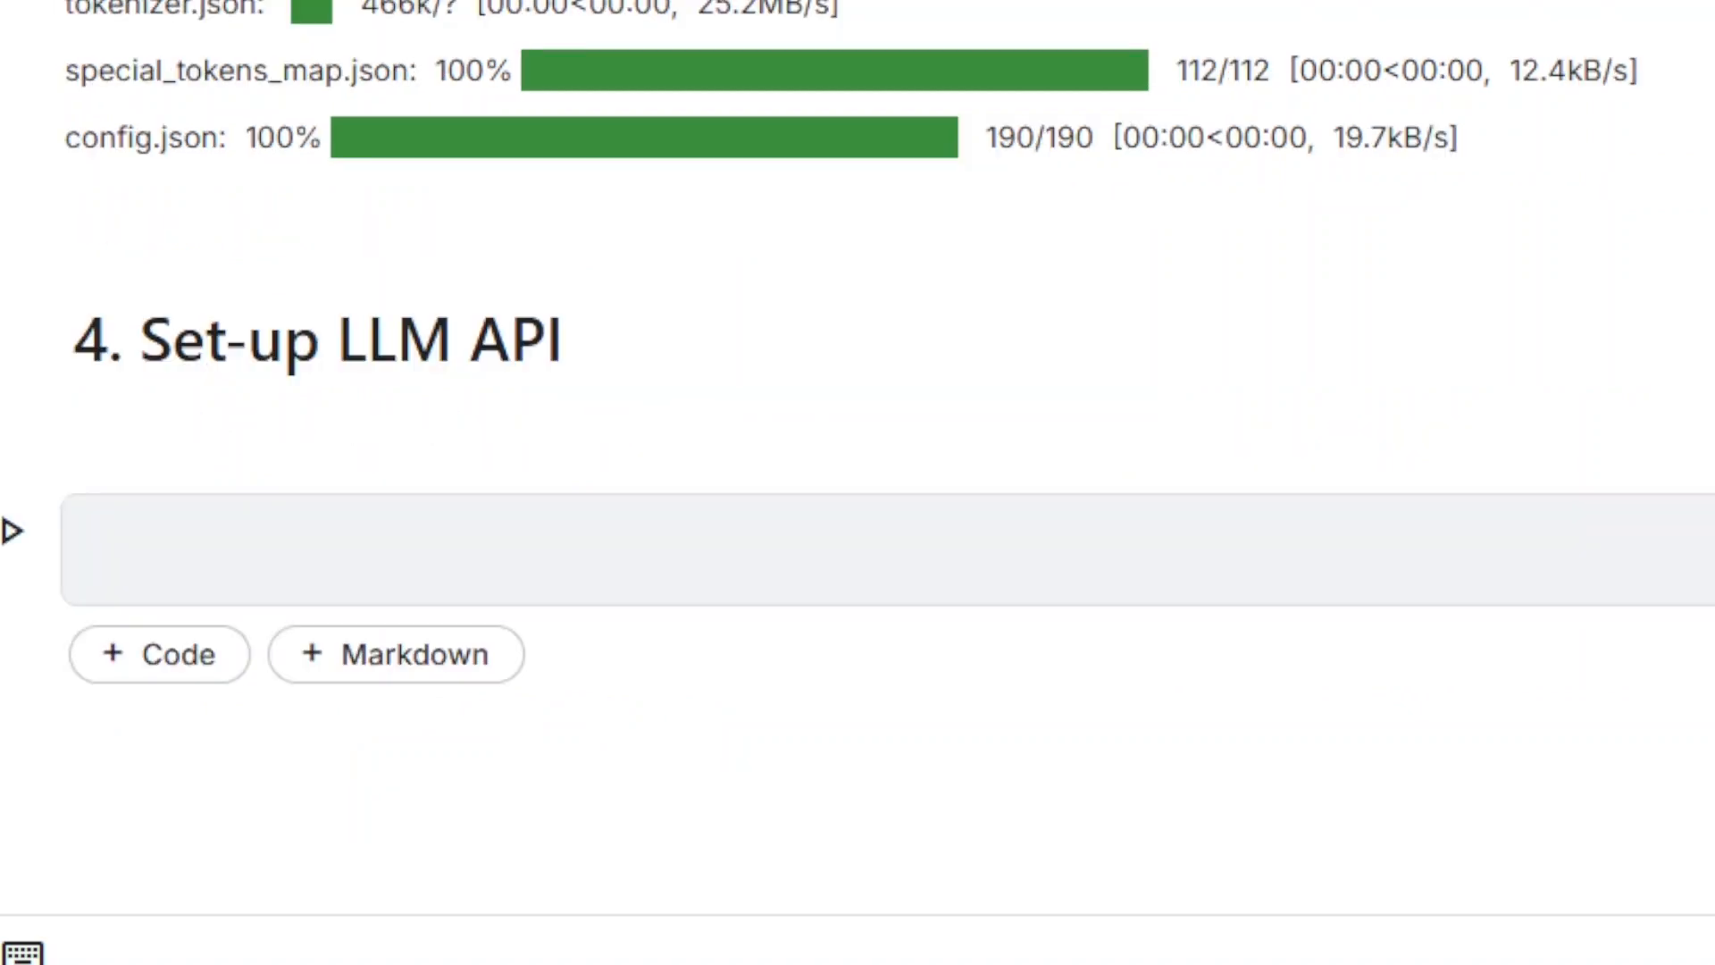
text(llm =)
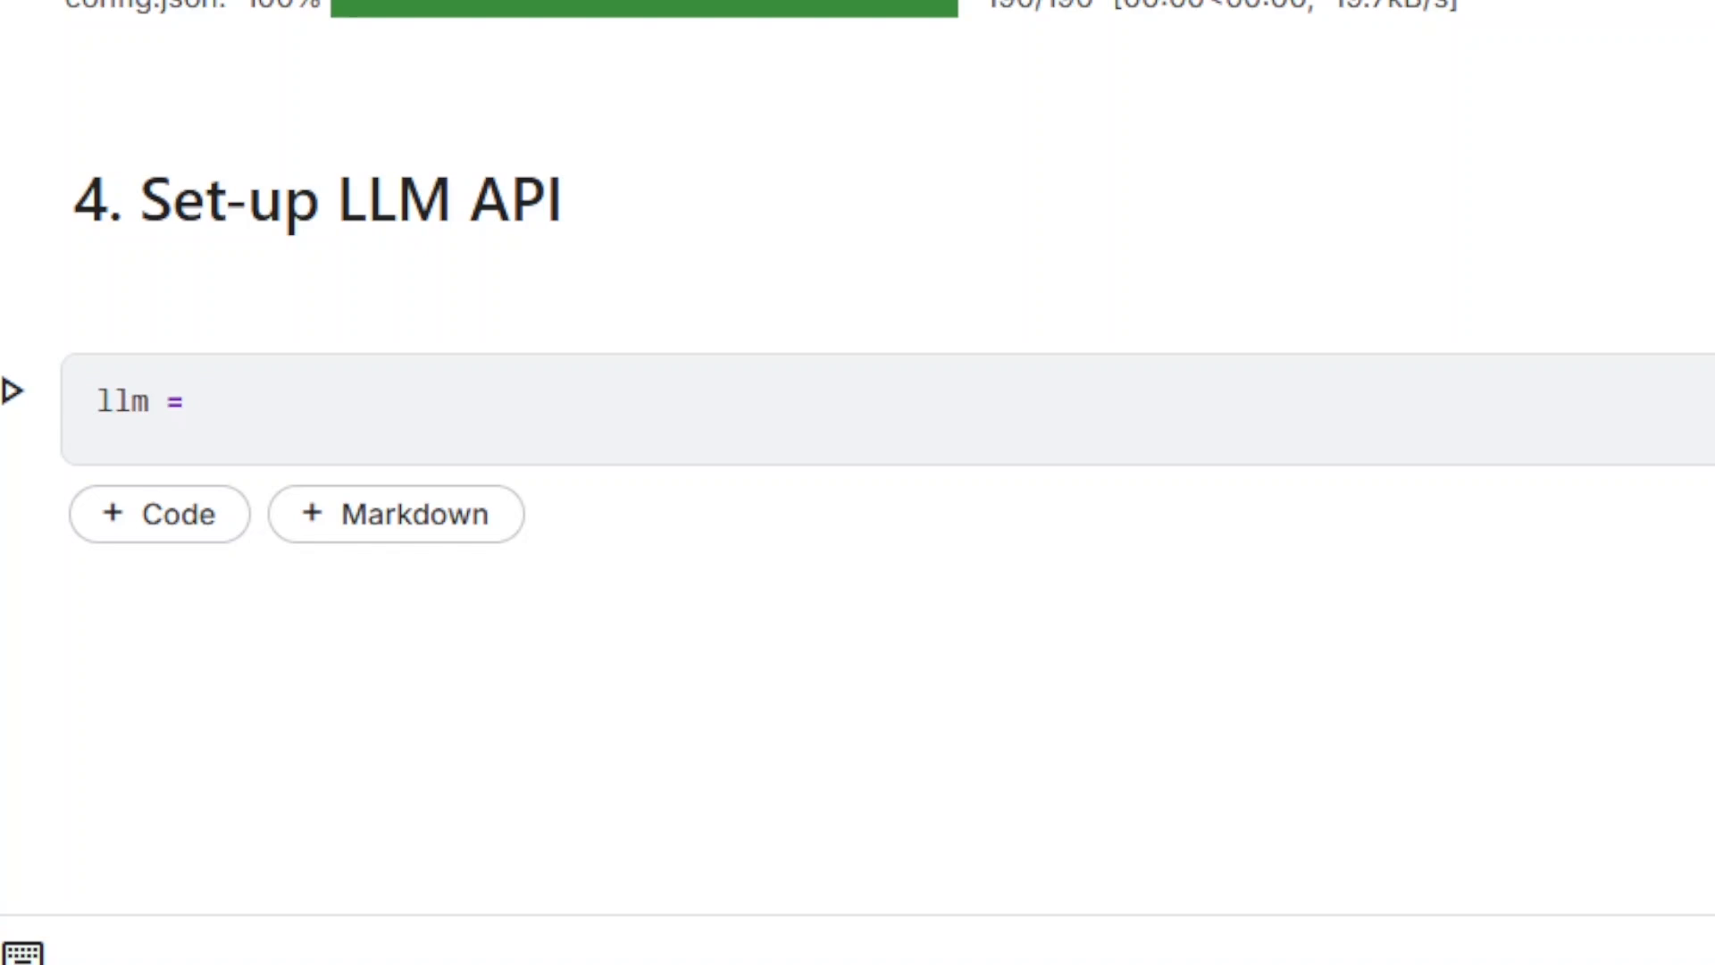
text(ChatOpenAI()
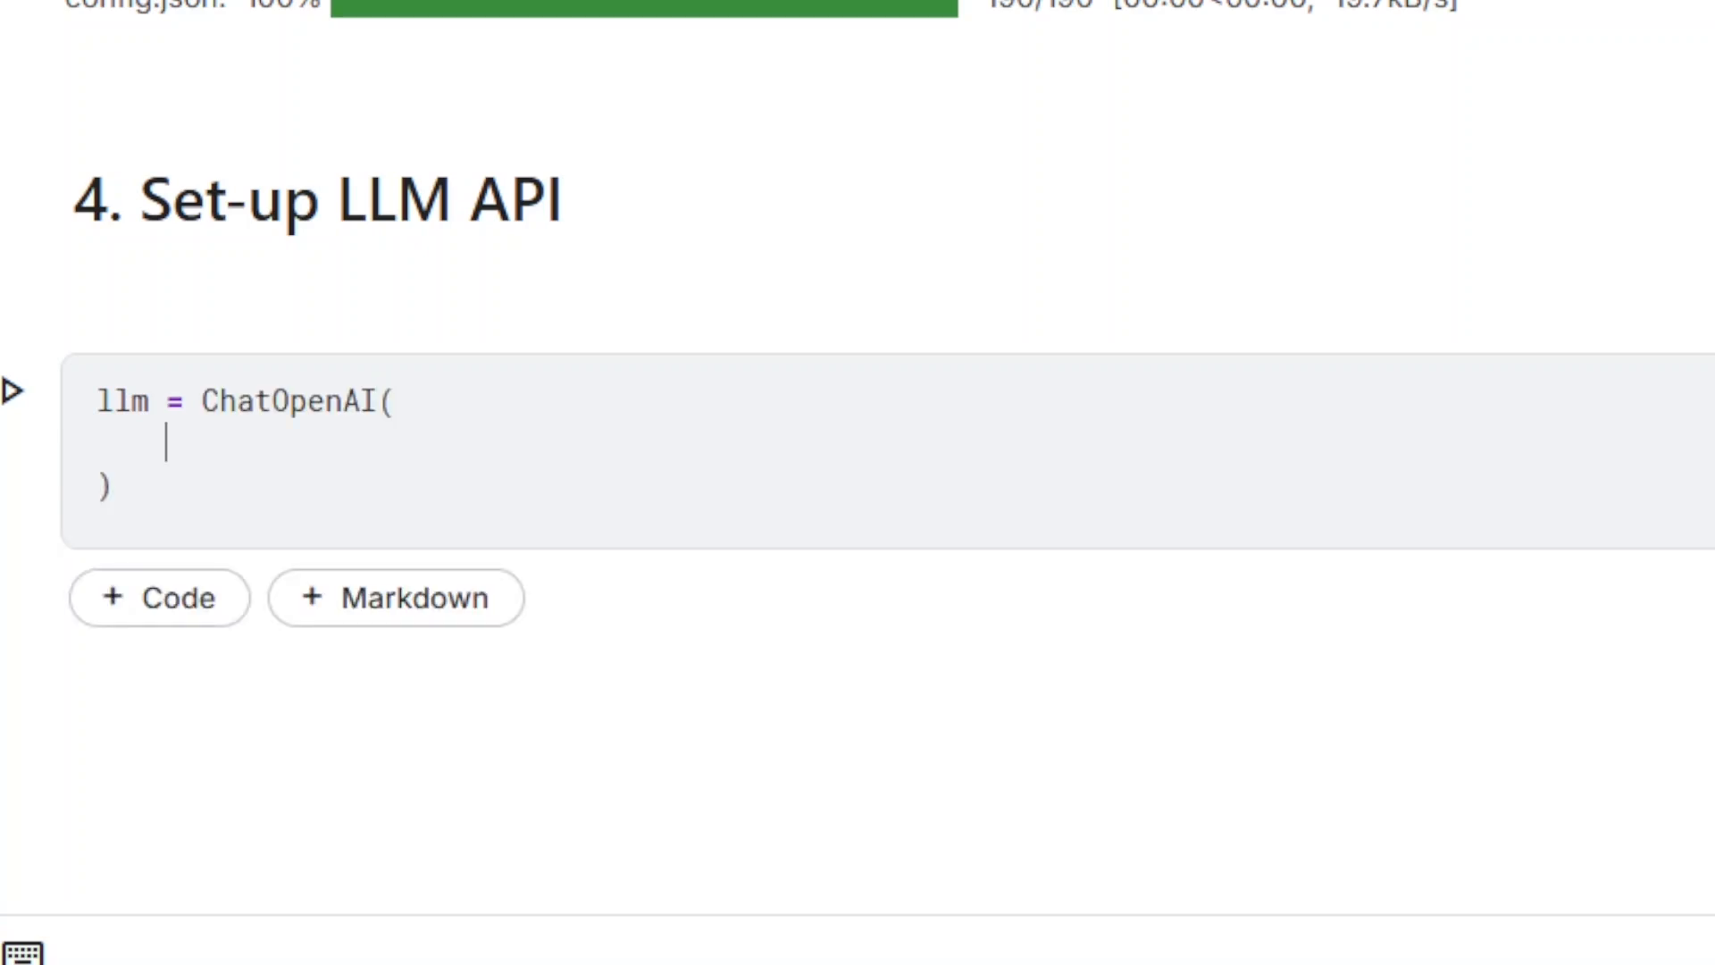
text(model="gpt-oss-120b",)
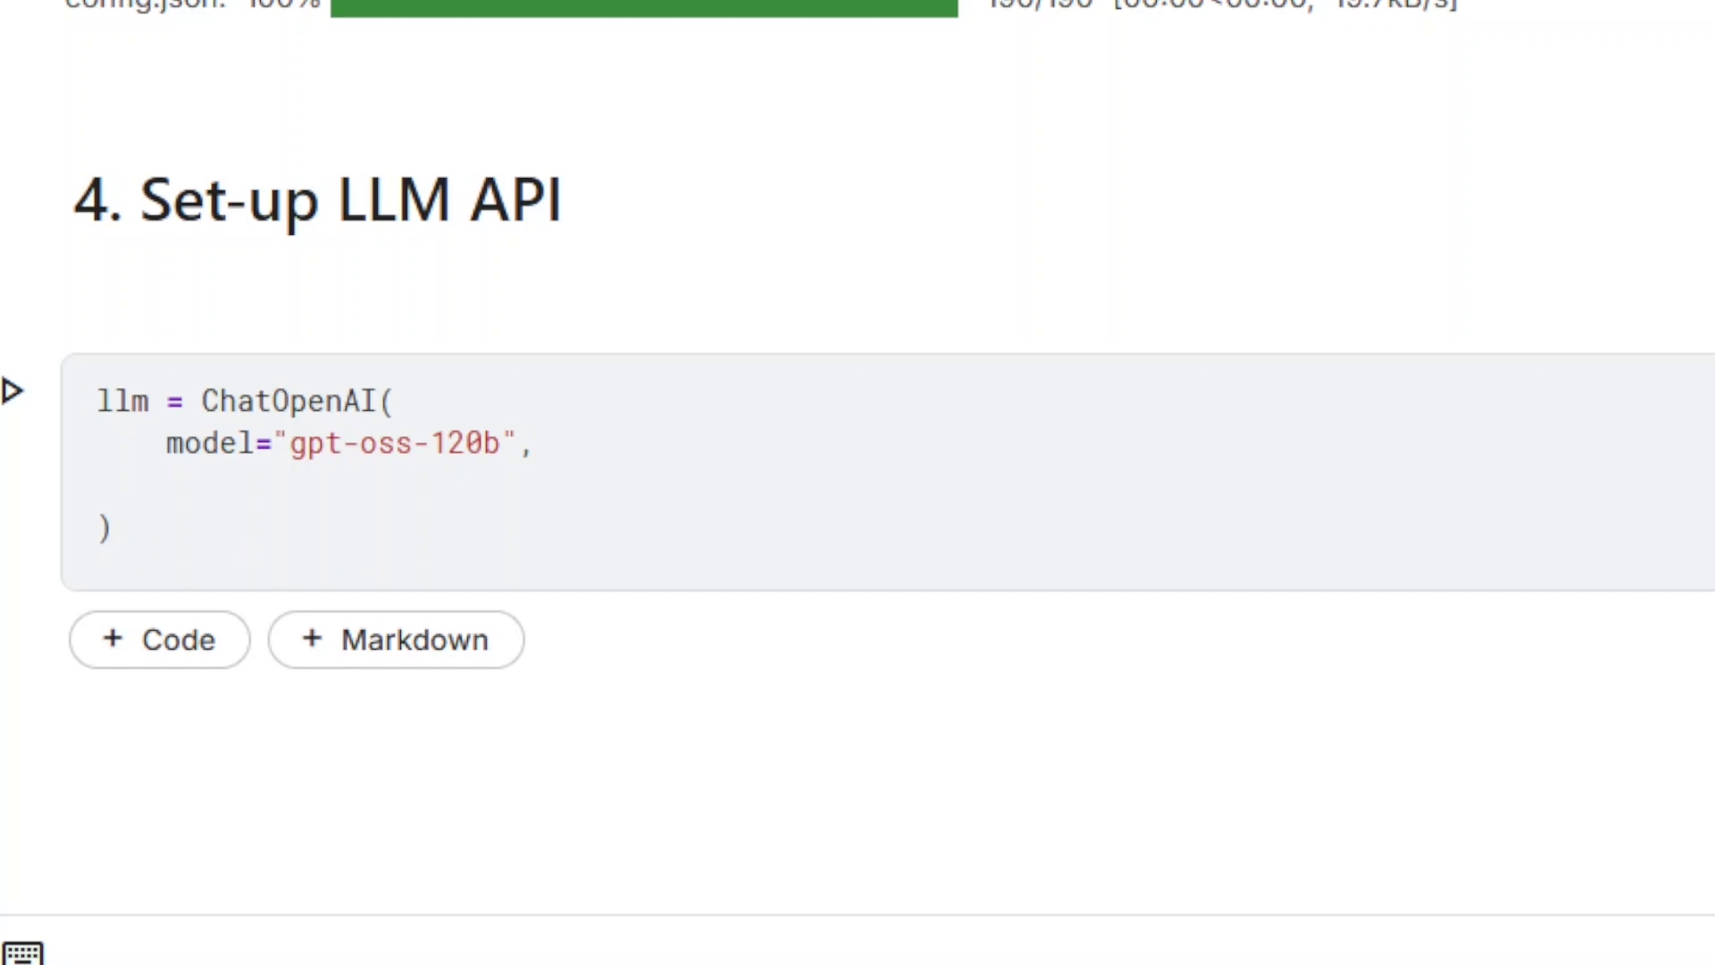
text(openai_api_base="https://openrouter.ai/api/v1",)
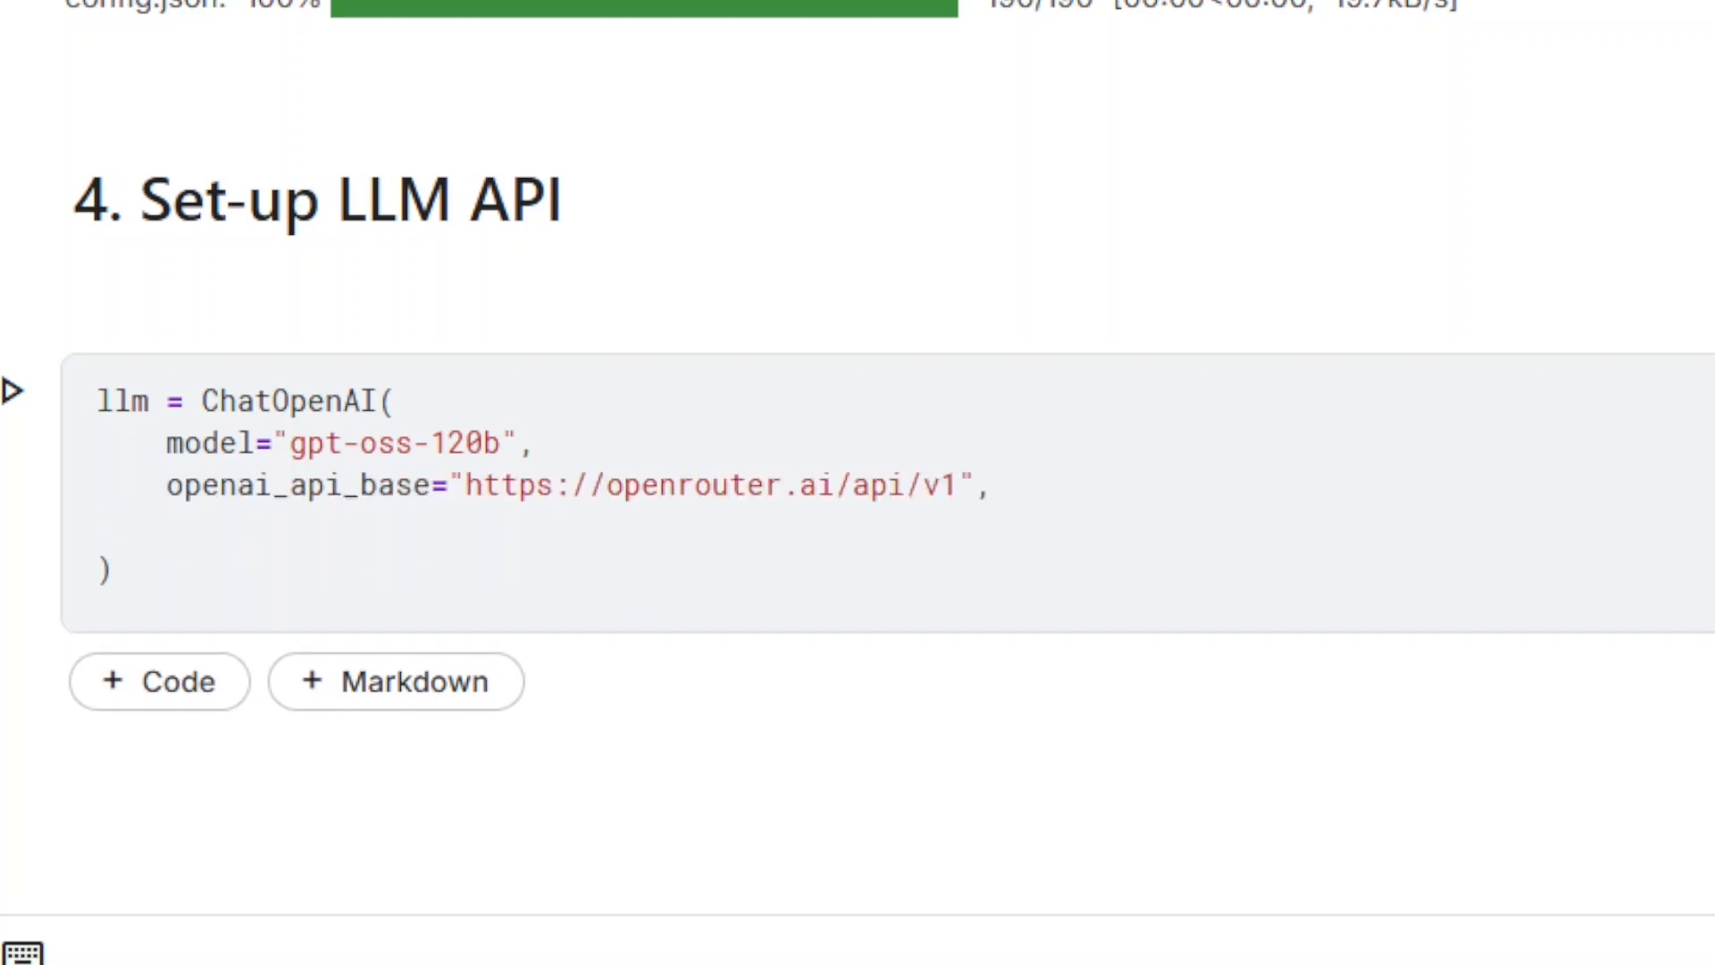
text(openai_api_key=user_secrets.get_secret("openrouter-api-key"),)
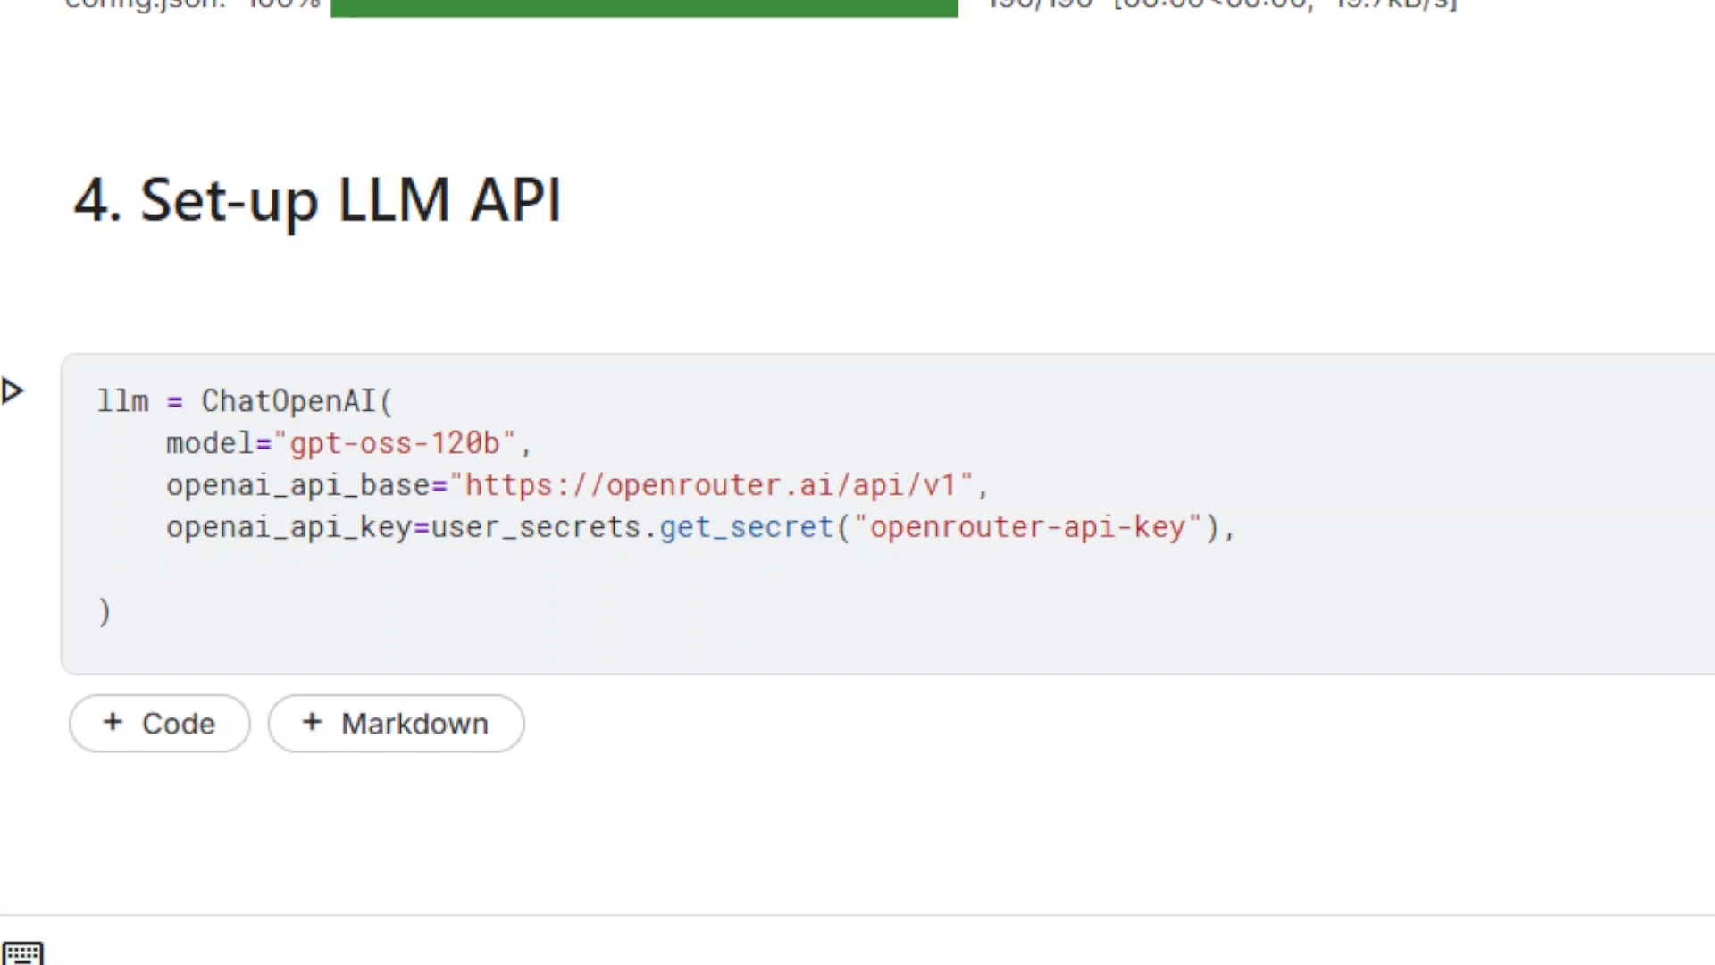
click(13, 390)
text(# 5.)
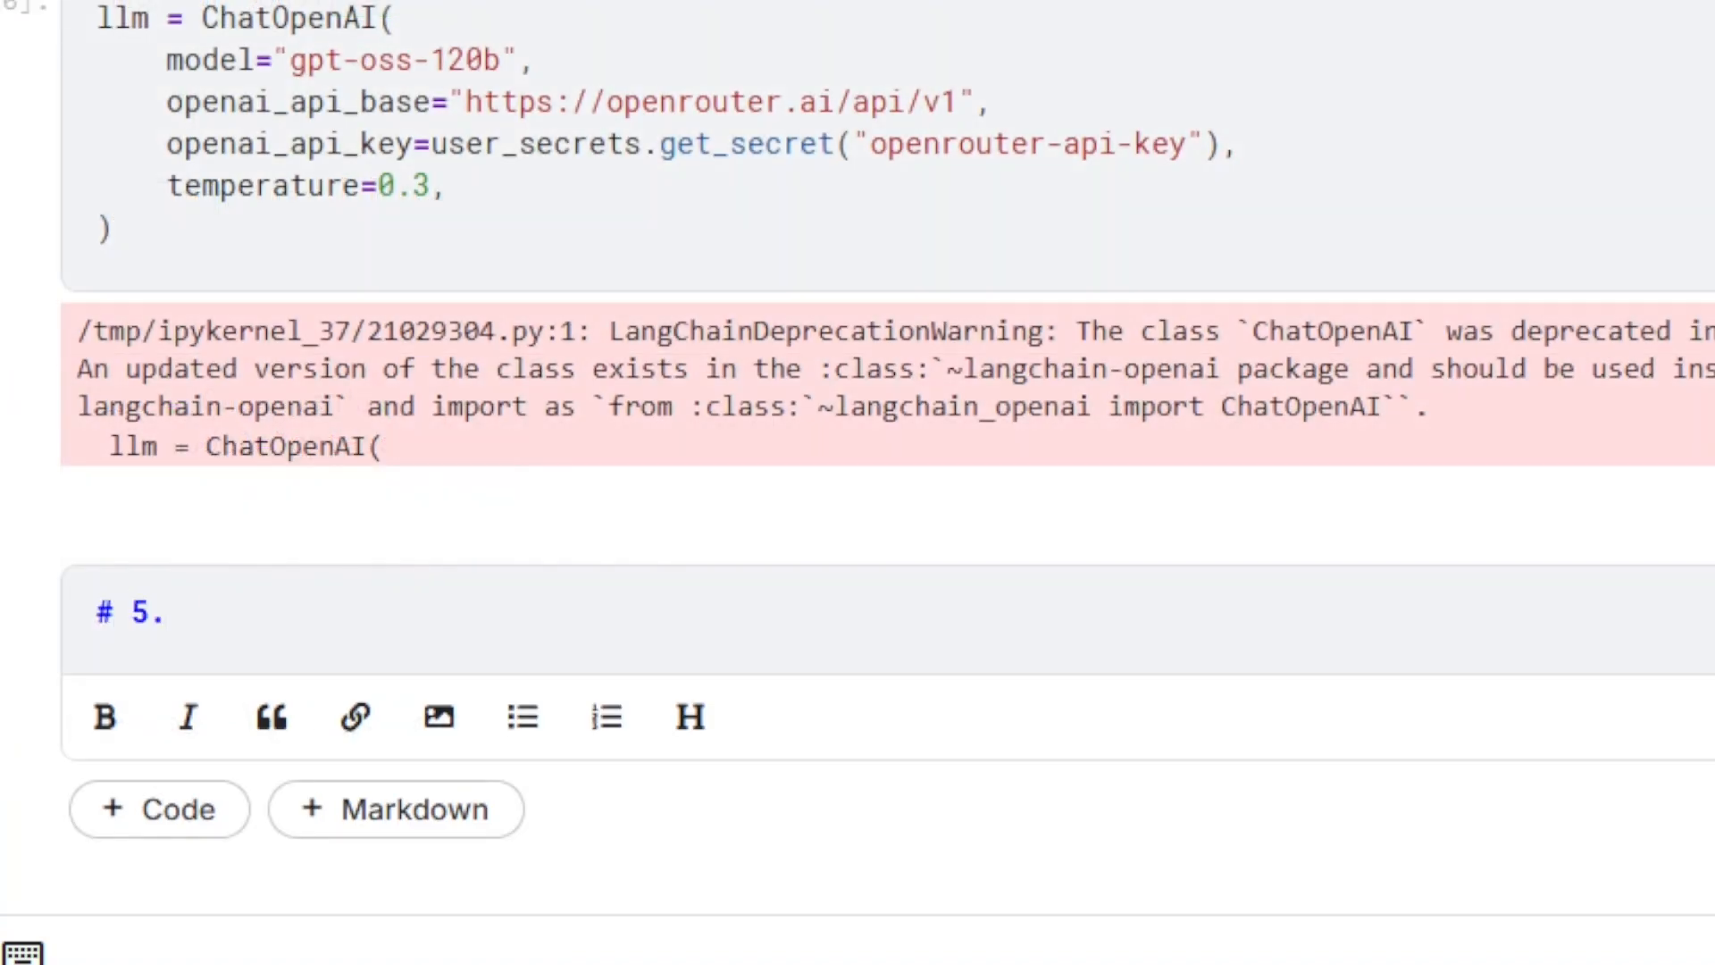
- Head section 5 Build RAG Chain, import RetrievalQA and start a PromptTemplate
text(Build RAG Chain)
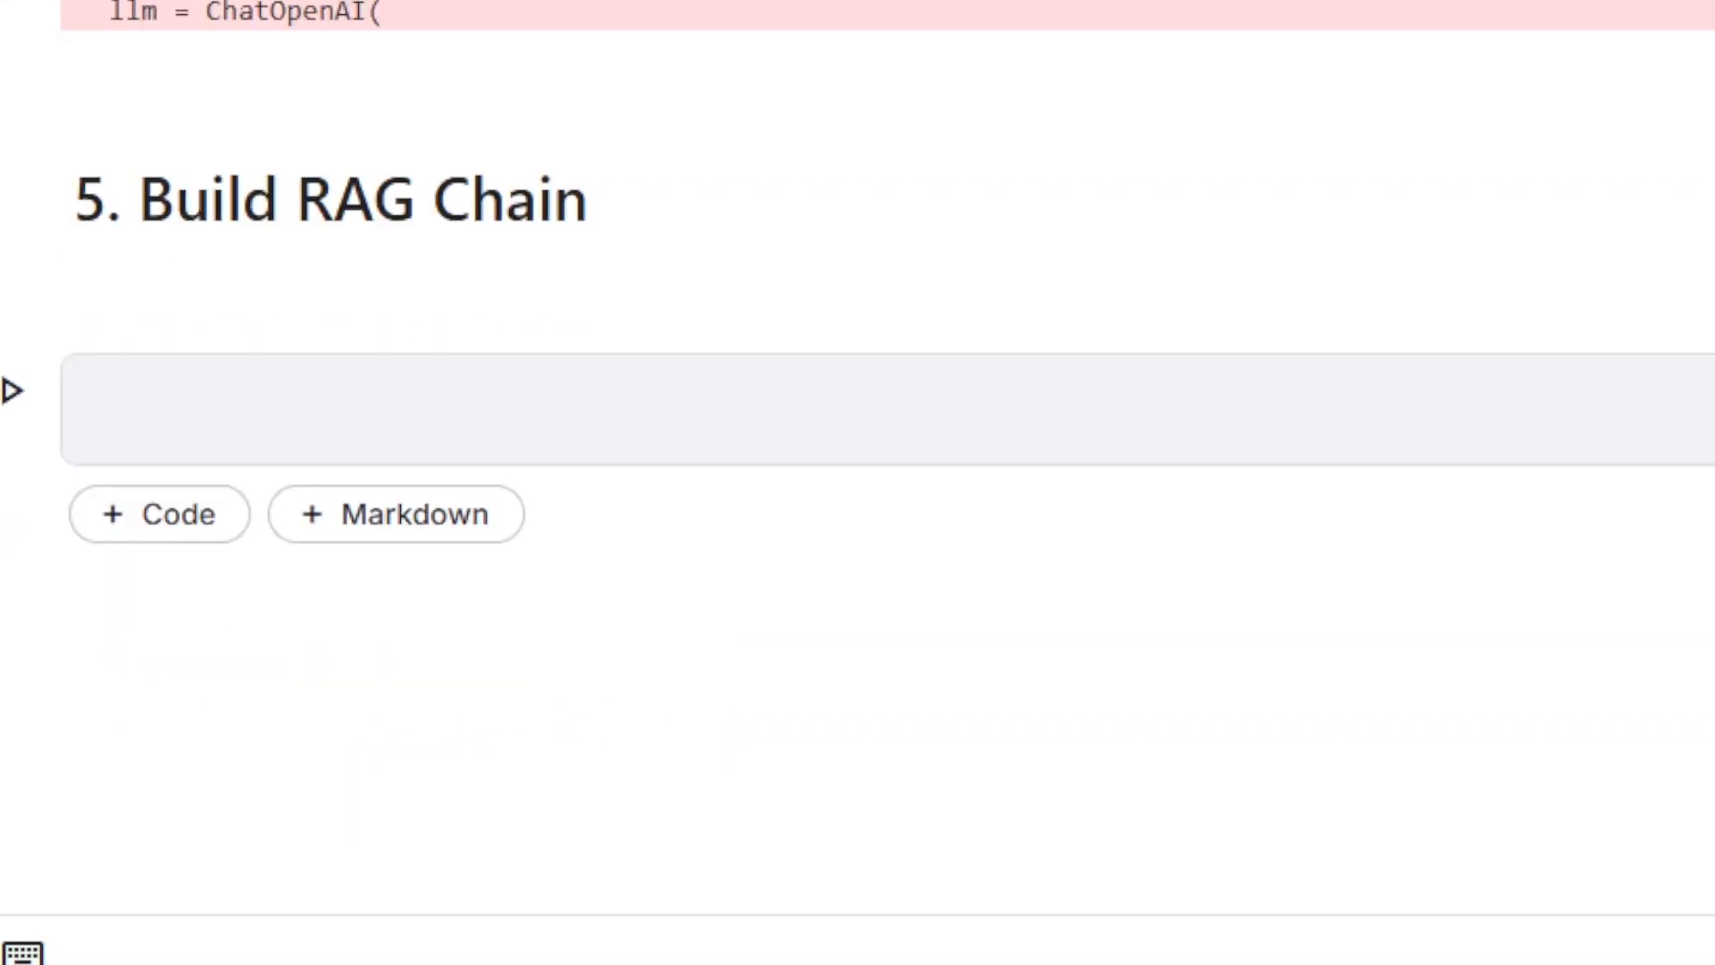
text(from langchain.chains)
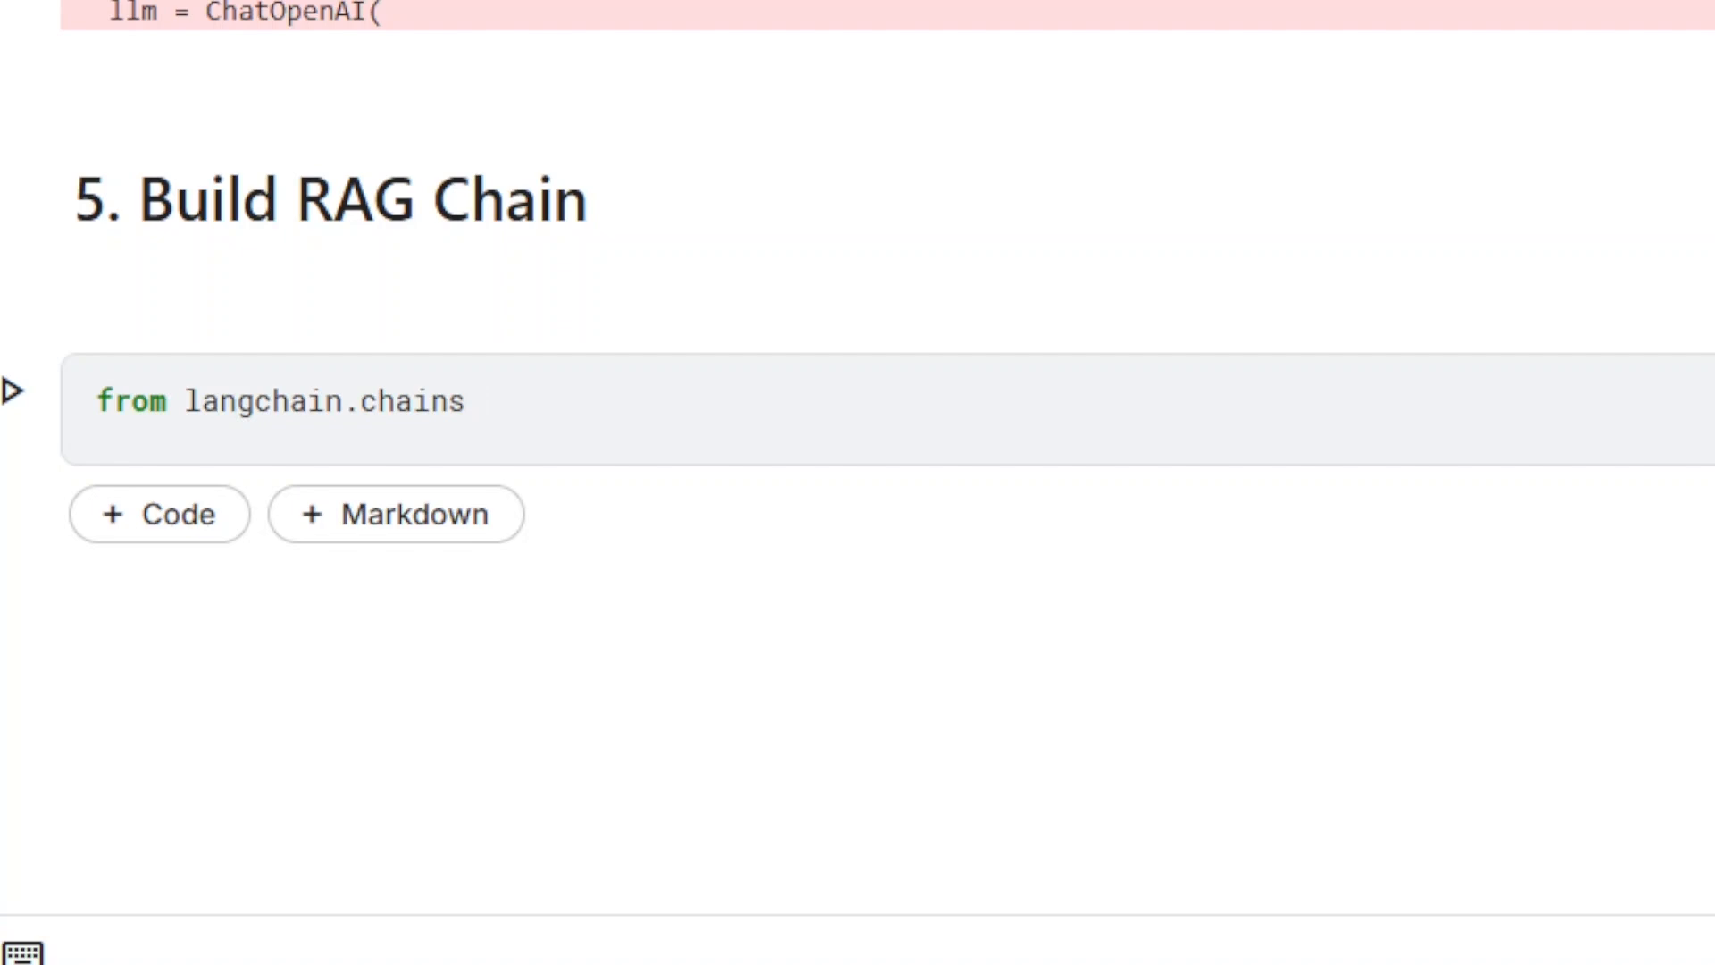
text(import RetrievalQA)
text(custom_prompt =)
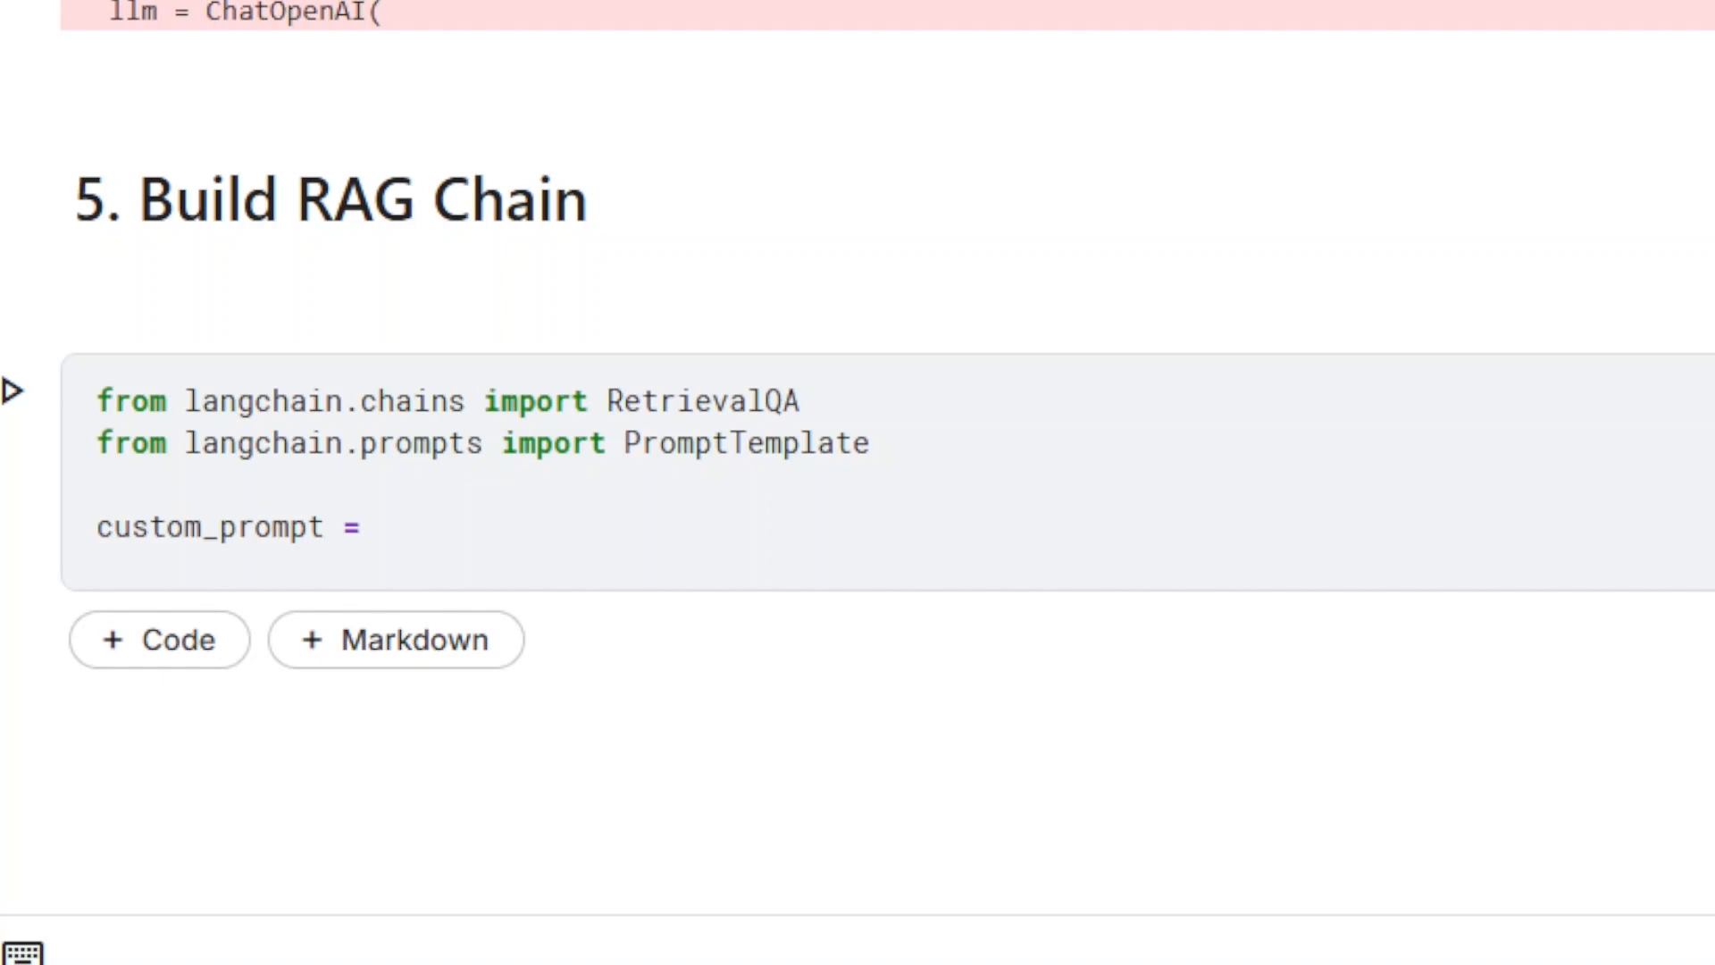
text(PromptTemplate()
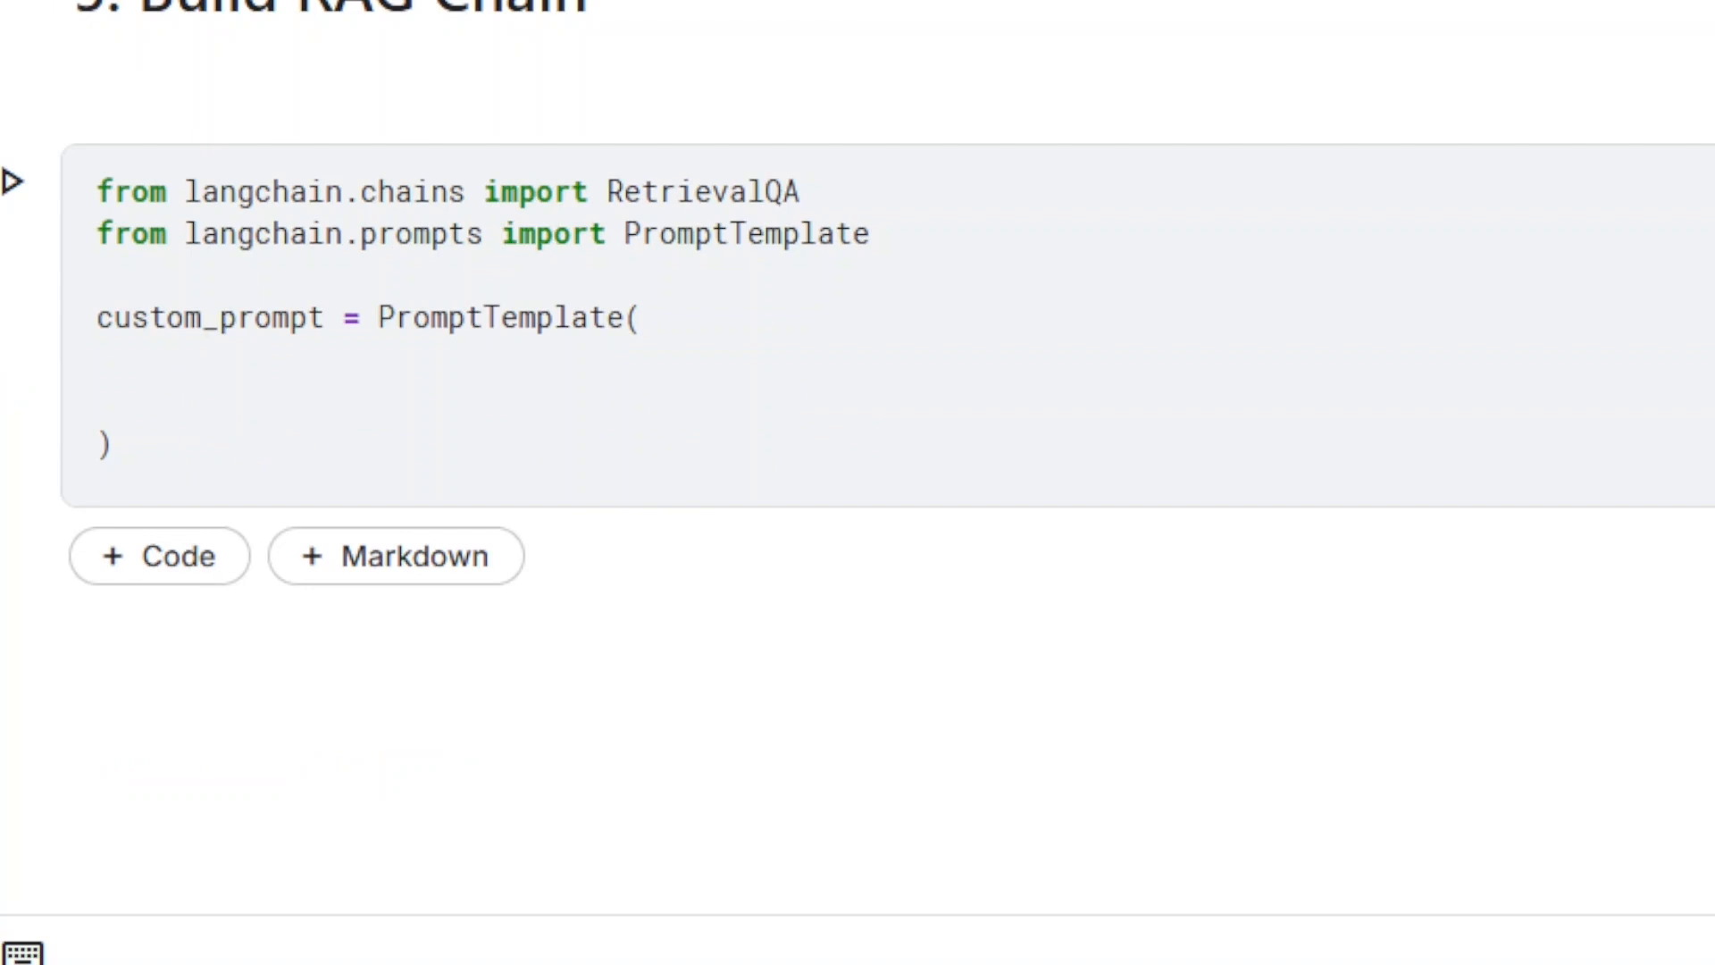
click(99, 361)
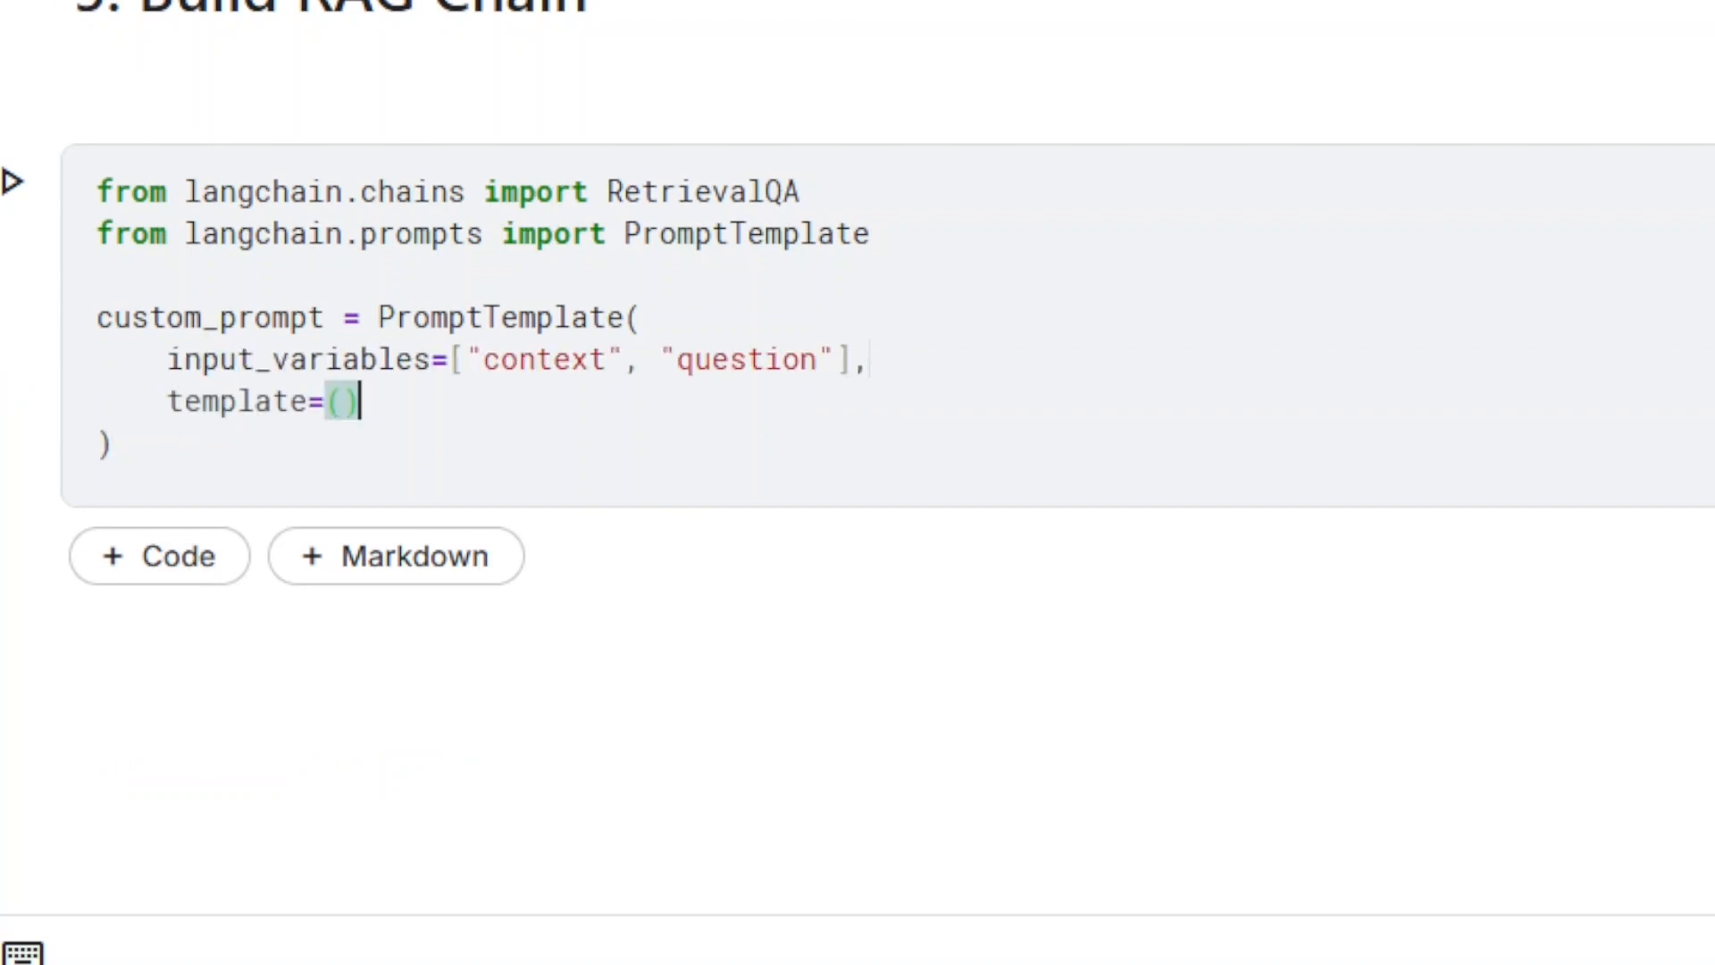
key(Enter)
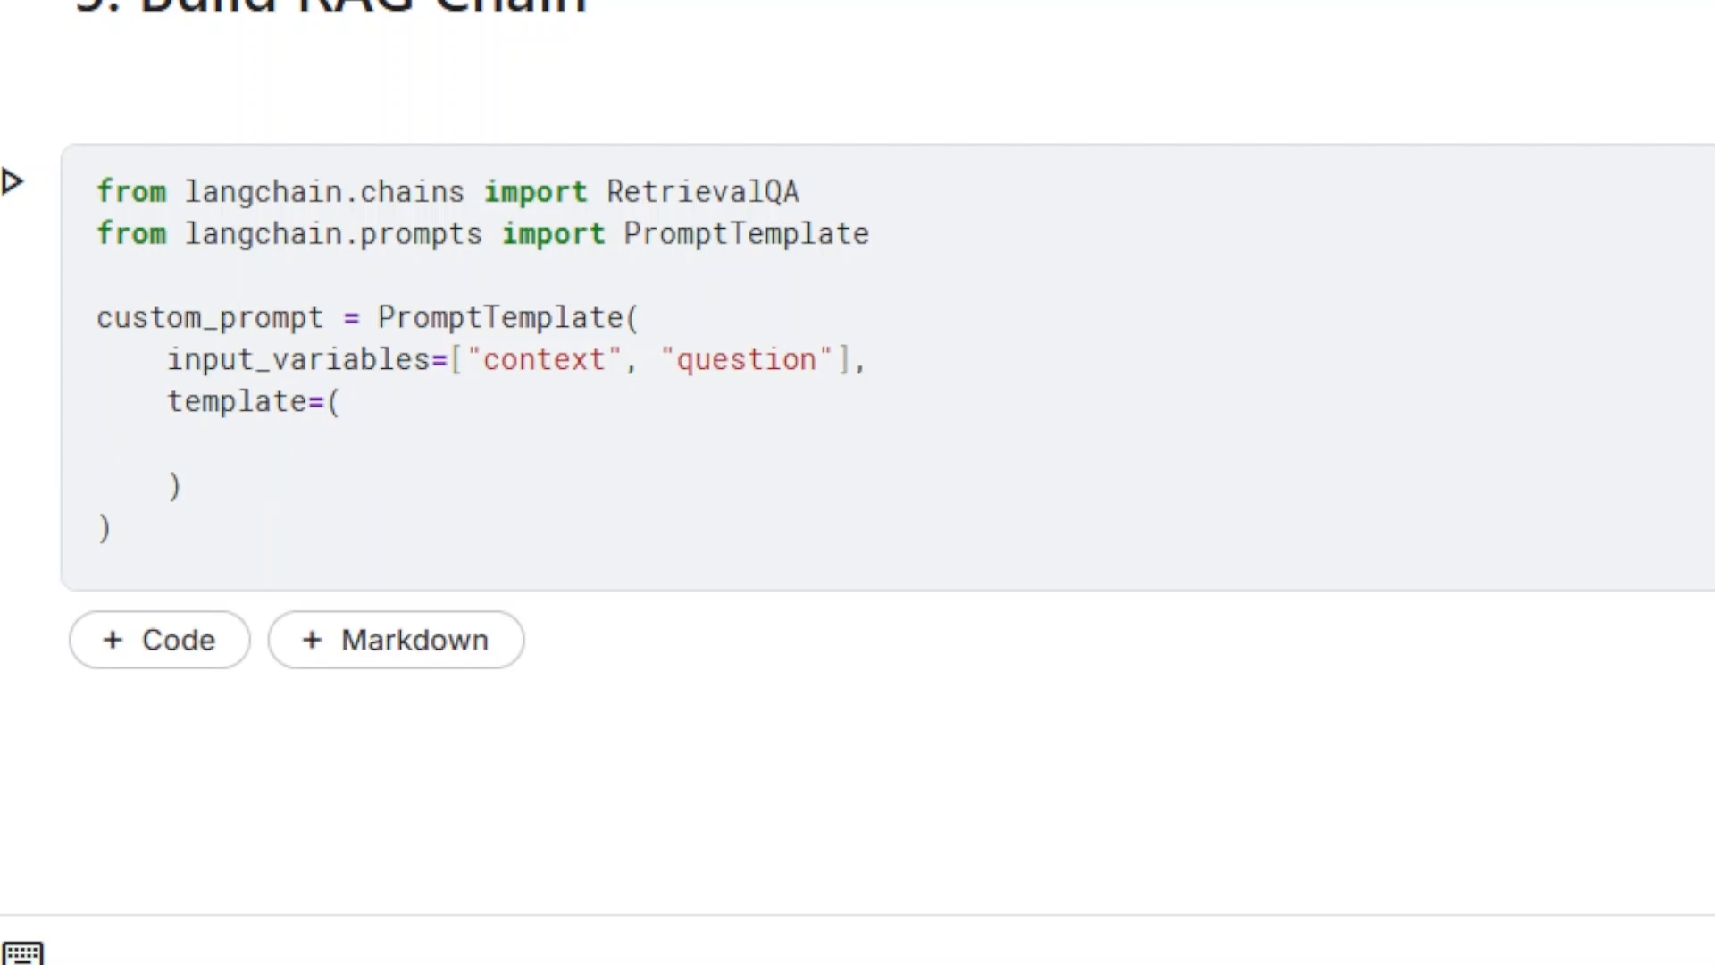
- Write the prompt: answer only from context, with Context/{context}, Question/{question} and a fallback when data is missing
text("You are a helpful assistant that answers questions ONLY using the provided context.)
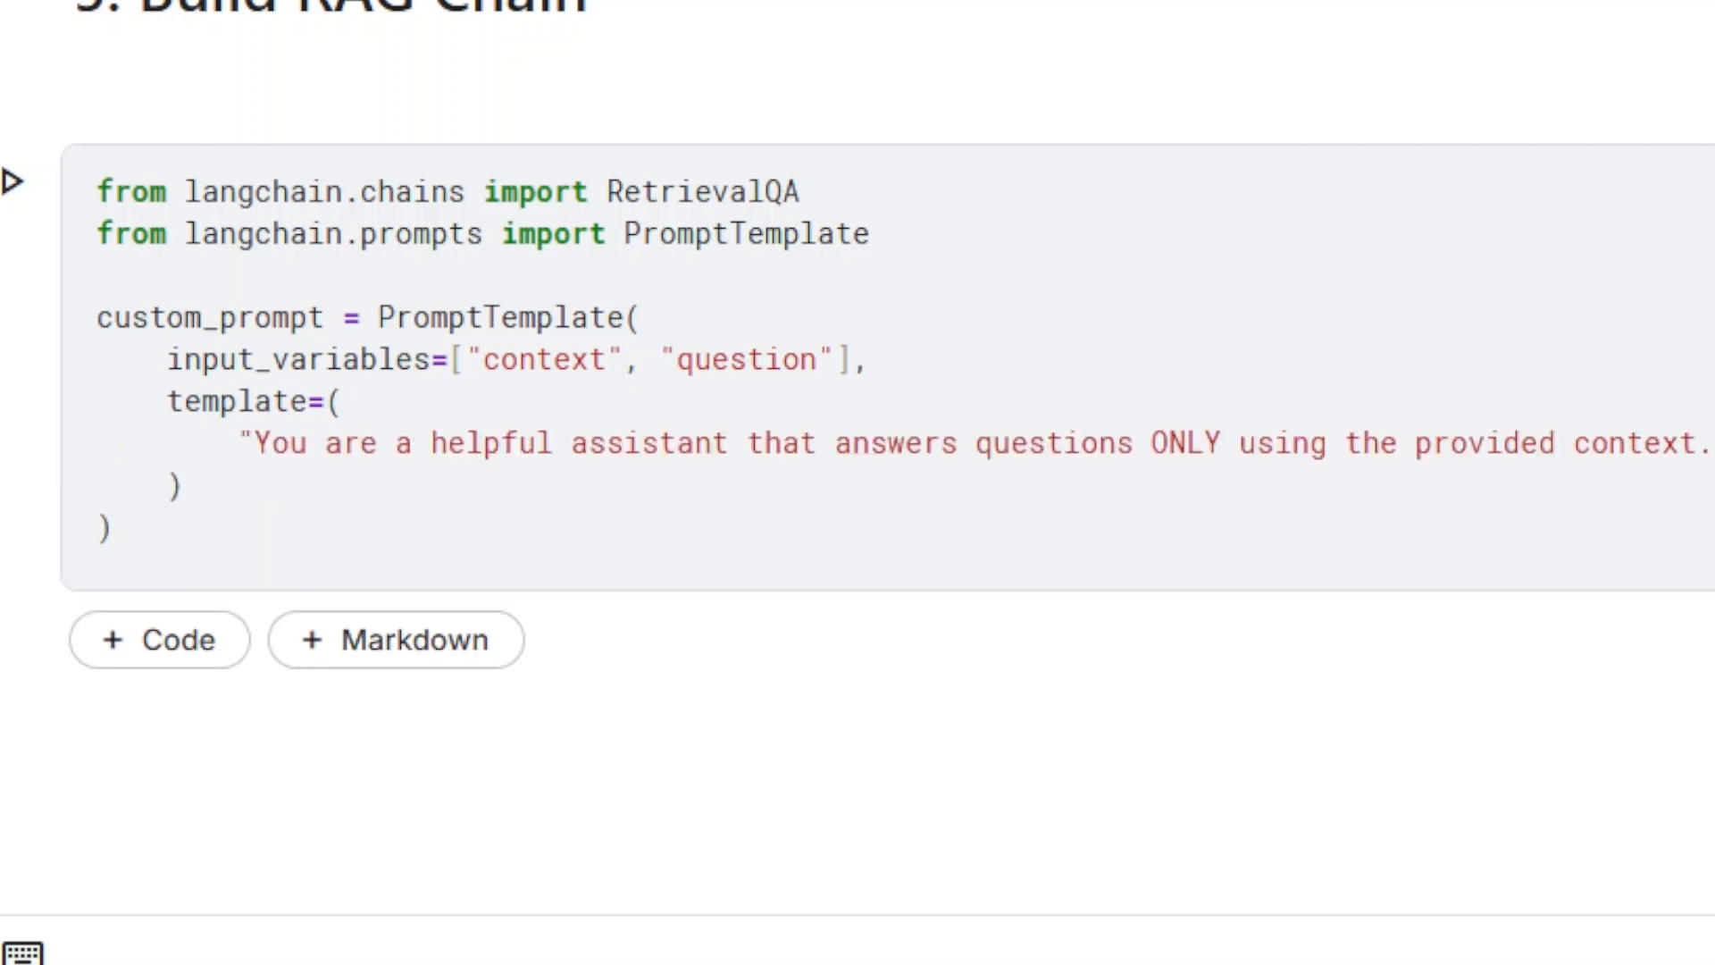
key(Return)
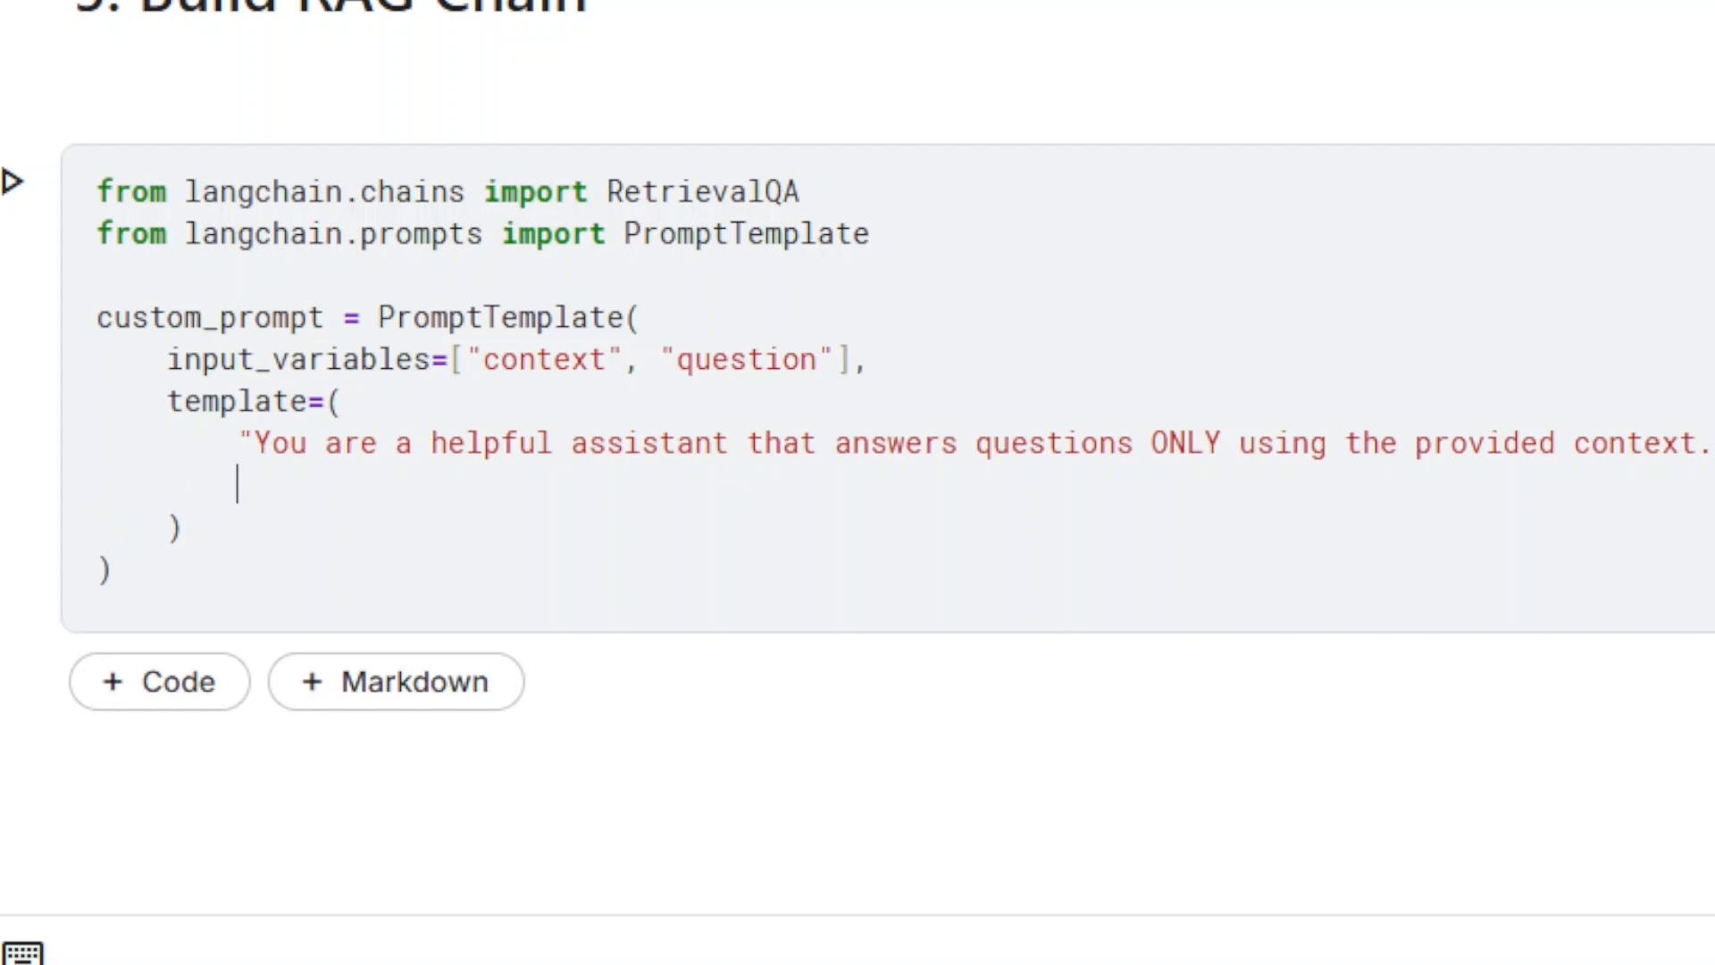
text("Context:\n{context}\n\n")
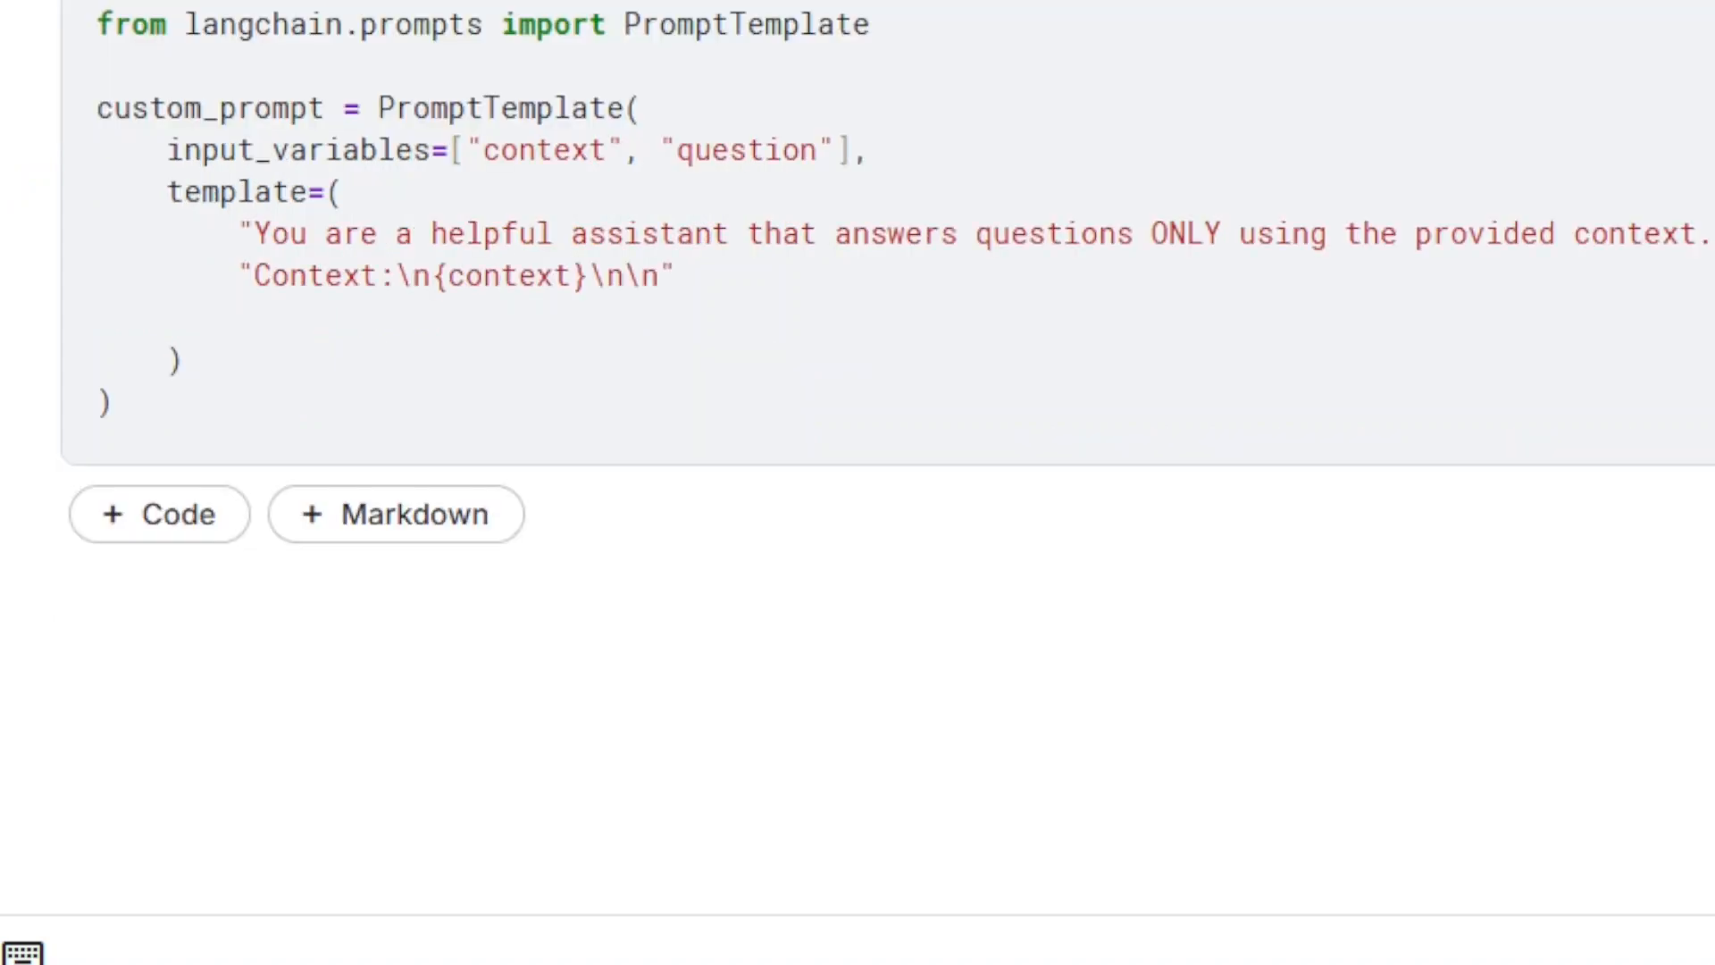
text("Question: {question}\n\n")
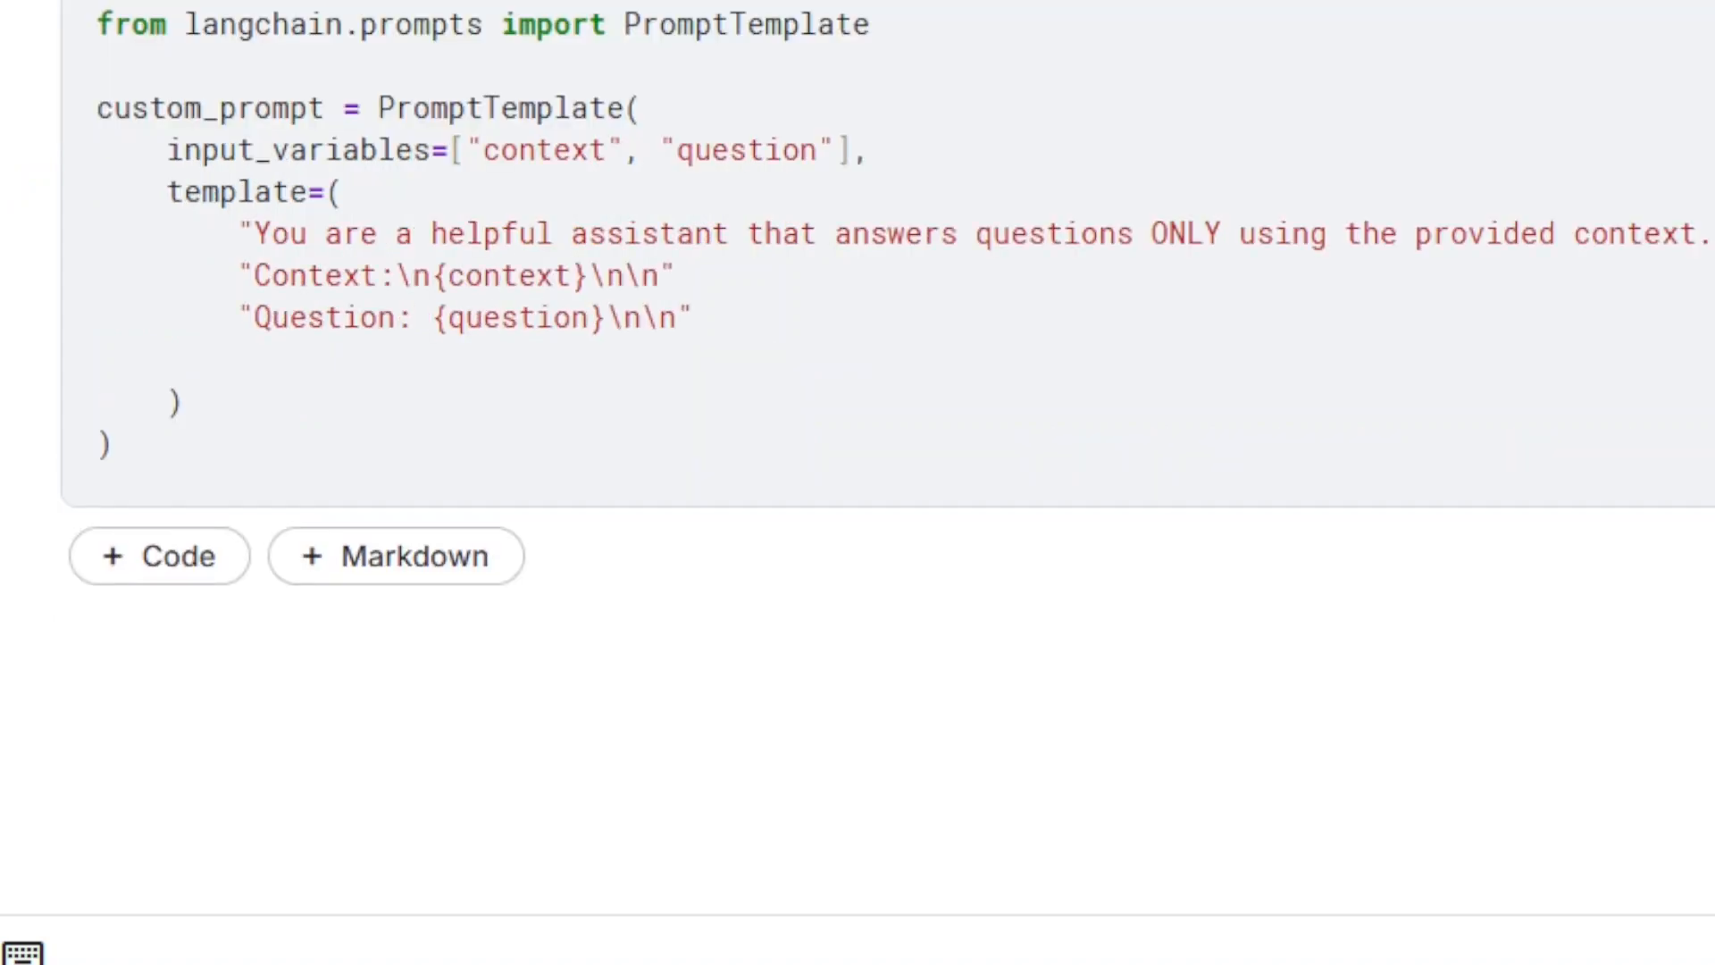
text(If the context does not contain the necessary data to generate an answer, say 'The a)
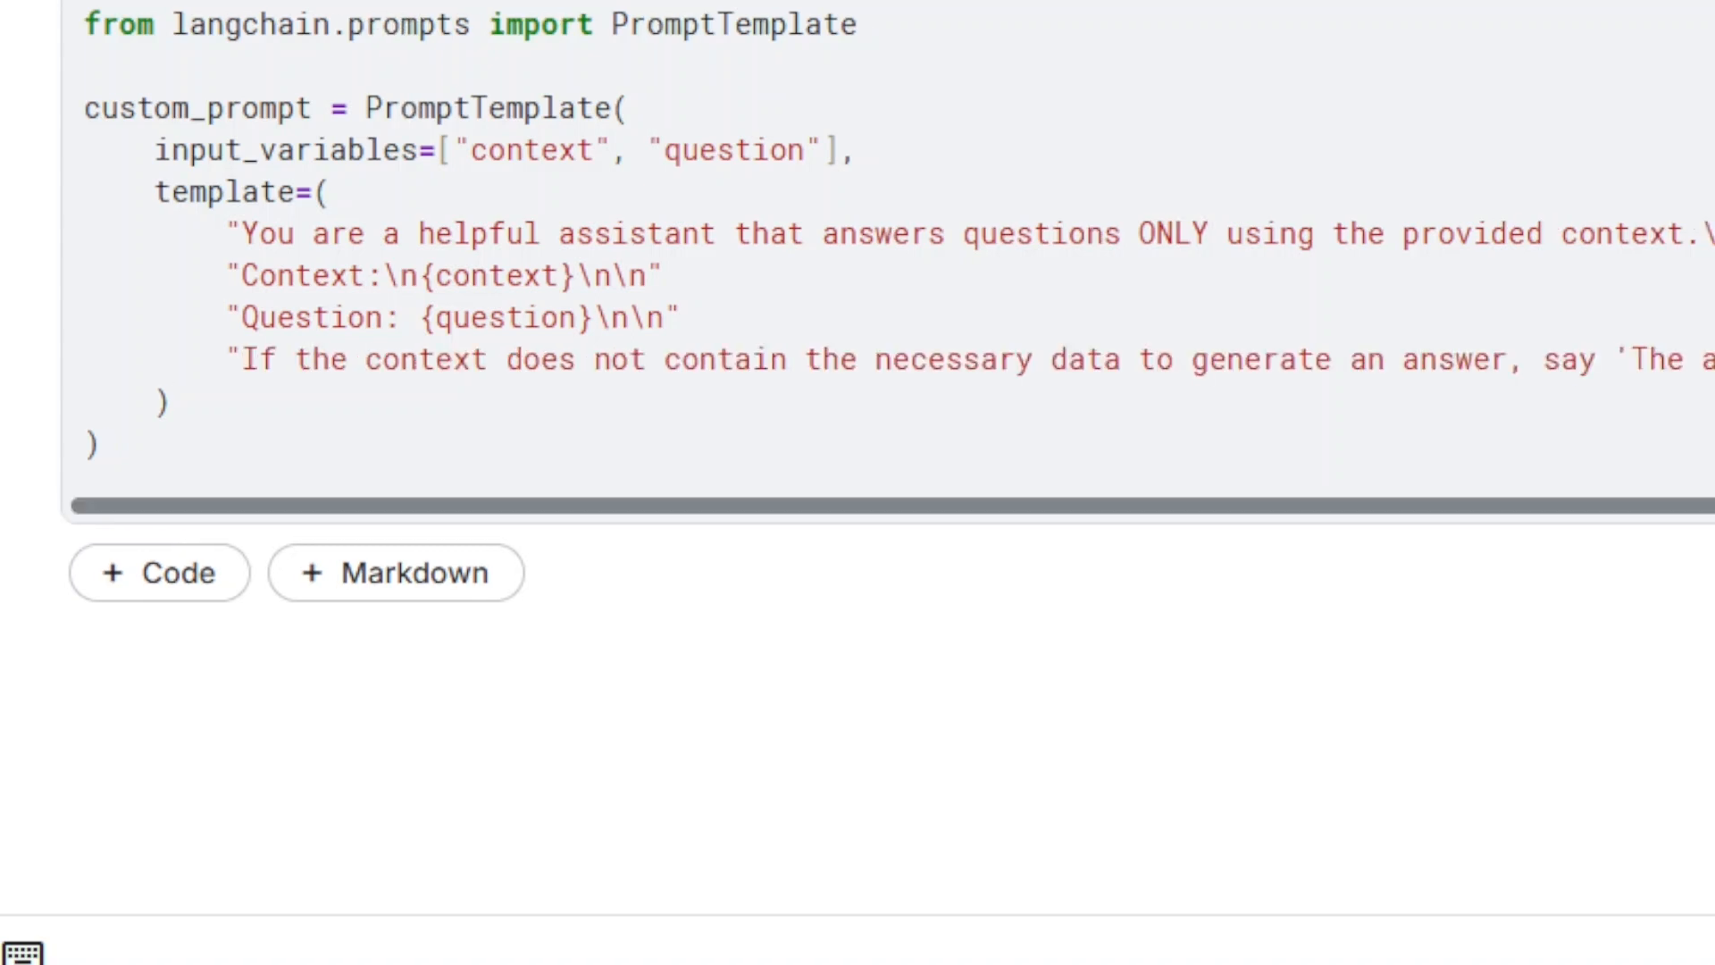
click(97, 443)
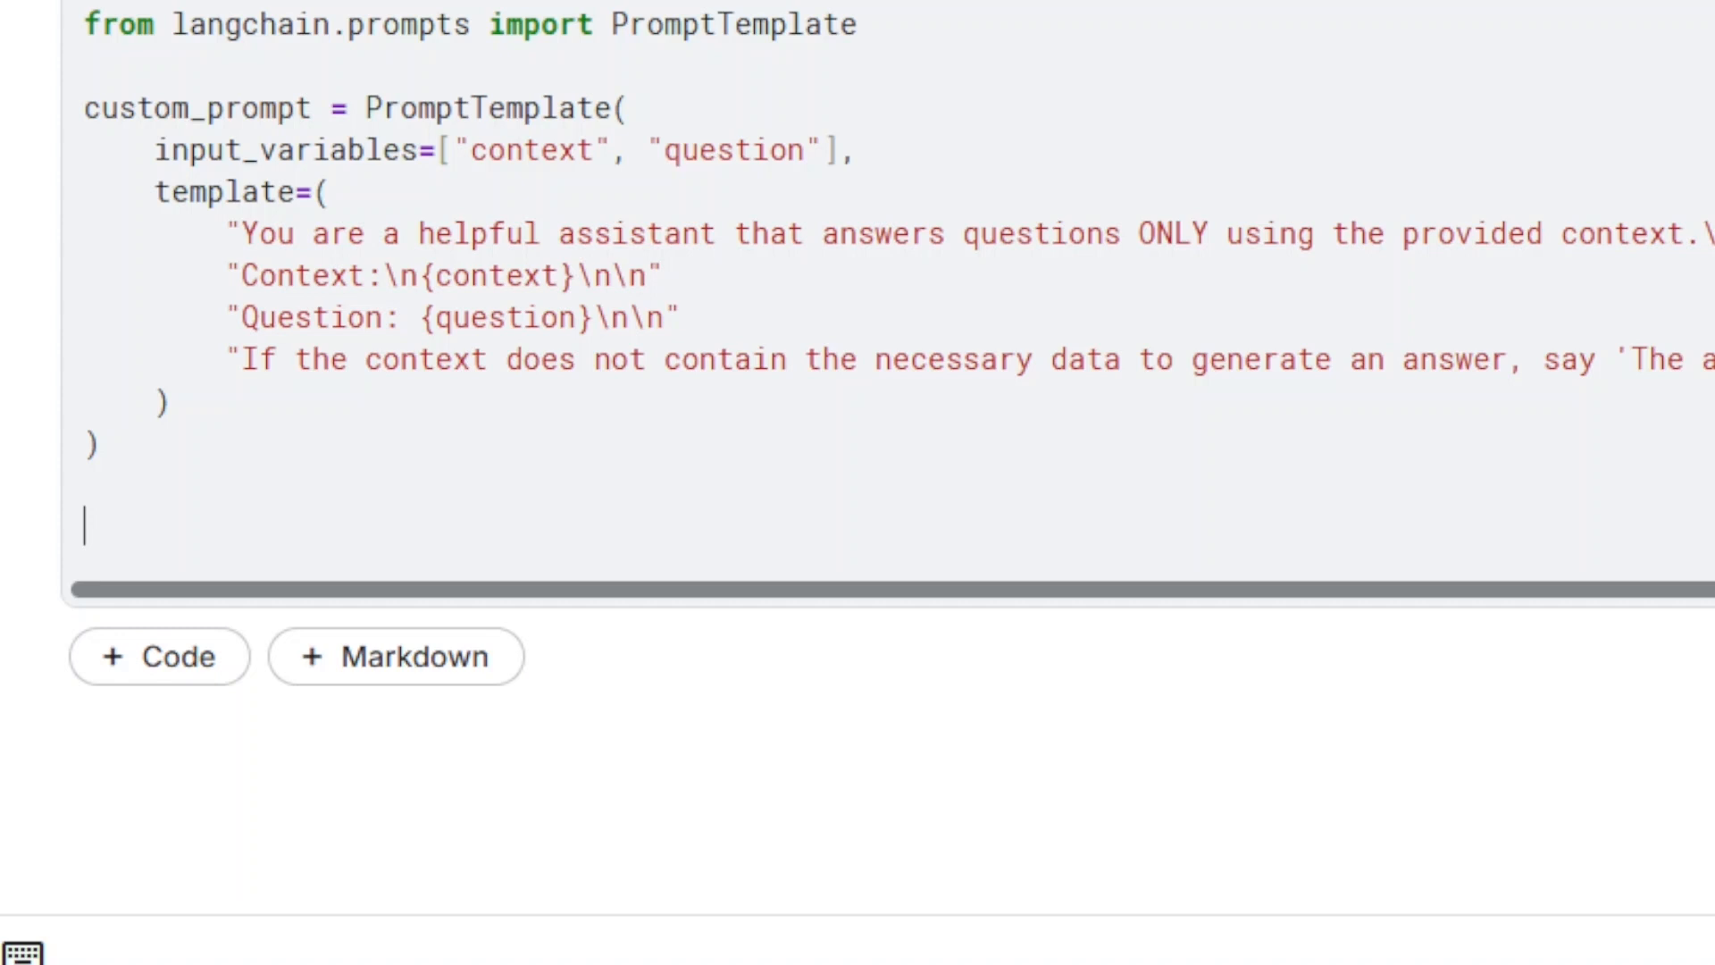
- Define qa_chain with RetrievalQA.from_chain_type and move under the Ask a Question heading
text(qa_chain = RetrievalQA.from_chain_type()
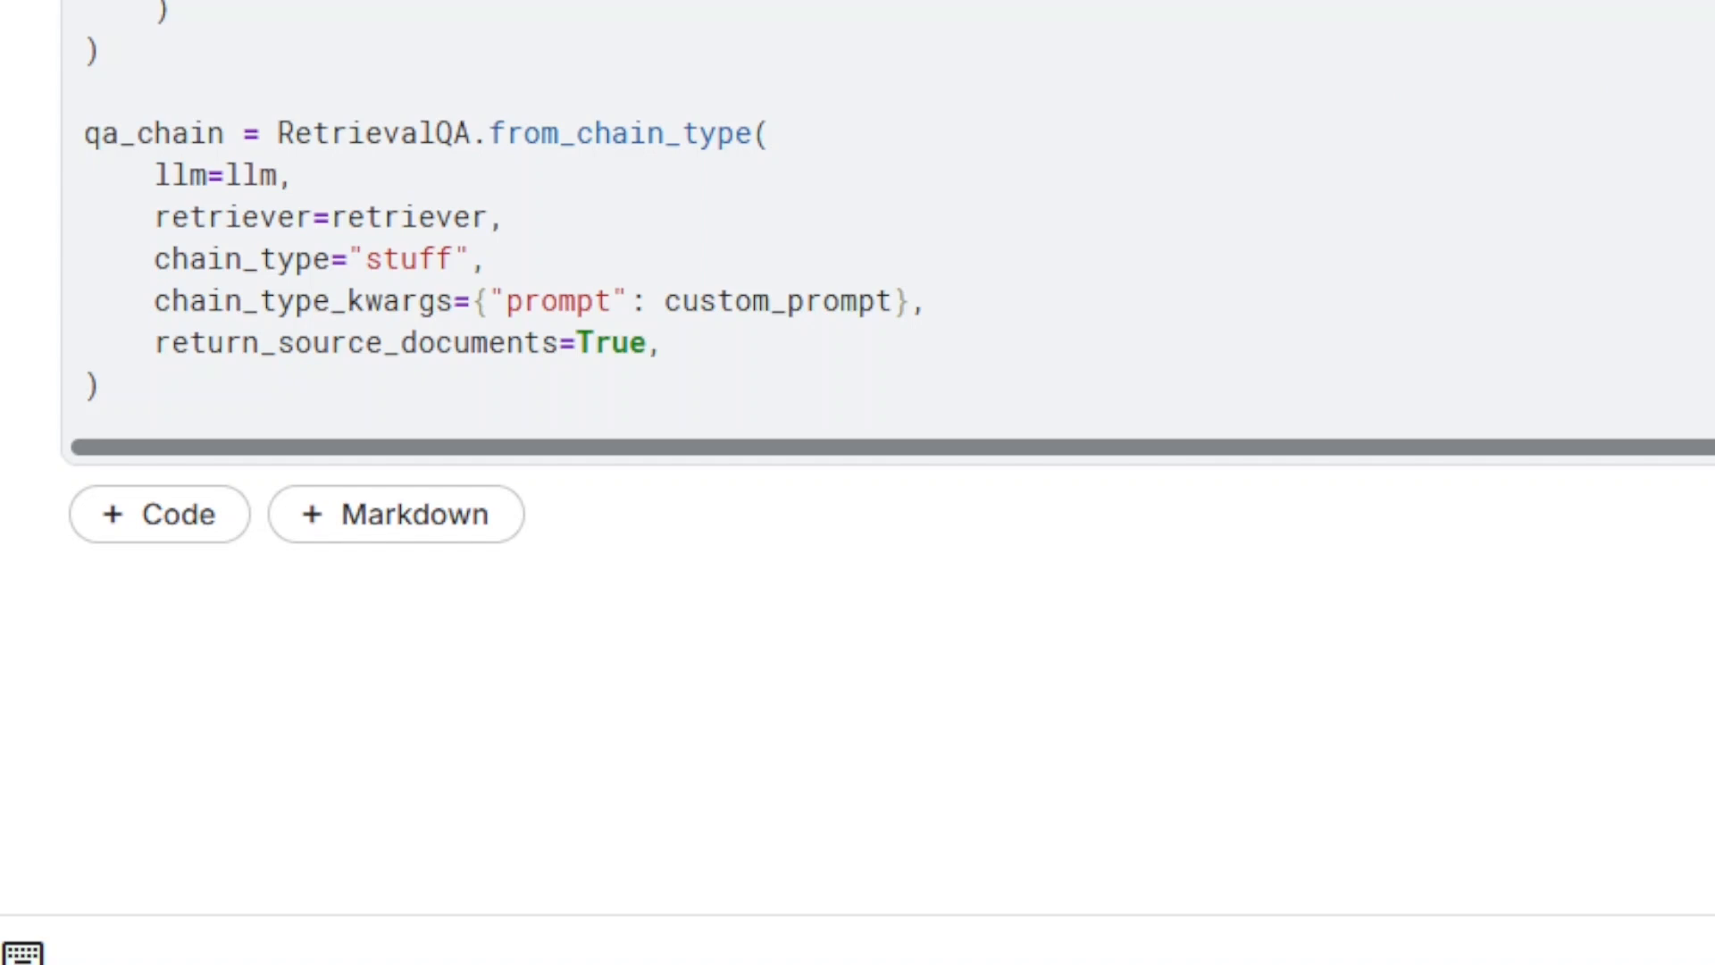
click(395, 515)
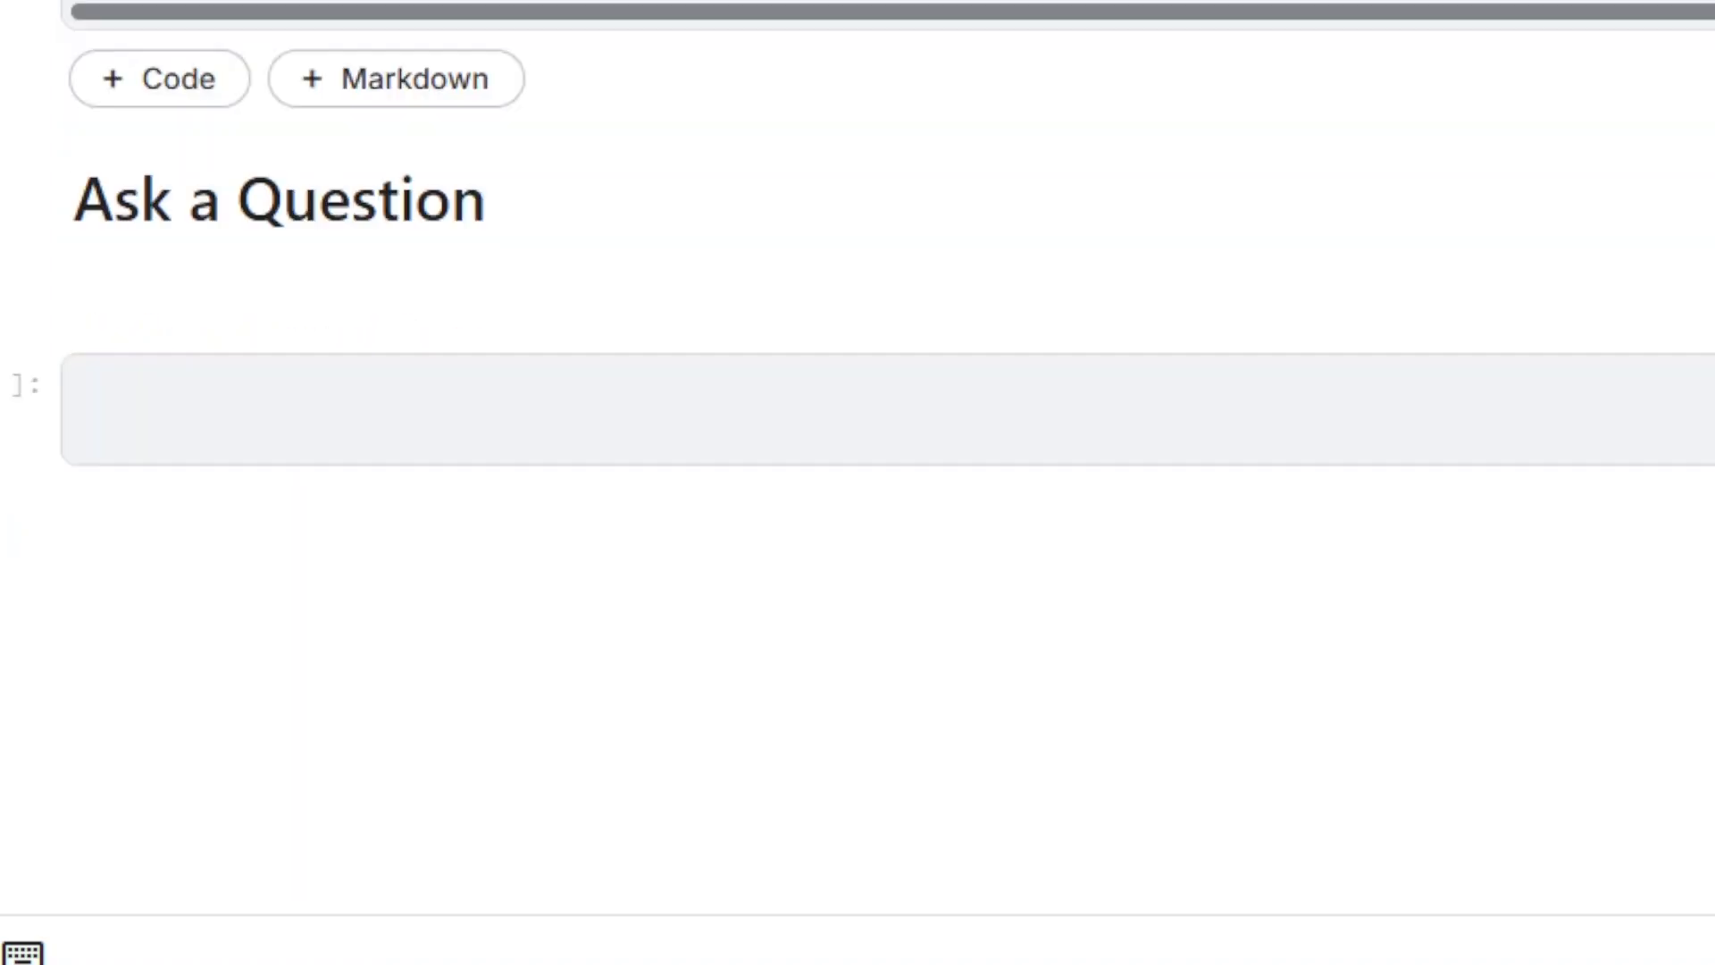
- Query qa_chain for "the list of actors in the movie Avatar" and print the question and returned cast
text(query = "I need the list of actors in the movie Avatar")
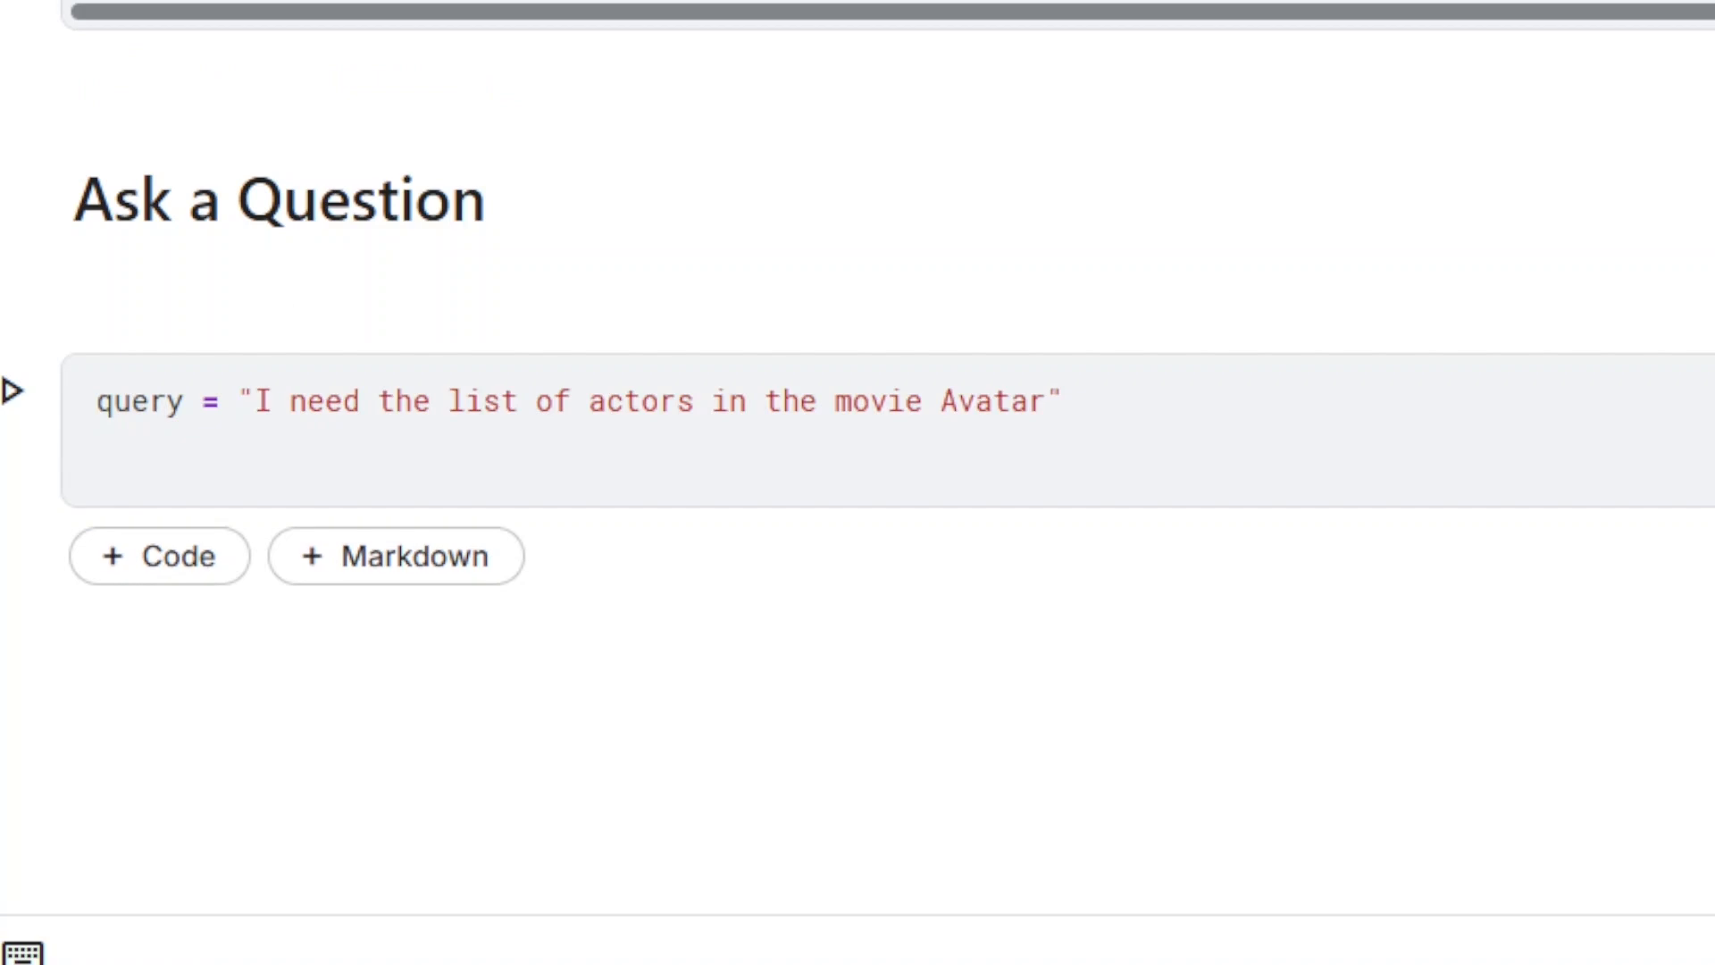
text(result = qa_chain(query)
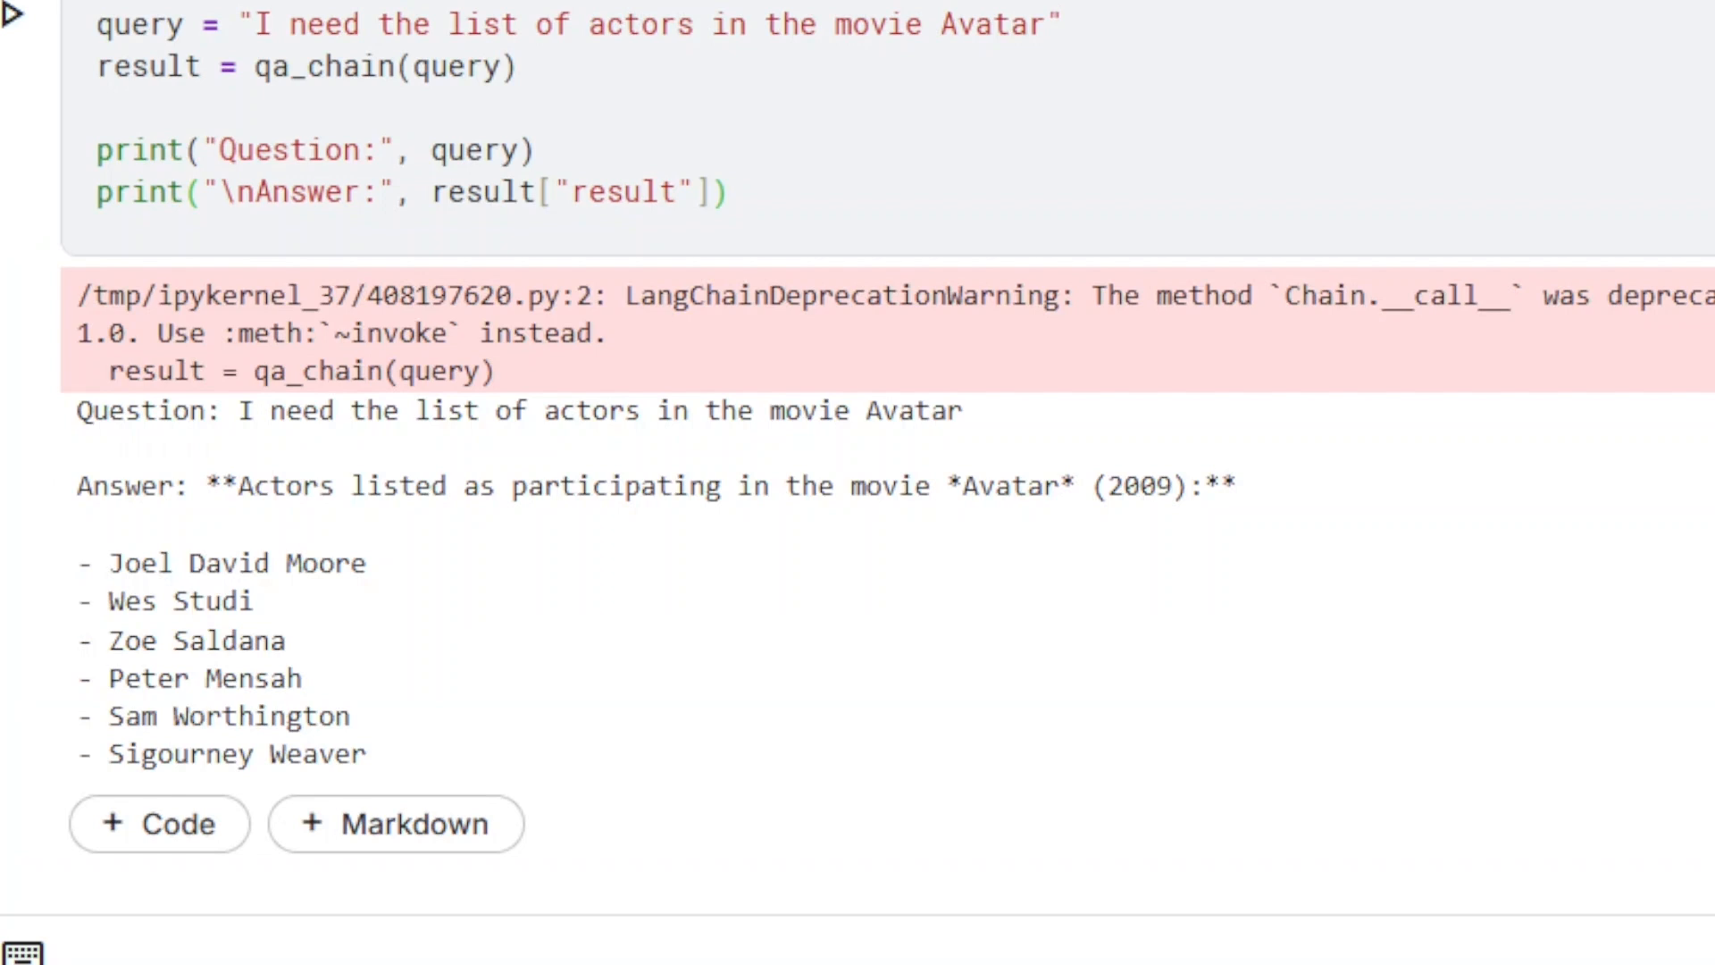
scroll(down, 3)
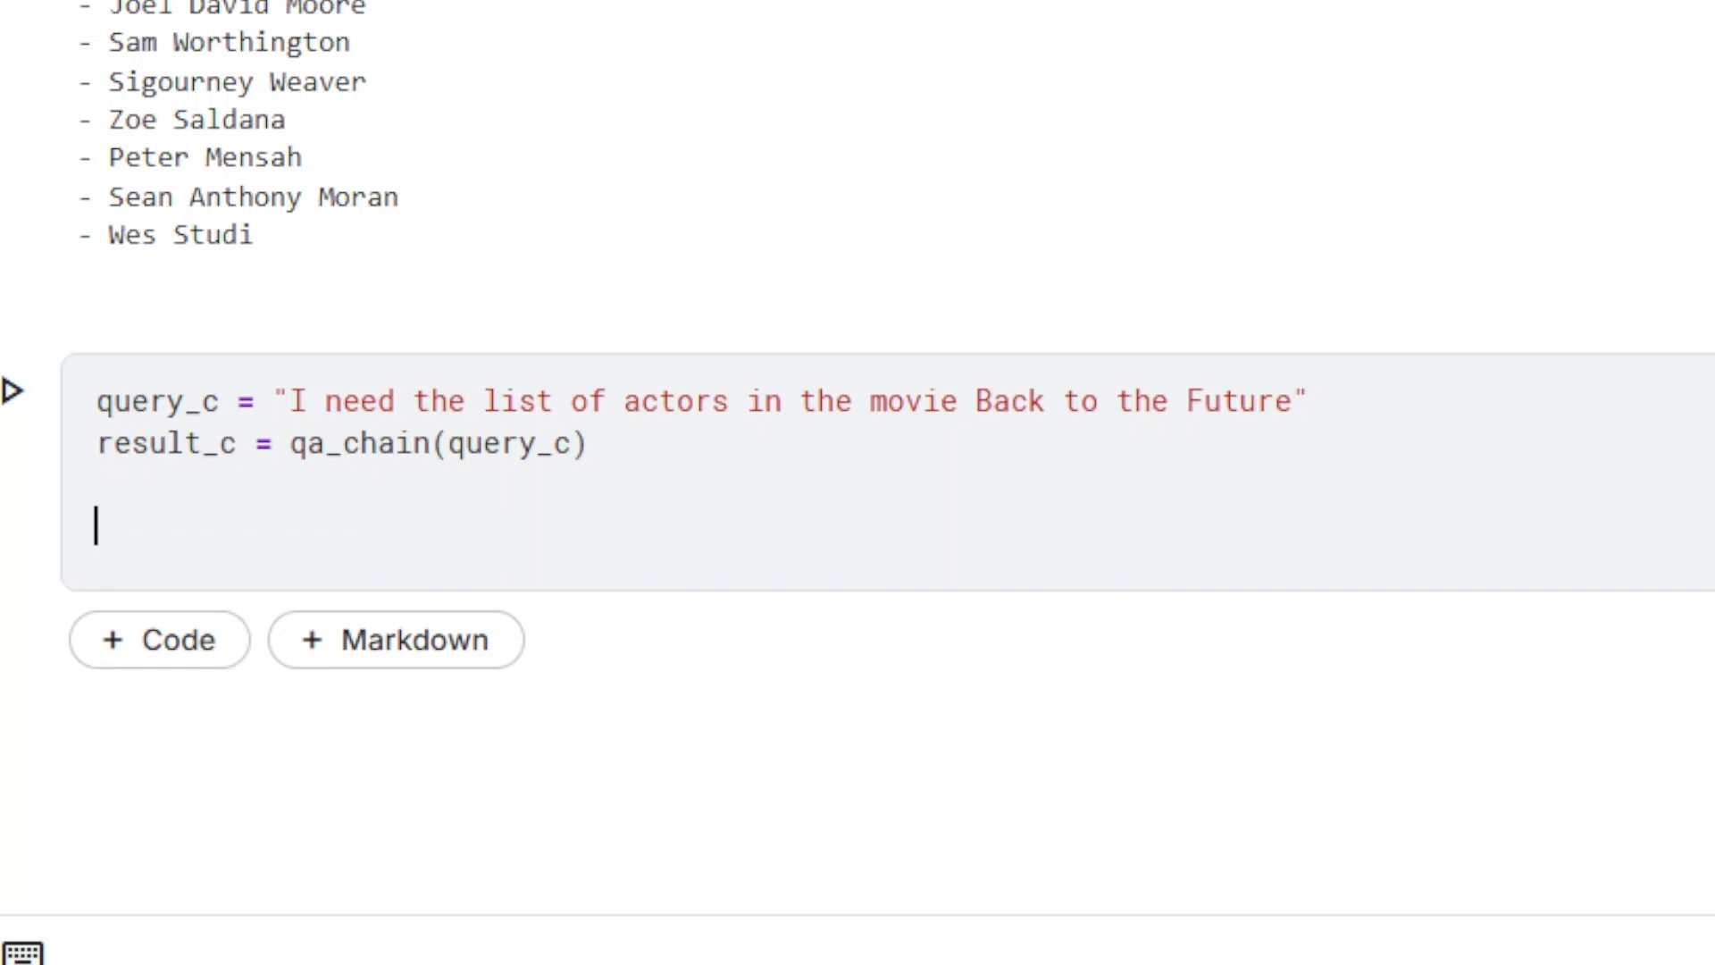
- Print the Back to the Future question query_c and the answer from result_c["result"]
text(print("Question:", query_c))
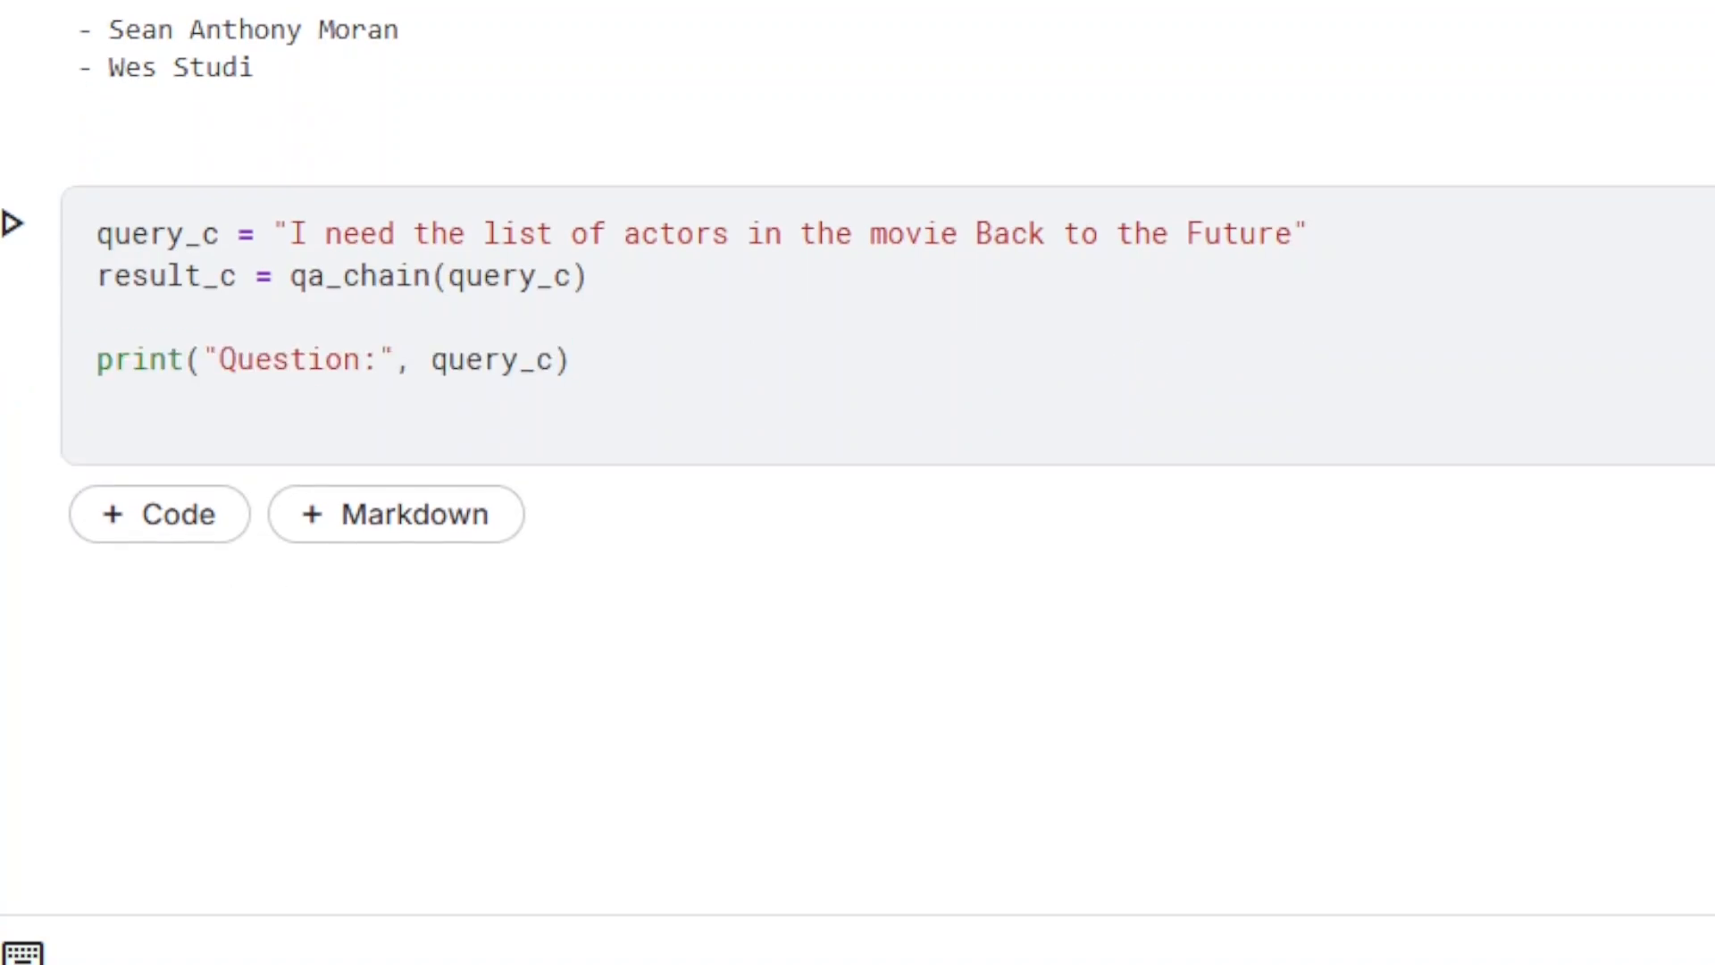
text(print("\nAnswer:", result_c["result"]))
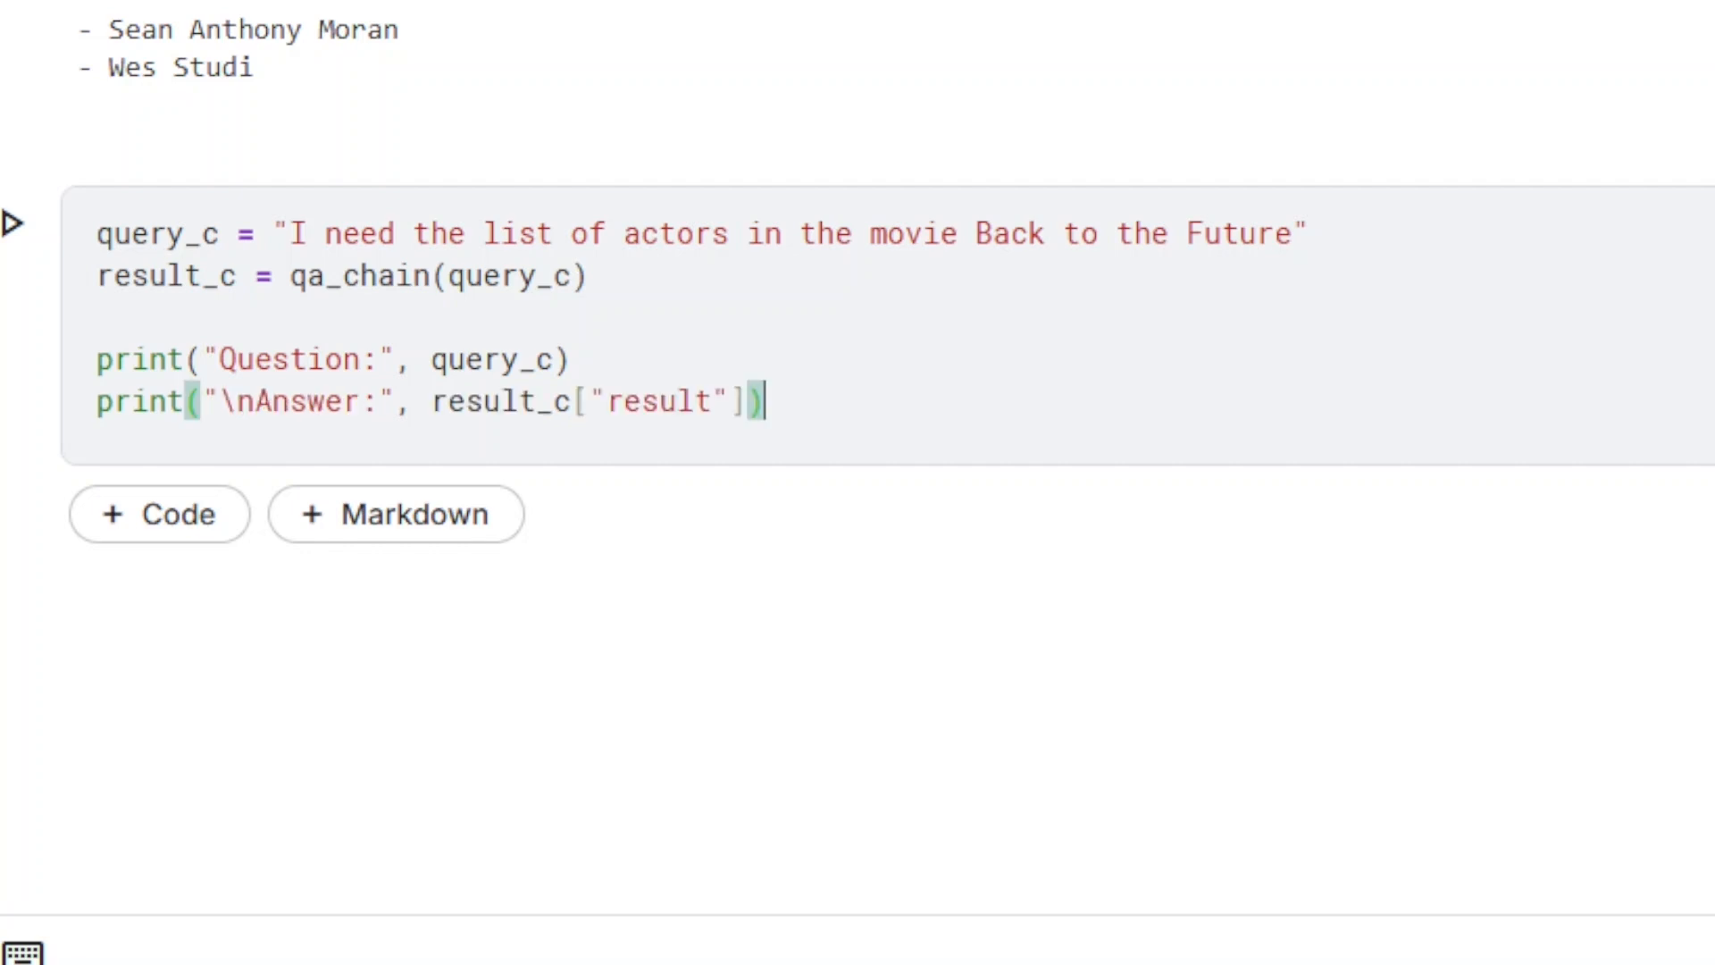